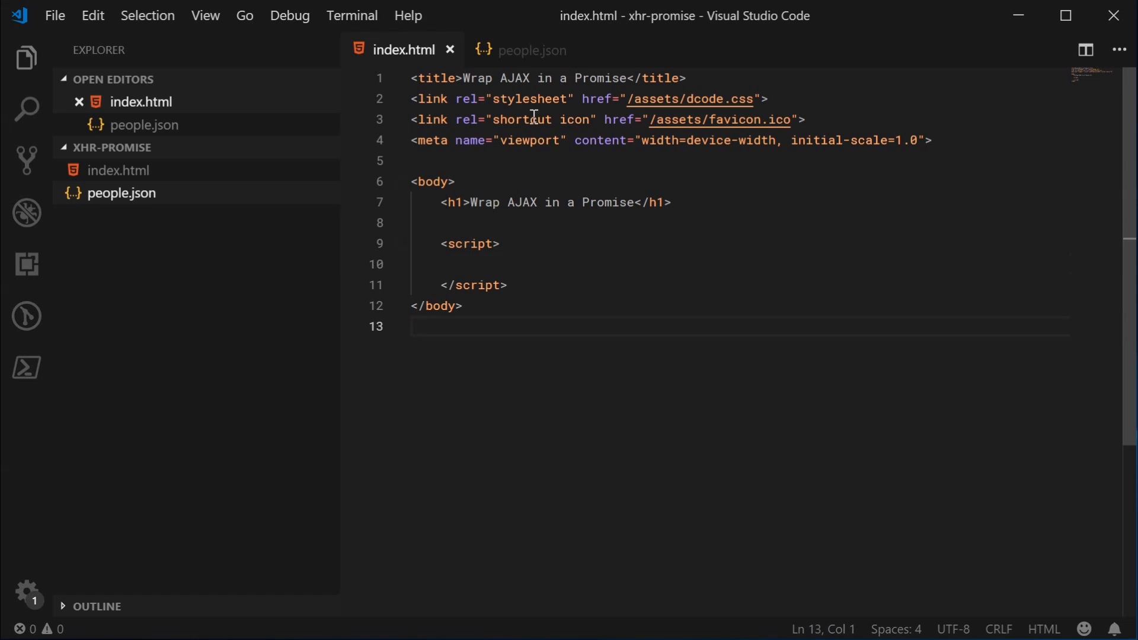
- Declare an empty function promiseJax(url) {} in the script block with its body on its own lines
{"action": "left_click", "coordinate": [532, 50]}
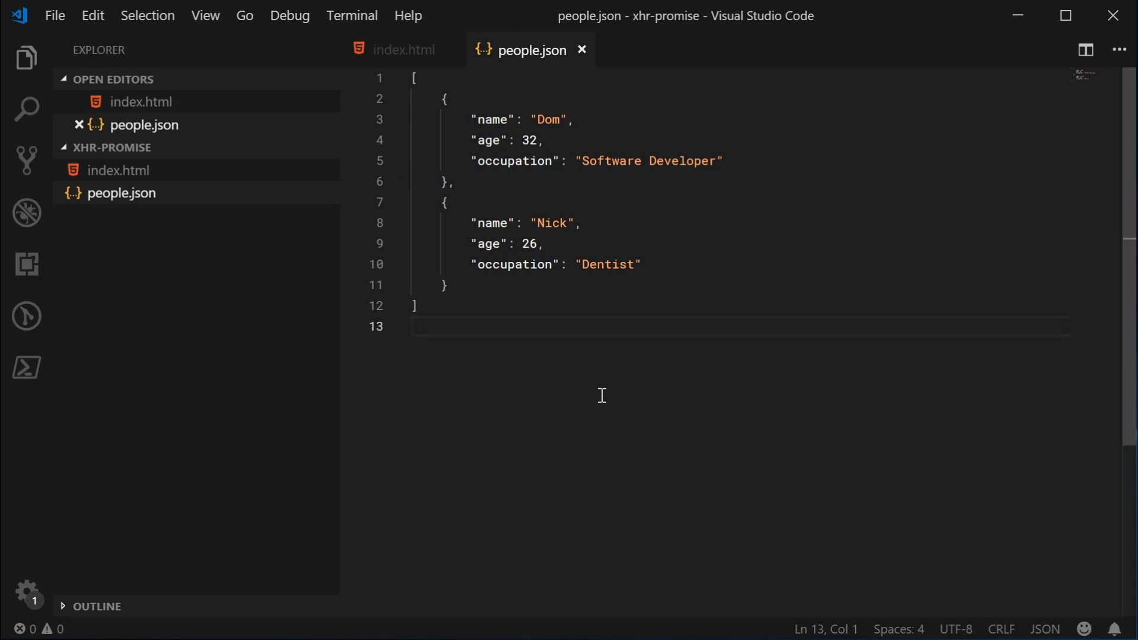
{"action": "mouse_move", "coordinate": [516, 473]}
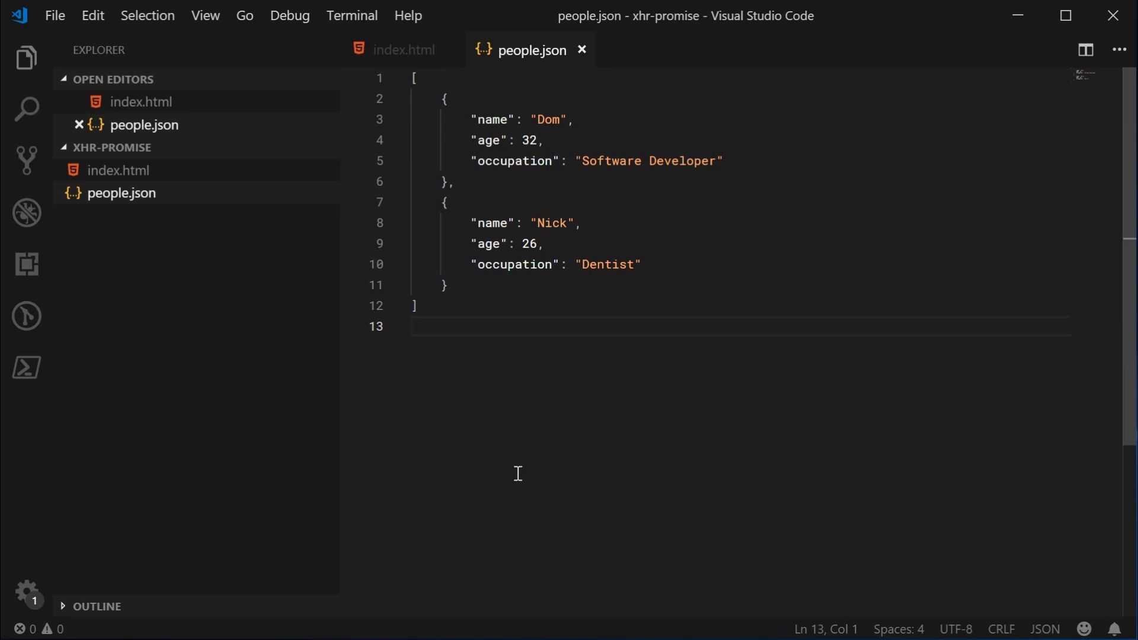
{"action": "mouse_move", "coordinate": [713, 365]}
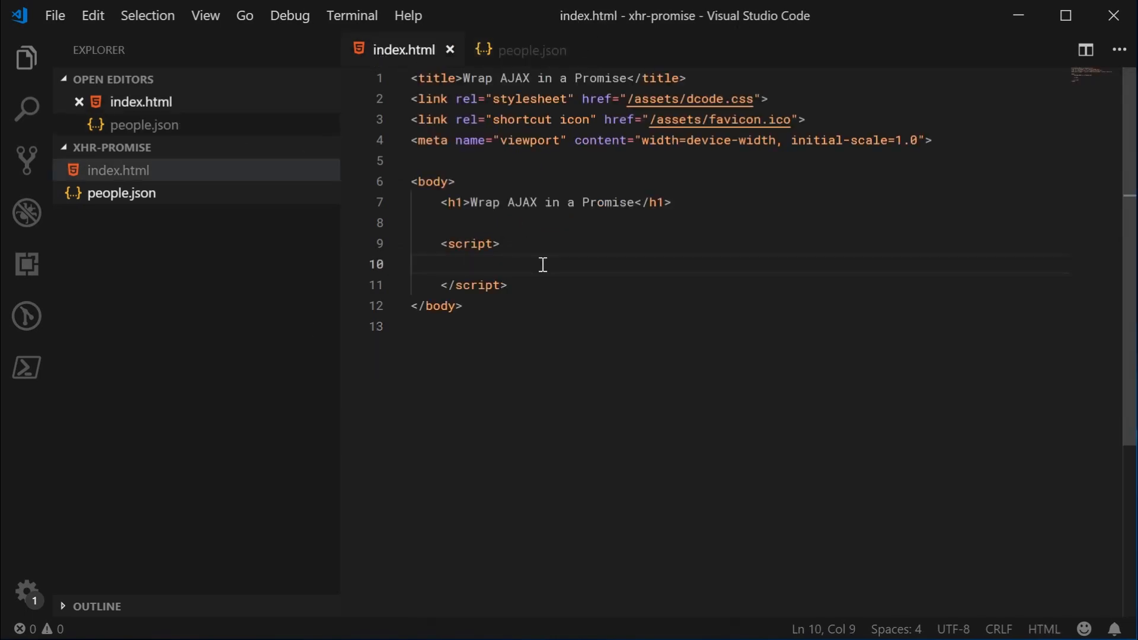
{"action": "type", "text": "function promi"}
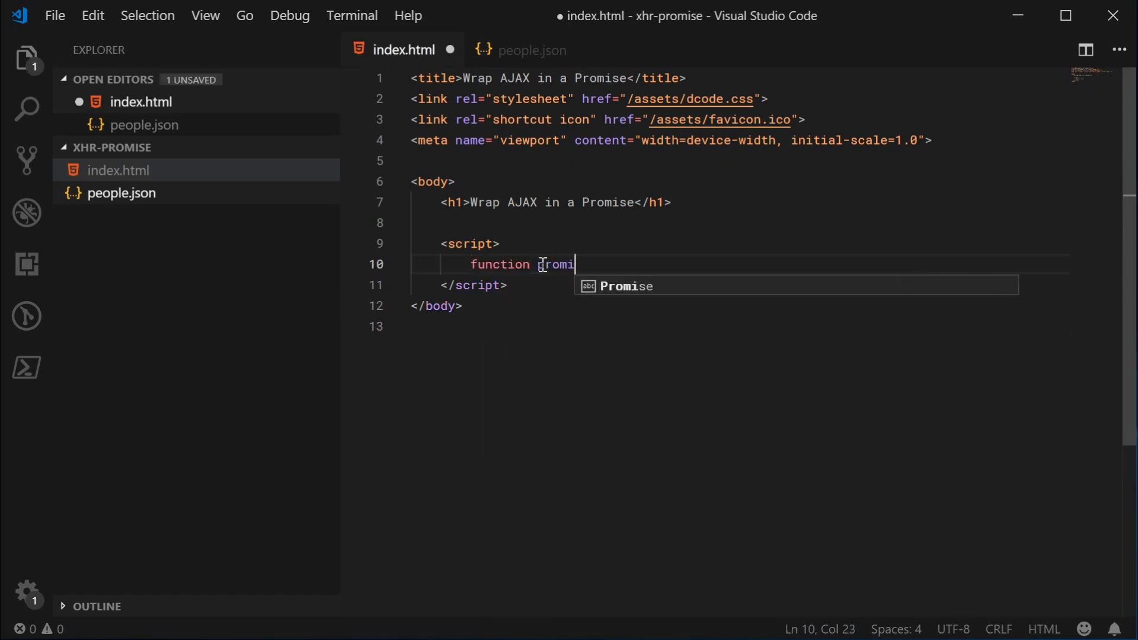
{"action": "type", "text": "seJax"}
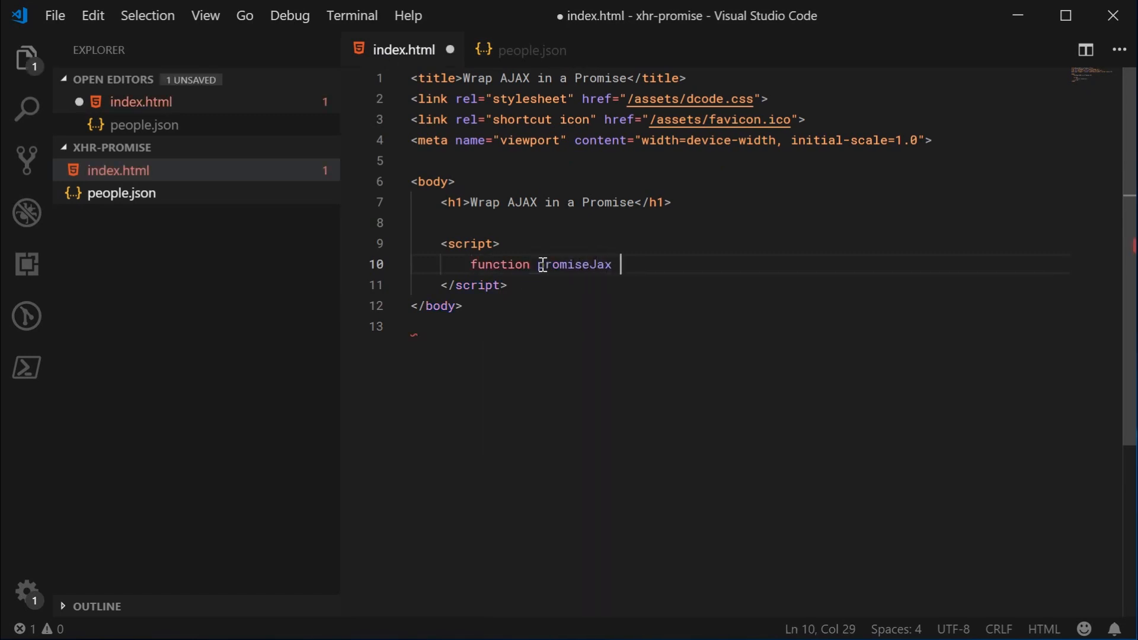
{"action": "type", "text": "(url) {}"}
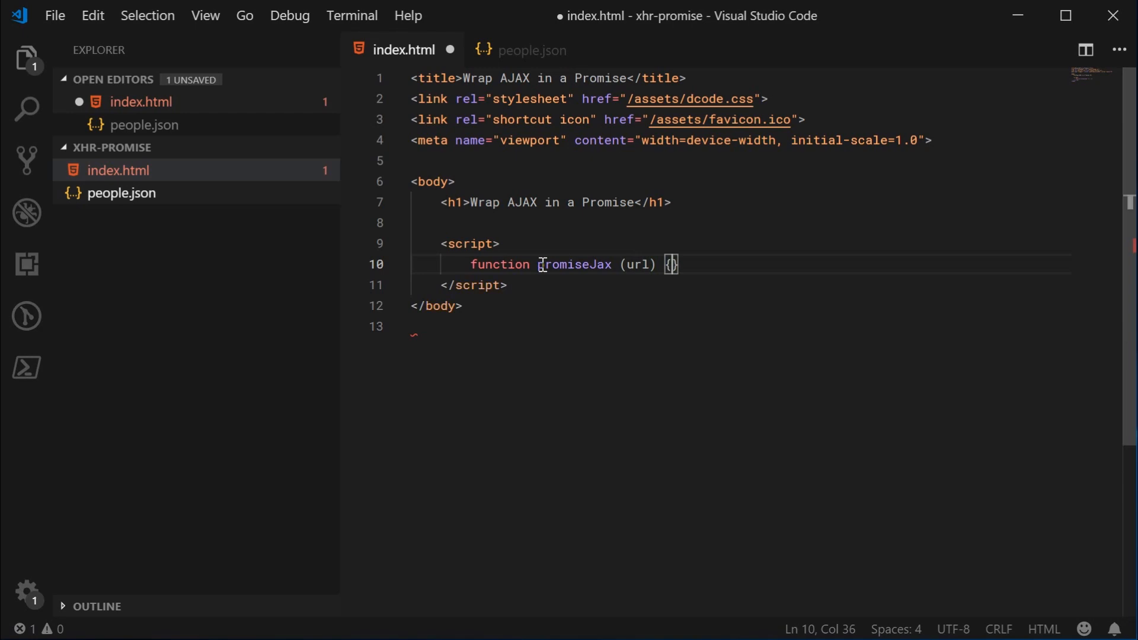
{"action": "key", "text": "Enter"}
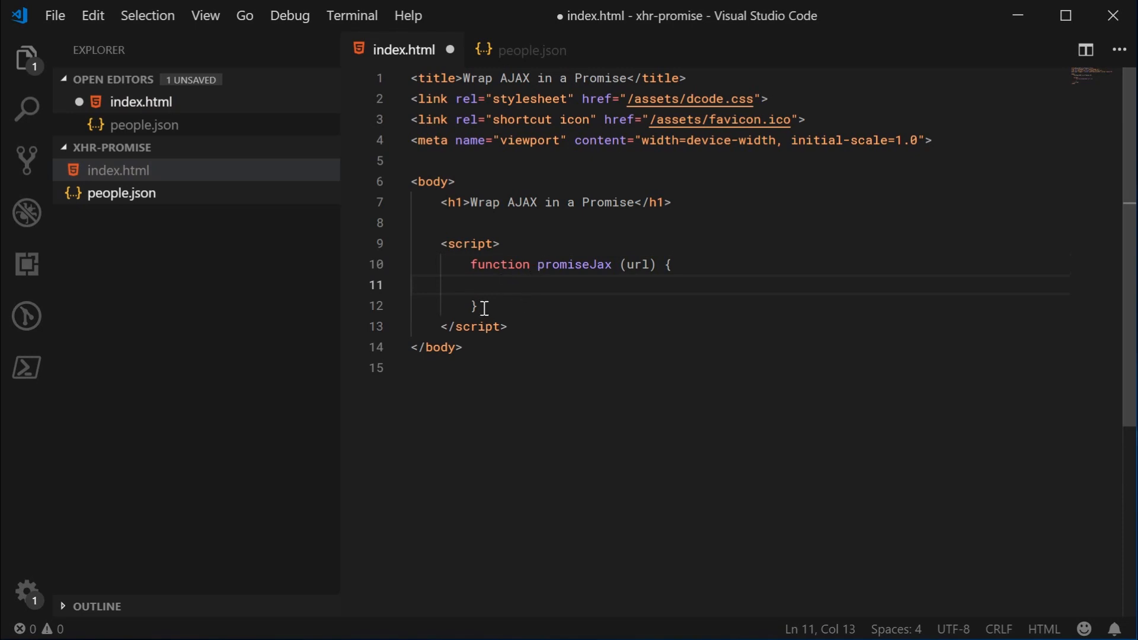
{"action": "mouse_move", "coordinate": [521, 316]}
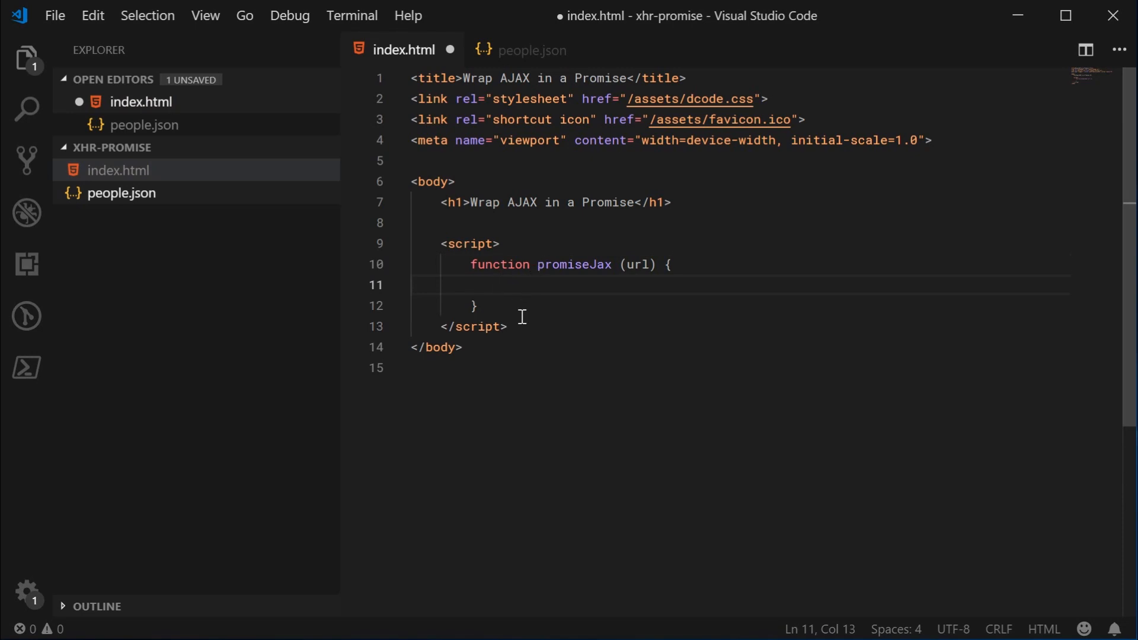
{"action": "key", "text": "Enter"}
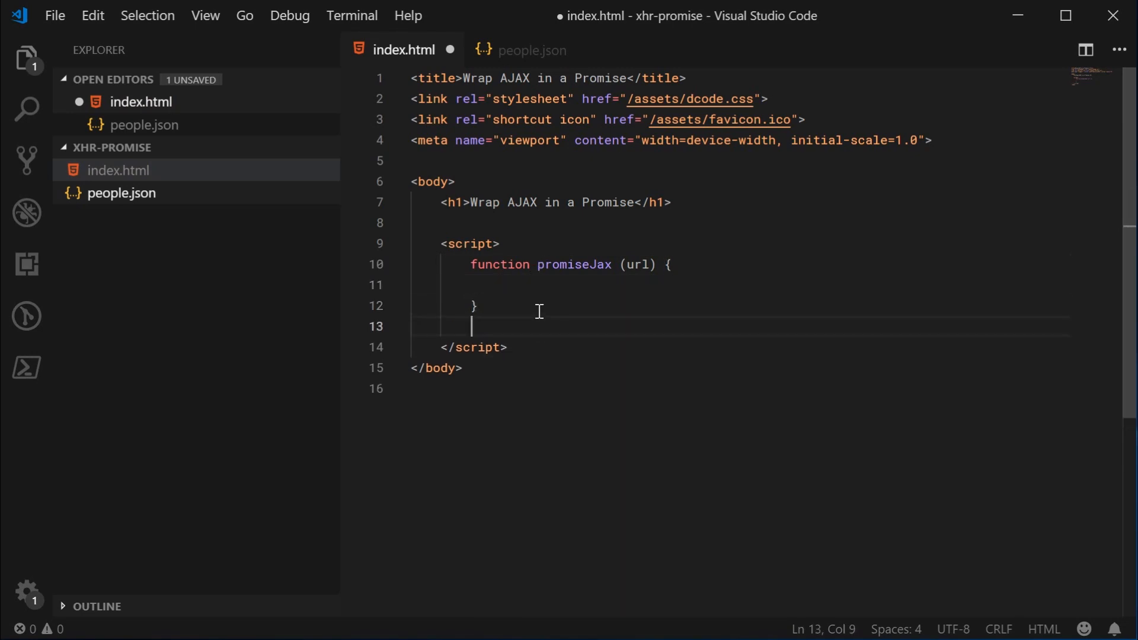
- Call promiseJax("people.json") with a then handler that logs jsonString via console.log
{"action": "type", "text": "promiseJax(\"peo"}
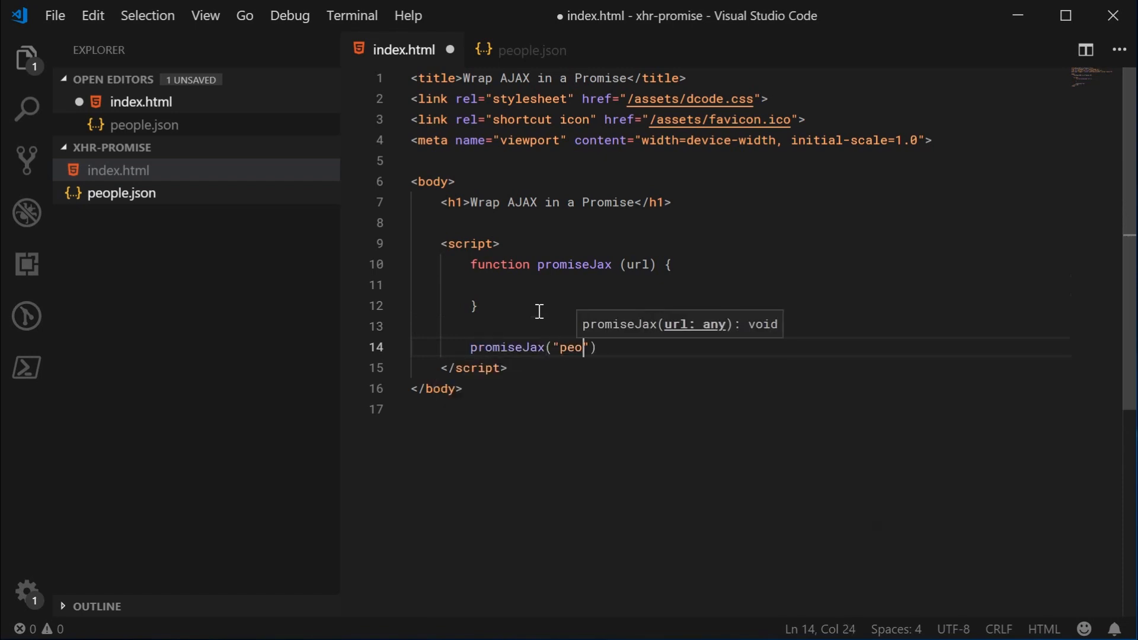
{"action": "type", "text": "ple.json"}
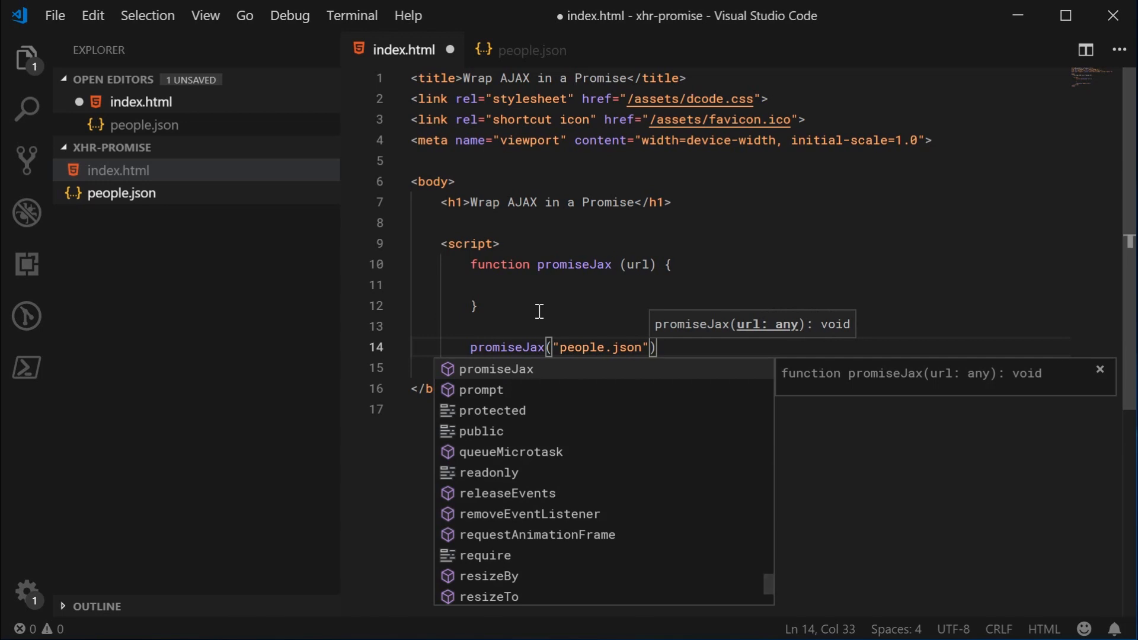
{"action": "type", "text": ".then(function ("}
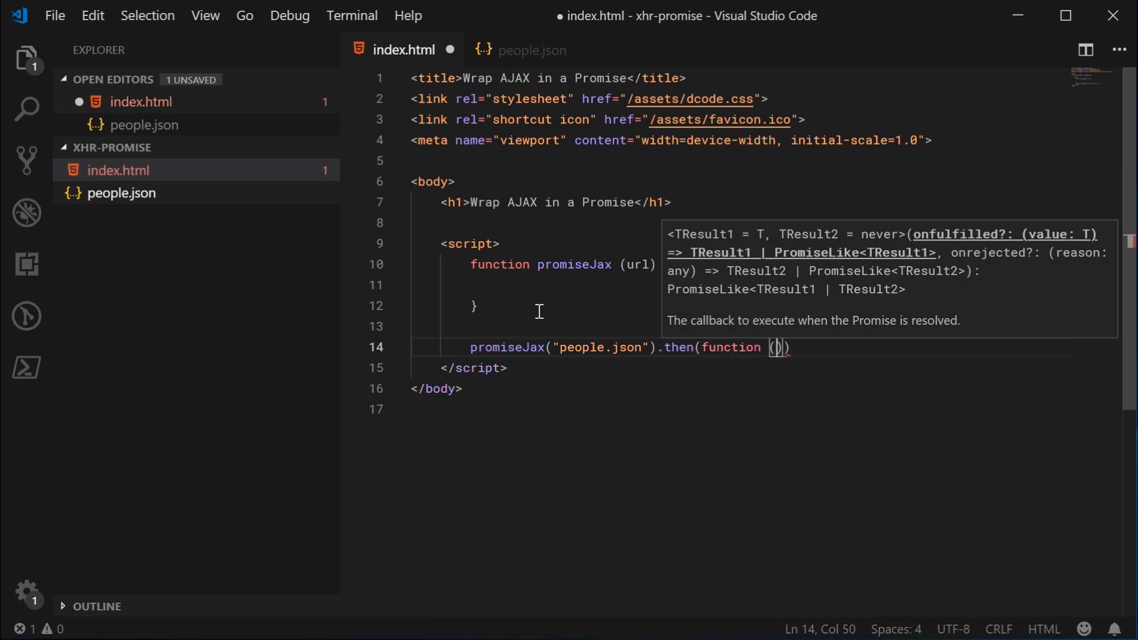
{"action": "type", "text": "jsonString"}
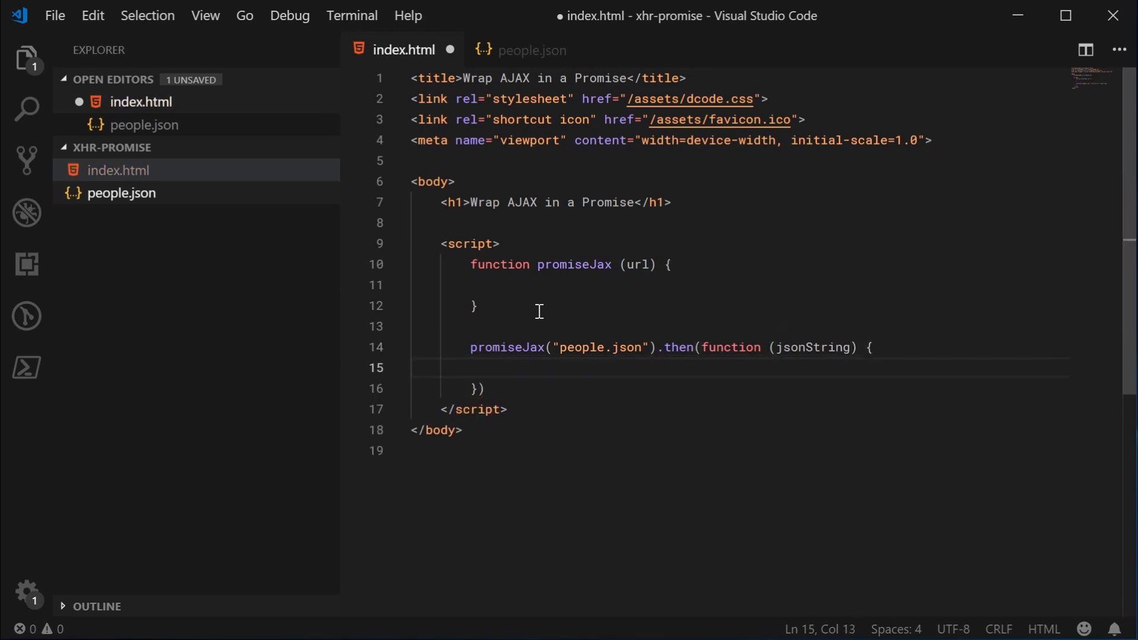
{"action": "type", "text": "console.log(jsonString);"}
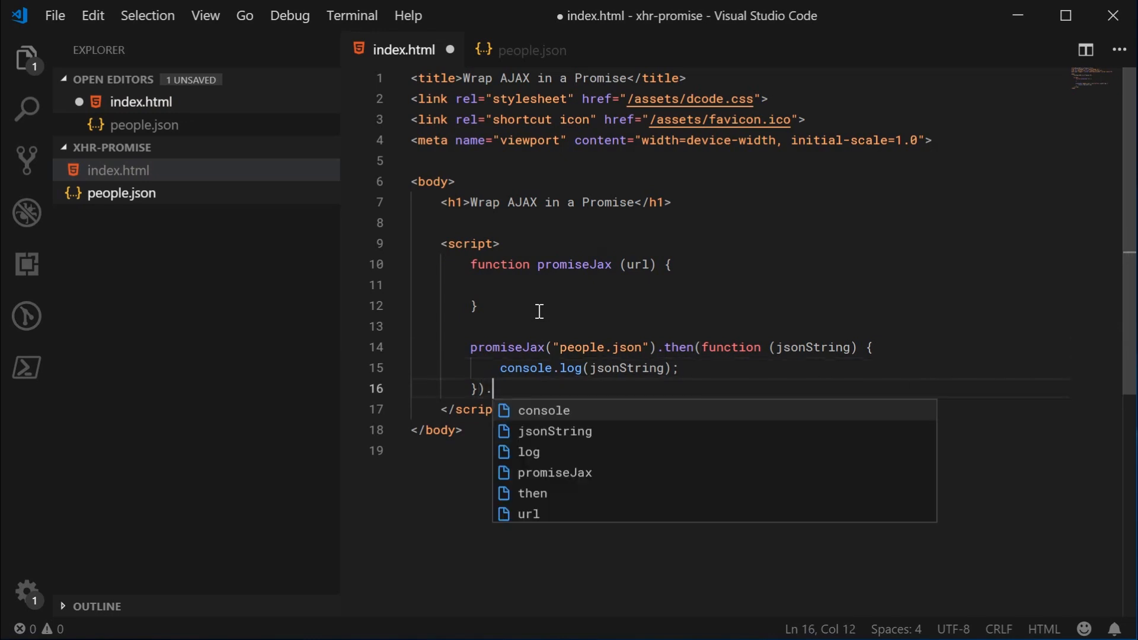
- Add a catch handler logging err with console.error and terminate the chain with a semicolon
{"action": "type", "text": "catch("}
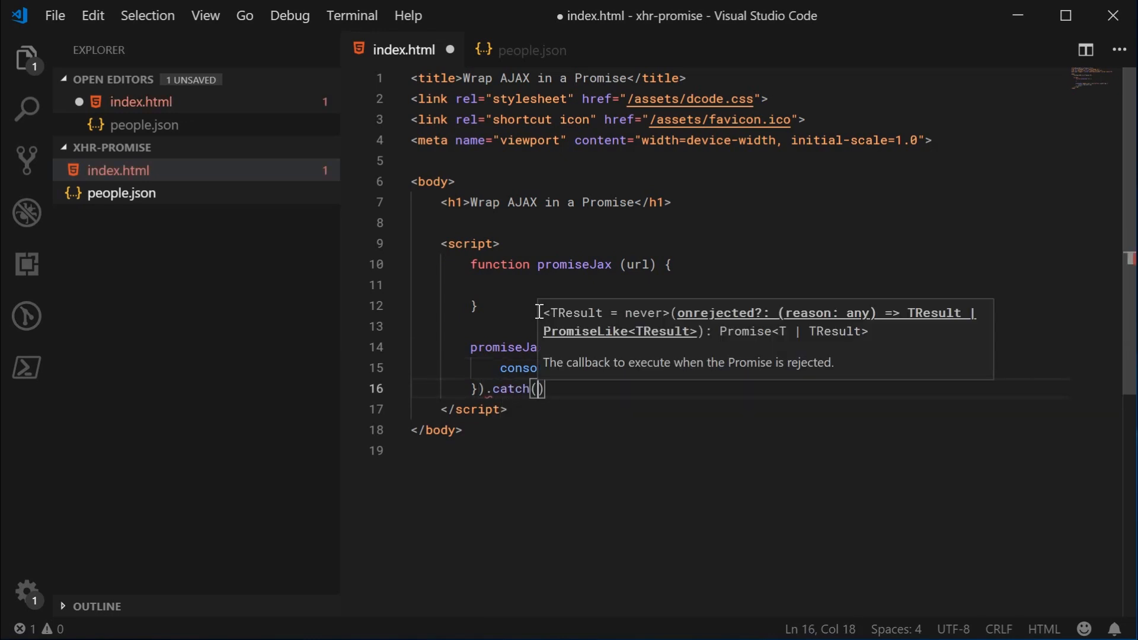
{"action": "type", "text": "function (err"}
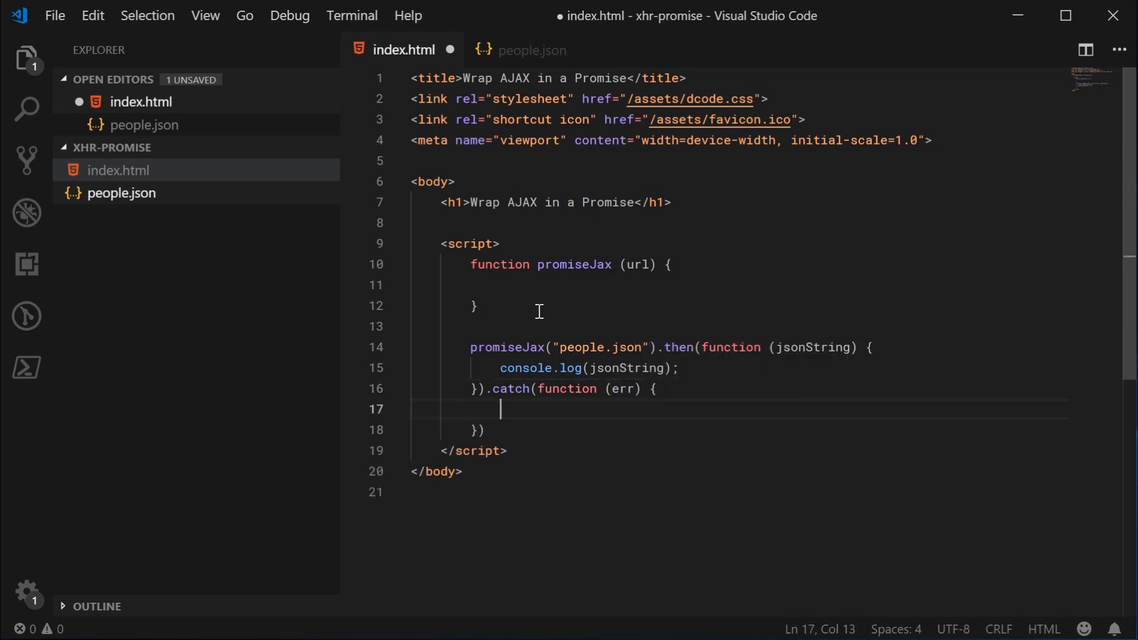
{"action": "type", "text": "console.log"}
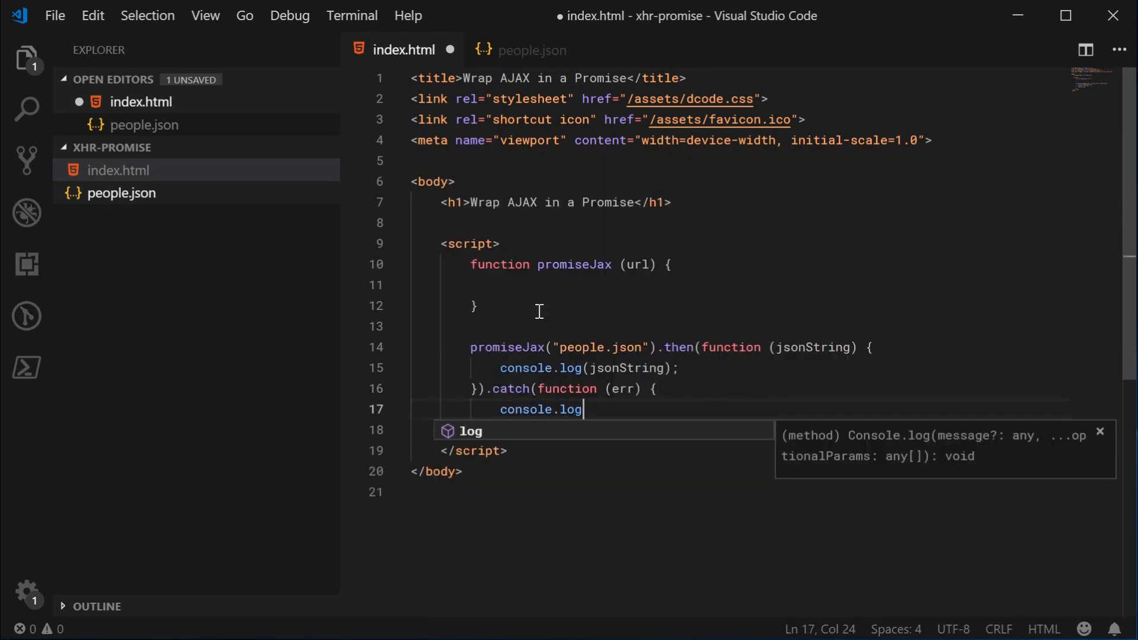
{"action": "type", "text": "error"}
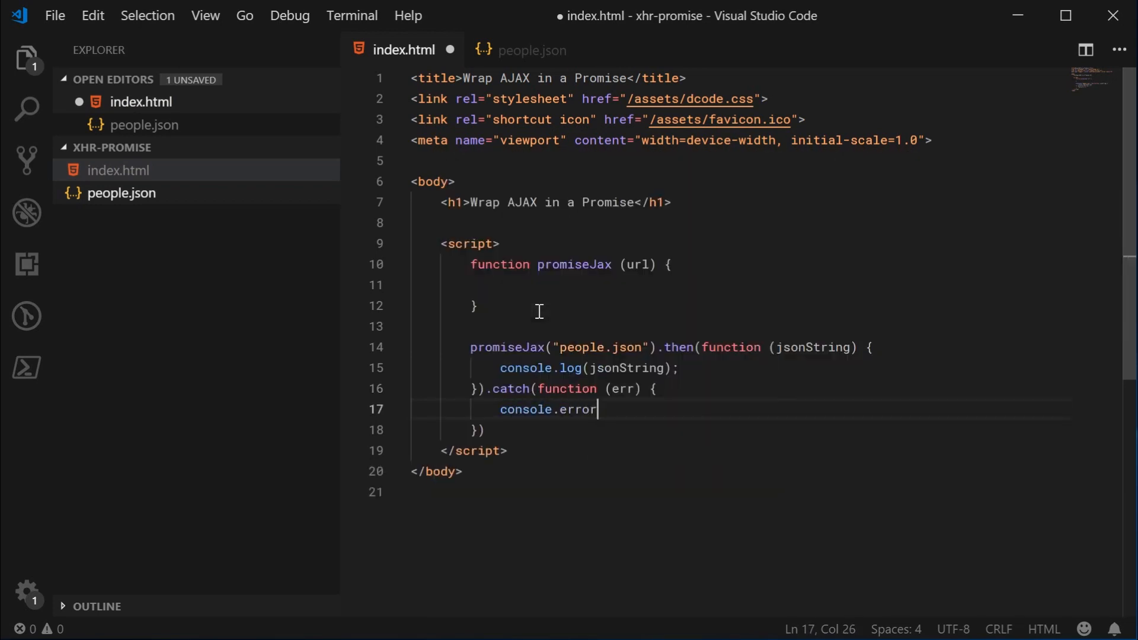
{"action": "type", "text": "(err);"}
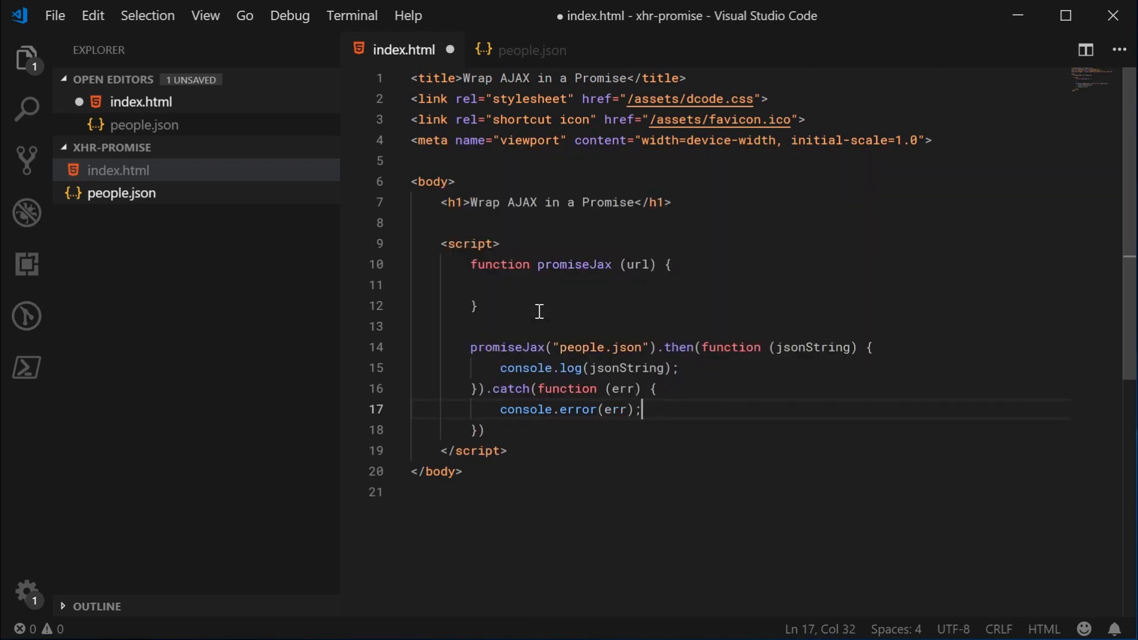
{"action": "type", "text": ";"}
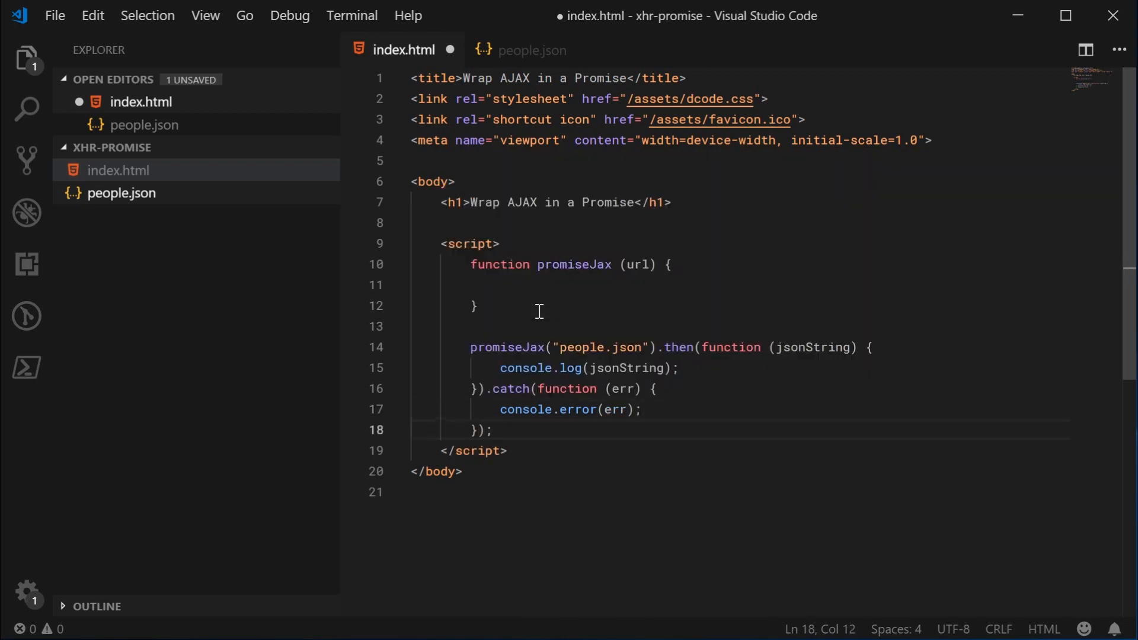
{"action": "left_click_drag", "start_coordinate": [470, 347], "coordinate": [492, 429]}
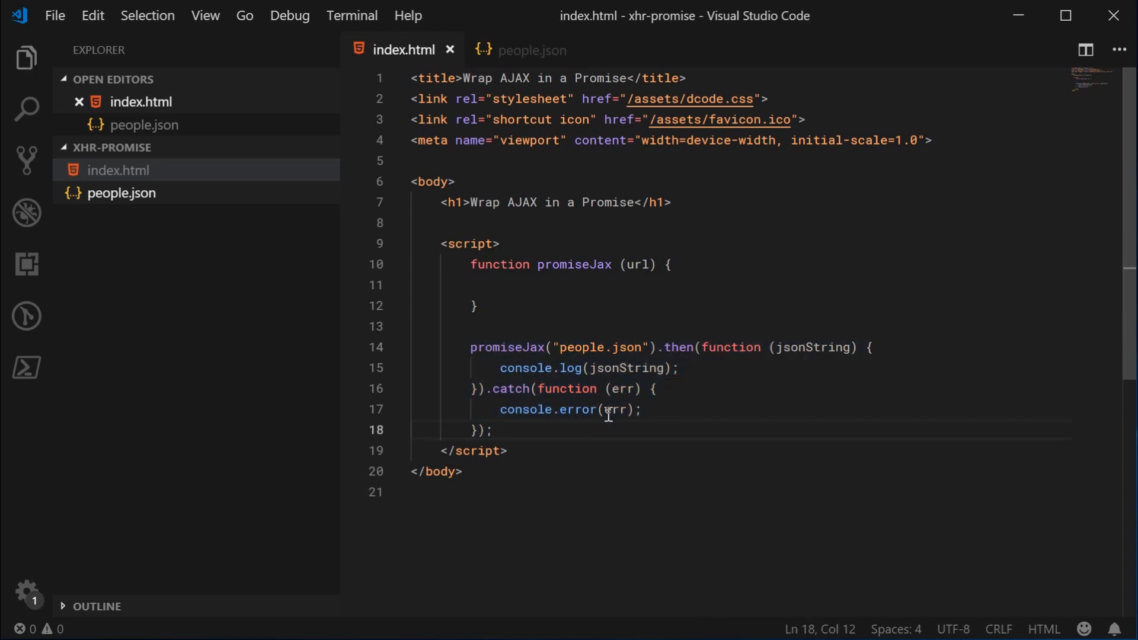
{"action": "double_click", "coordinate": [813, 347]}
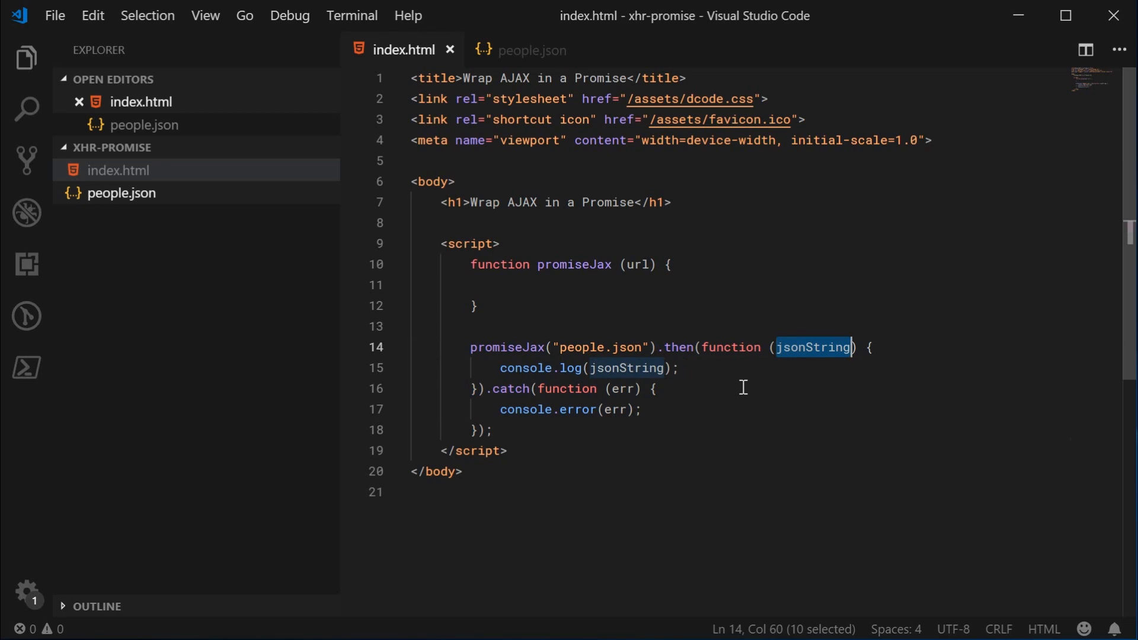
{"action": "mouse_move", "coordinate": [641, 309]}
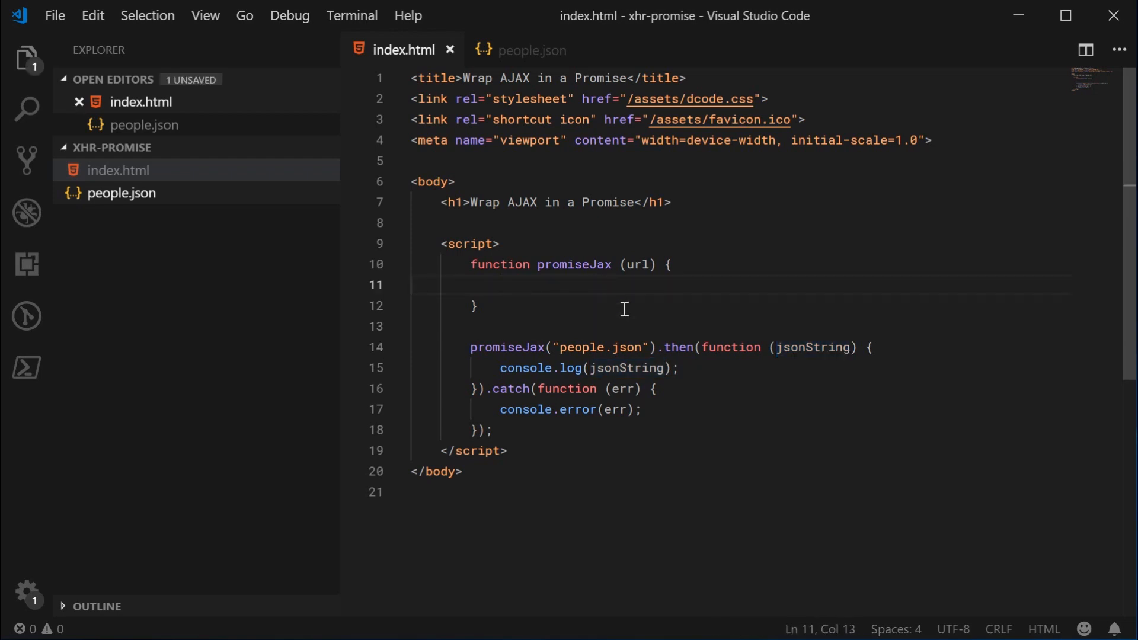
{"action": "type", "text": "return new Promise("}
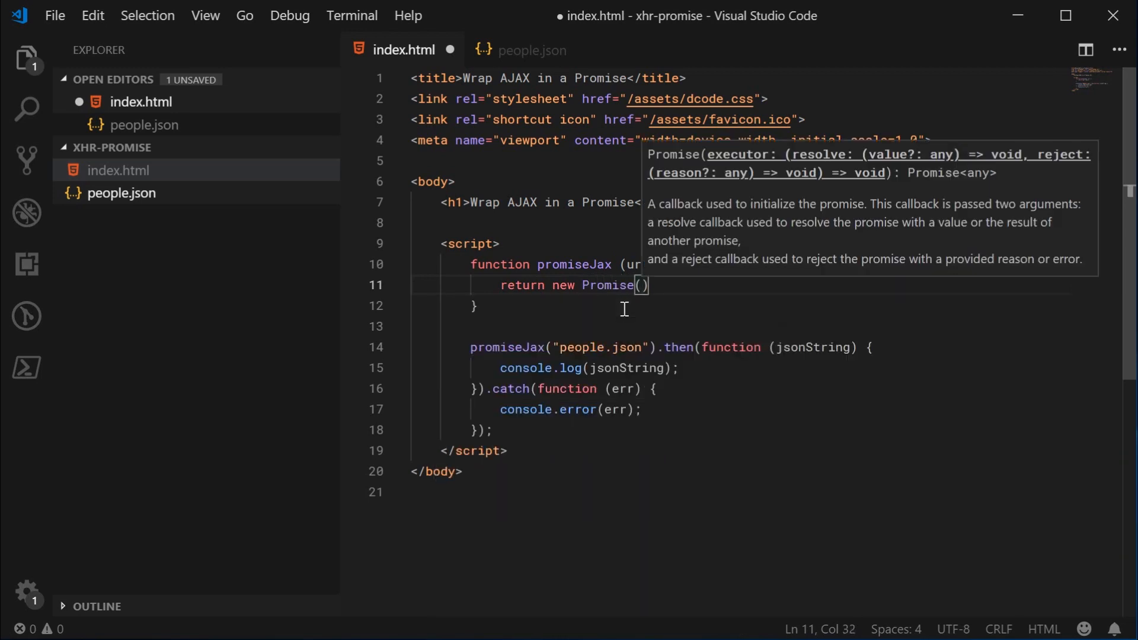
{"action": "mouse_move", "coordinate": [693, 240]}
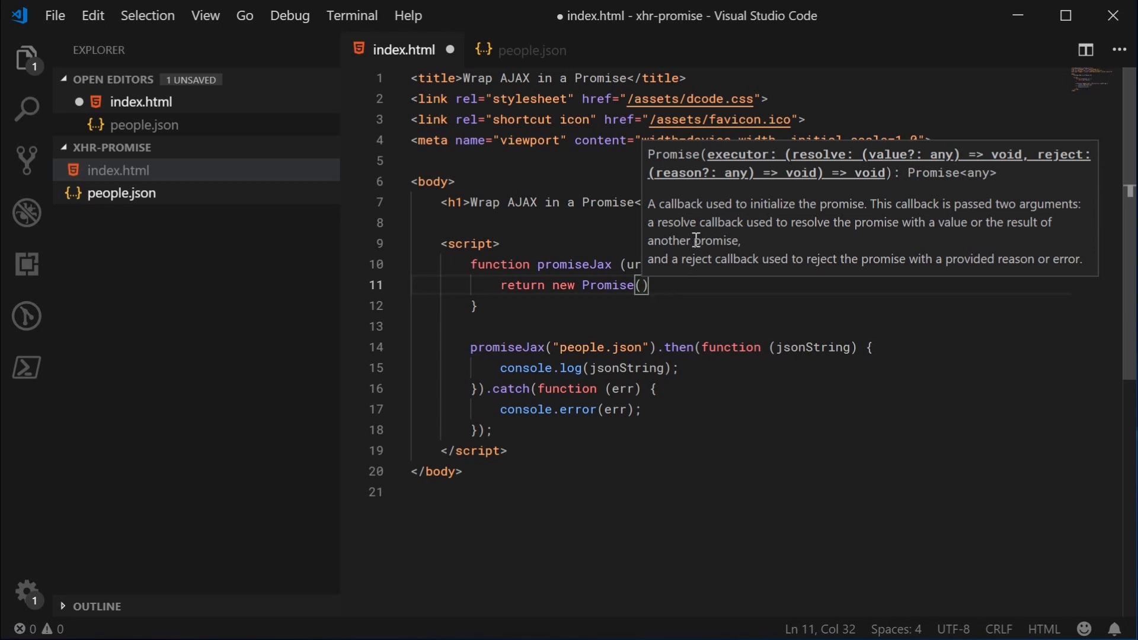
{"action": "mouse_move", "coordinate": [412, 409]}
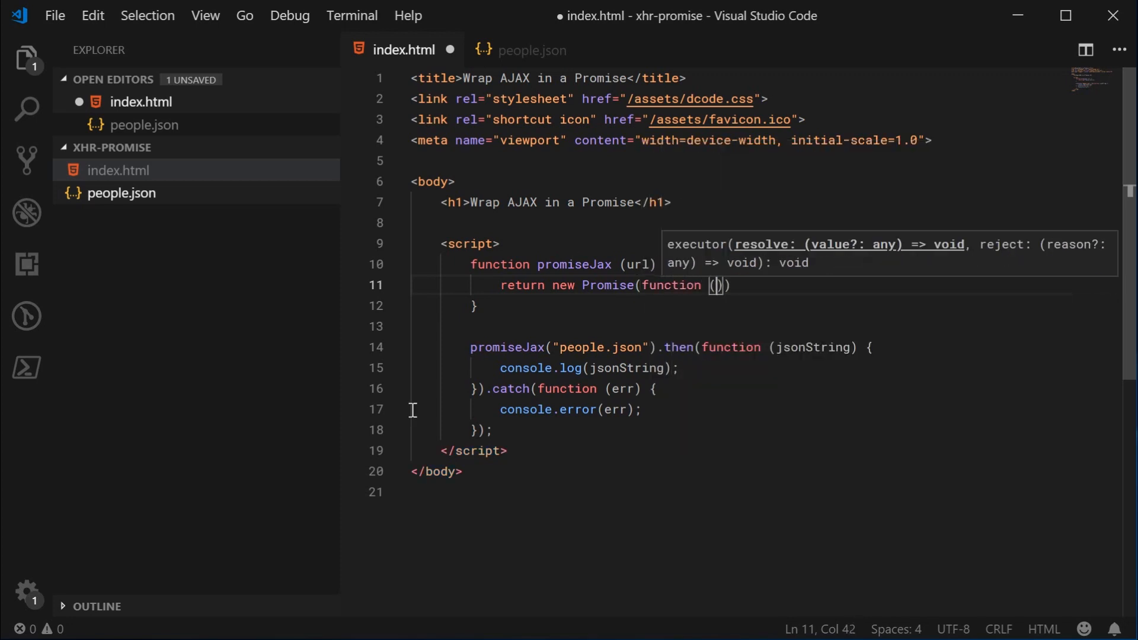
{"action": "type", "text": "resolve, reject"}
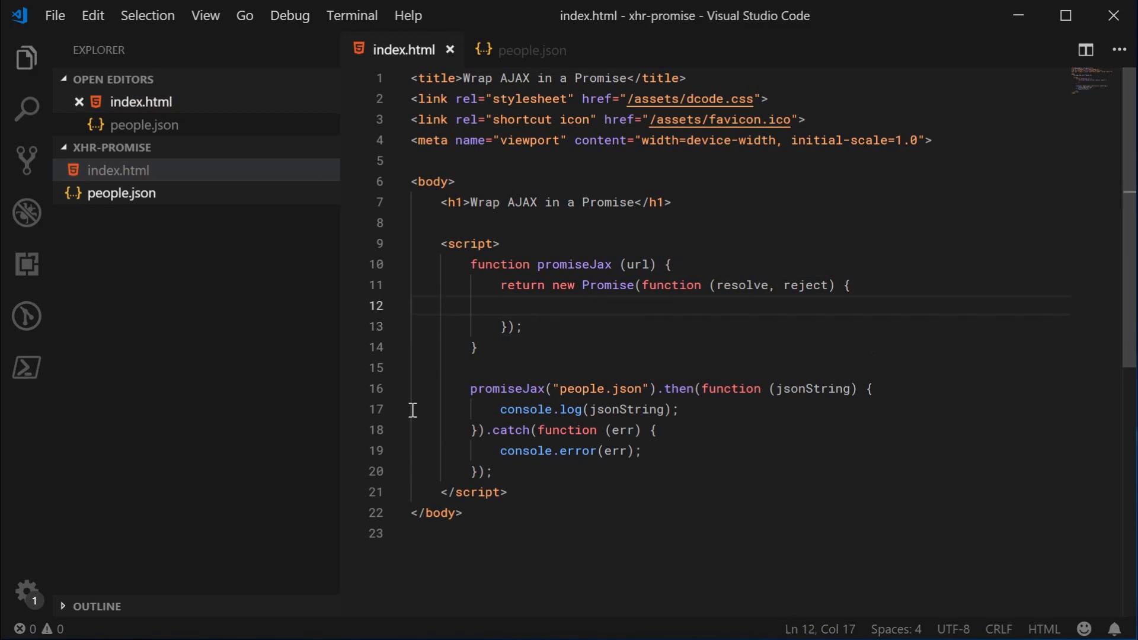
{"action": "double_click", "coordinate": [741, 285]}
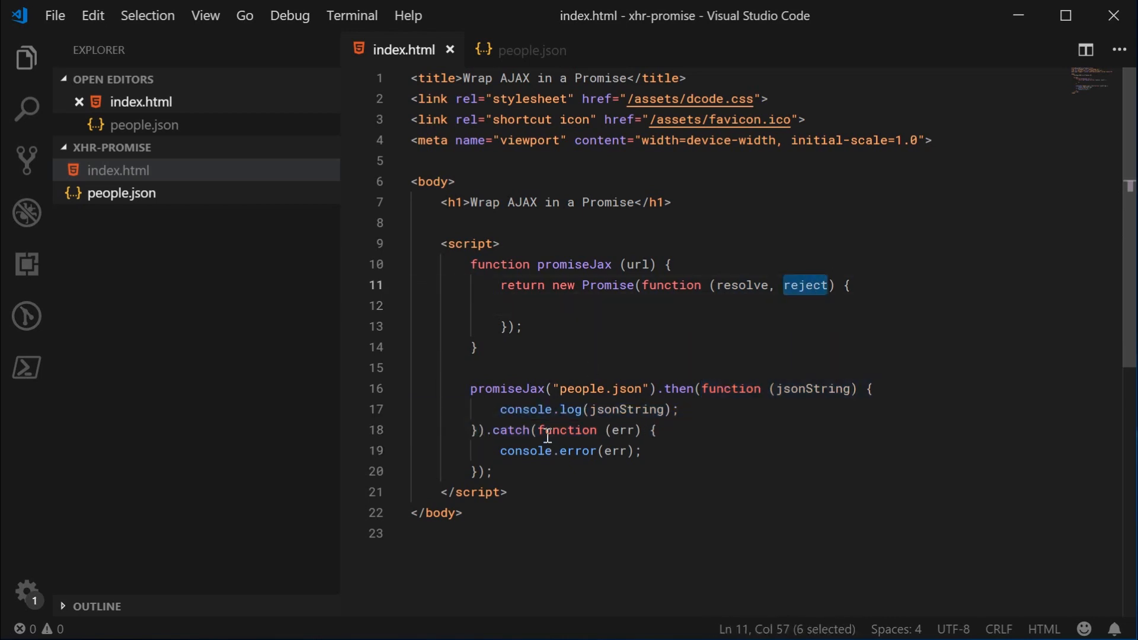
{"action": "left_click_drag", "start_coordinate": [537, 429], "coordinate": [478, 470]}
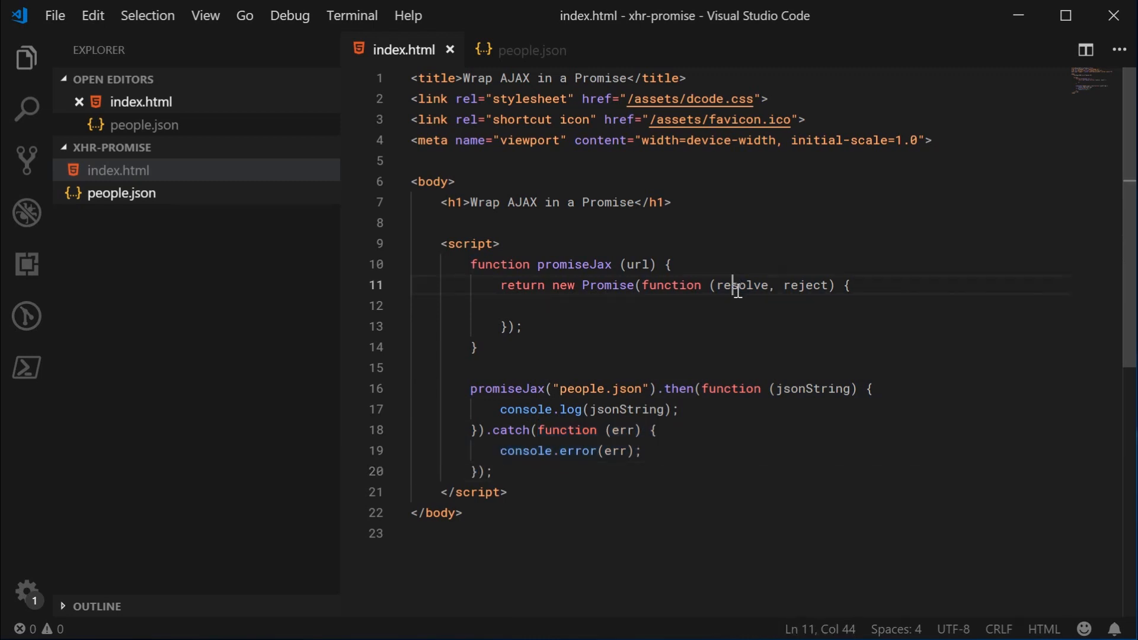
{"action": "double_click", "coordinate": [742, 285]}
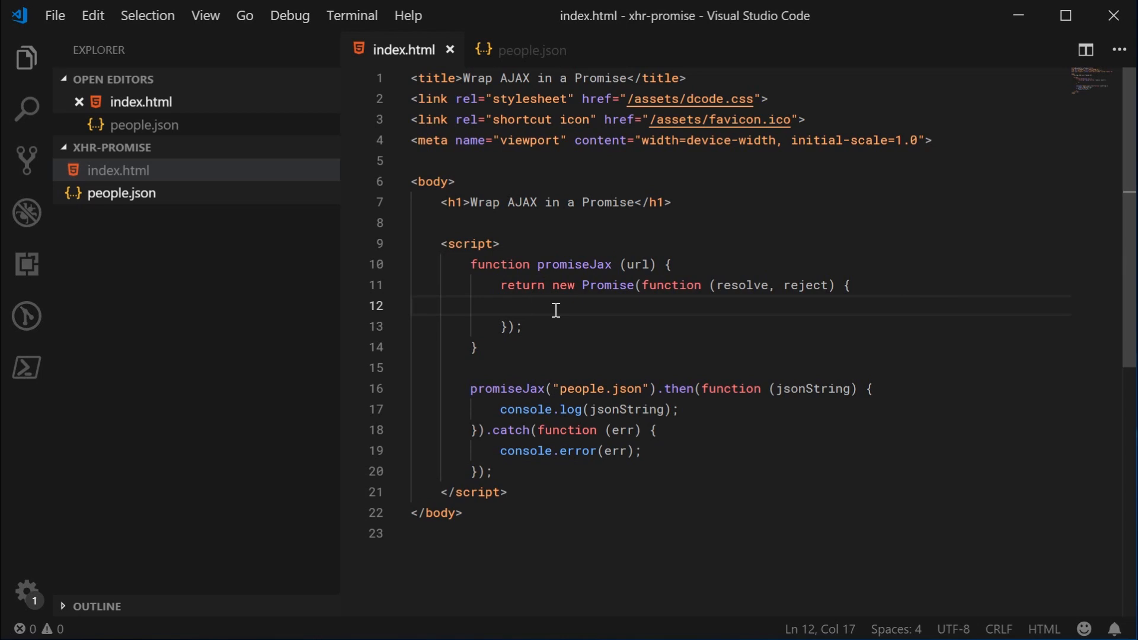
- Declare const xhr = new XMLHttpRequest(); inside the Promise executor
{"action": "type", "text": "const"}
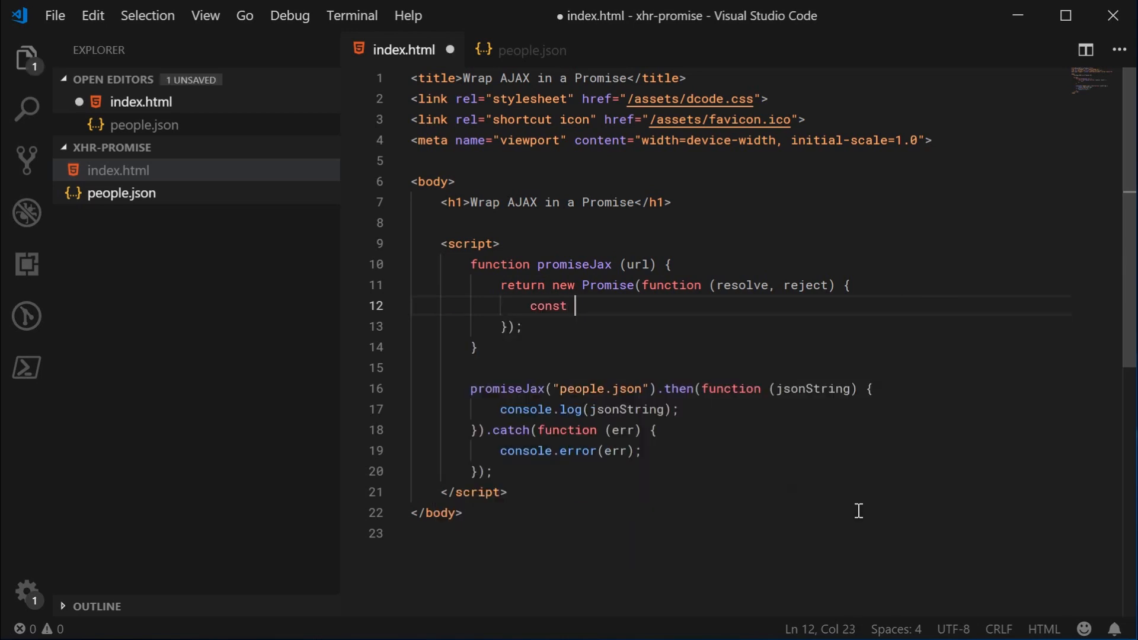
{"action": "type", "text": "xhr = n"}
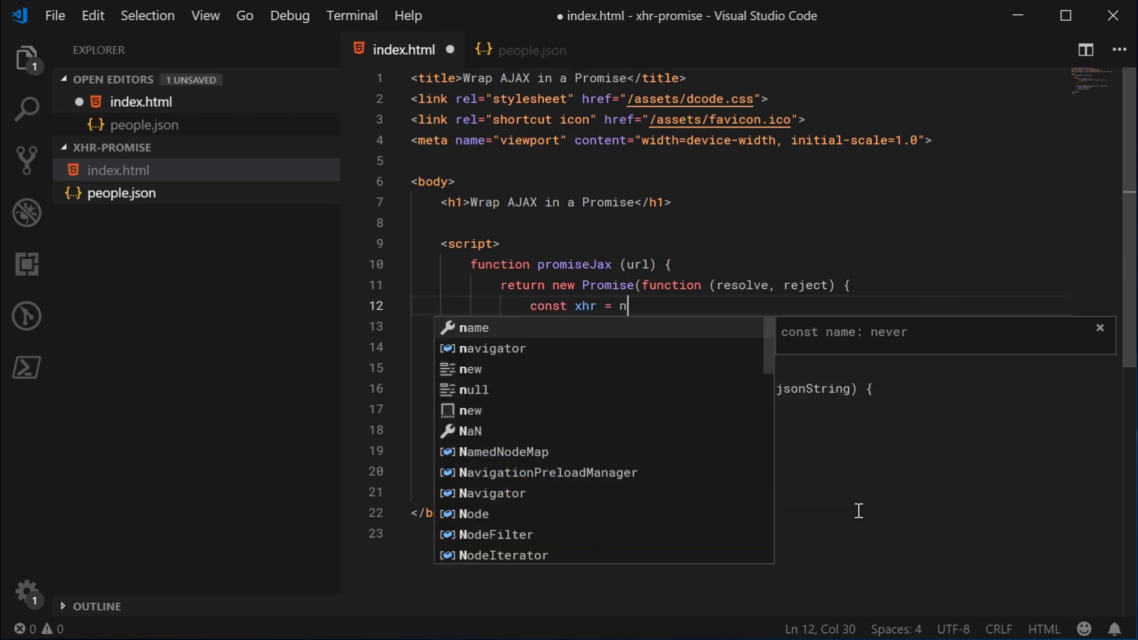
{"action": "type", "text": "ew XMLHt"}
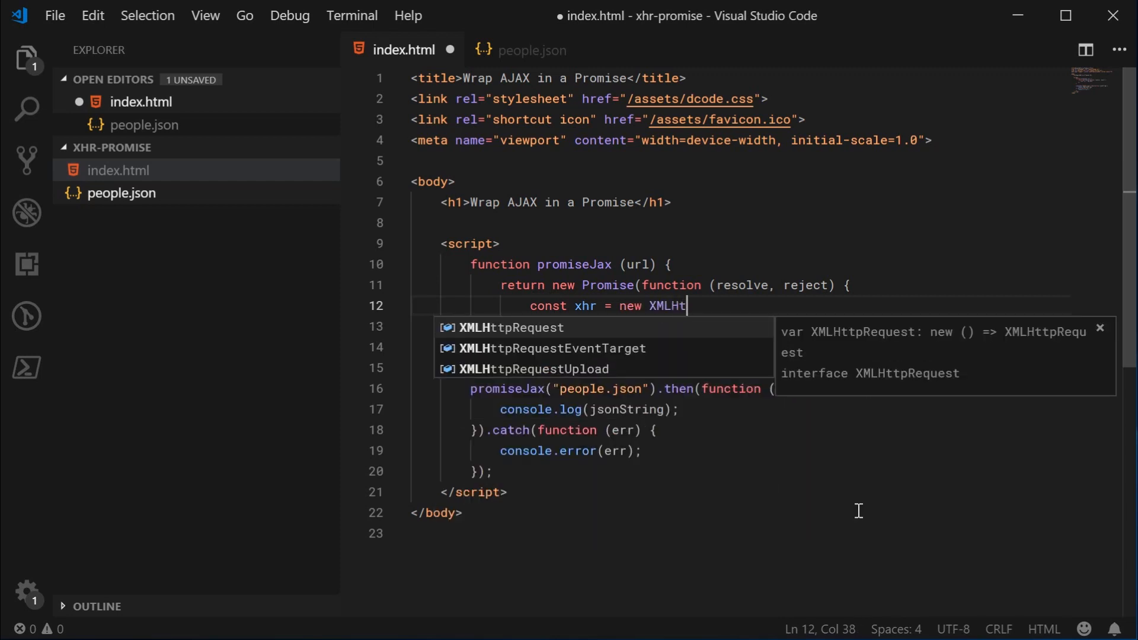
{"action": "key", "text": "Tab"}
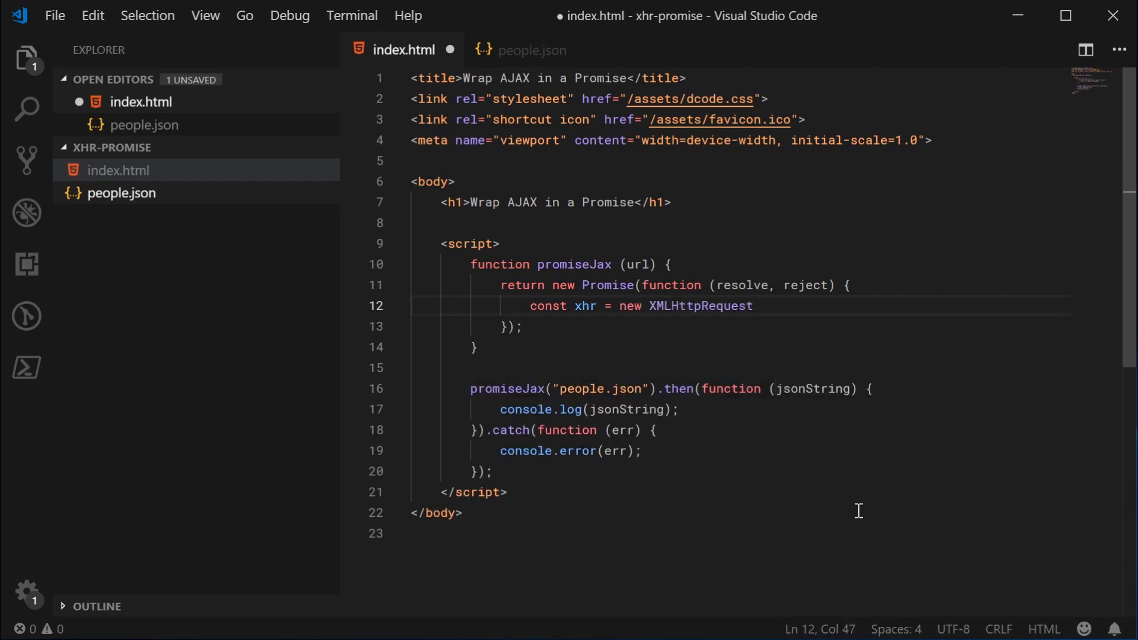
{"action": "type", "text": "();"}
{"action": "type", "text": "xhr.open(\""}
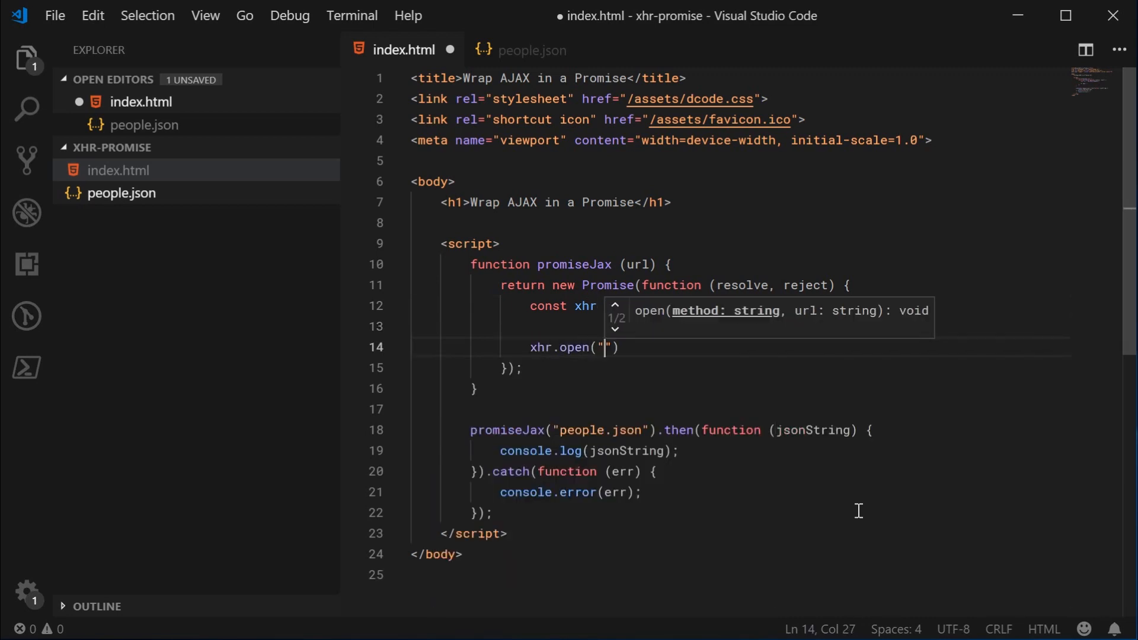
- Add xhr.open("get", url); and xhr.send(); then leave a blank line after the xhr declaration
{"action": "type", "text": "get"}
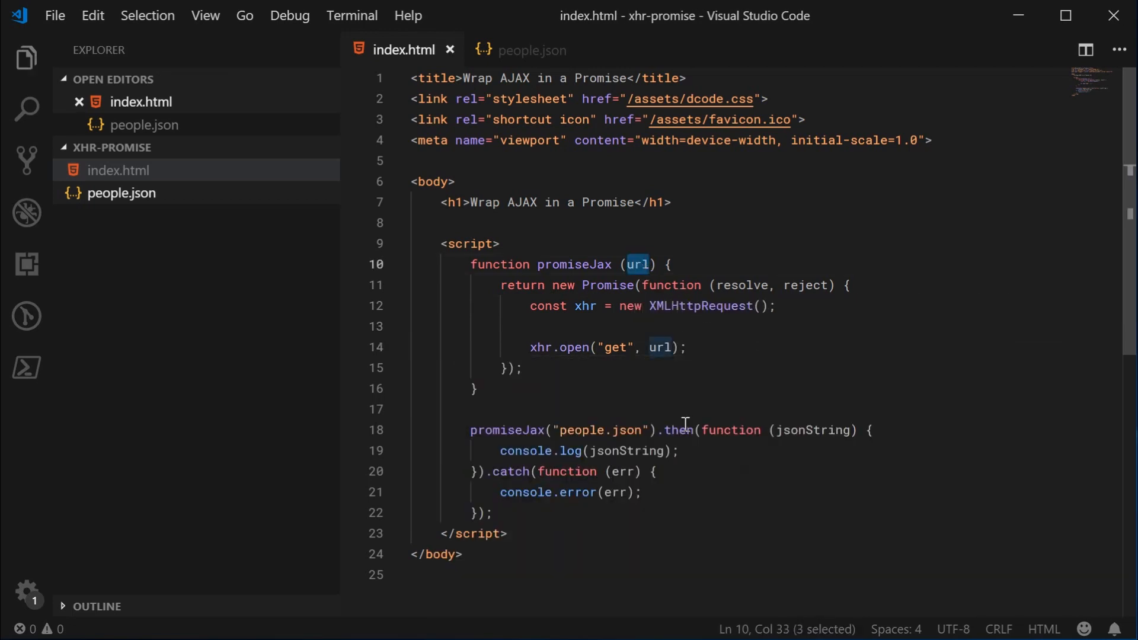
{"action": "left_click", "coordinate": [660, 347]}
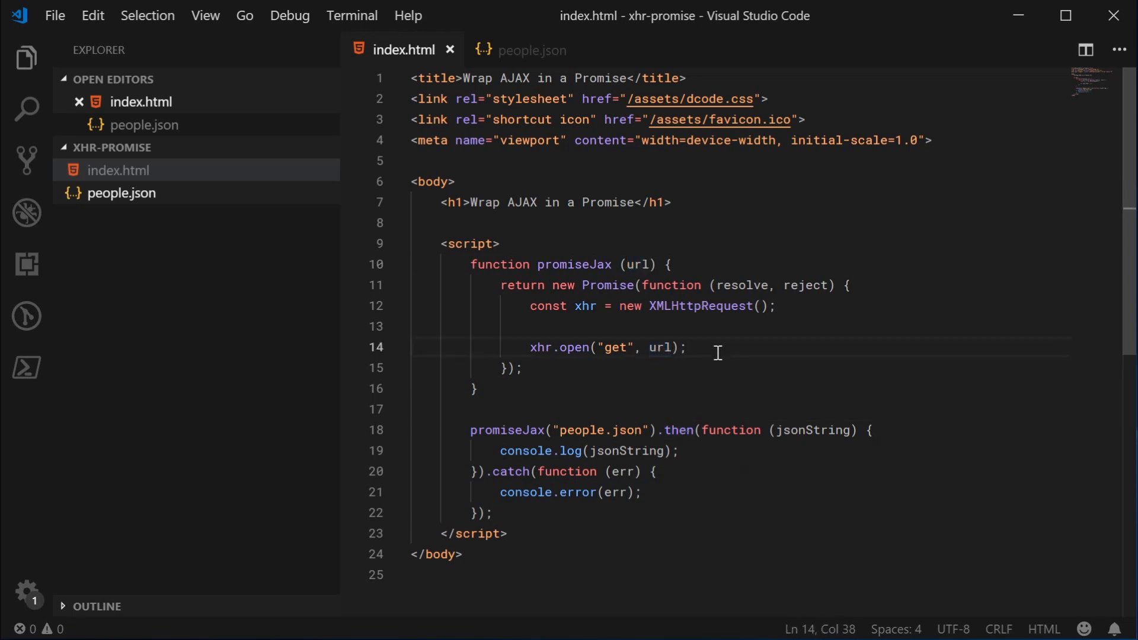
{"action": "type", "text": "xhr.send()"}
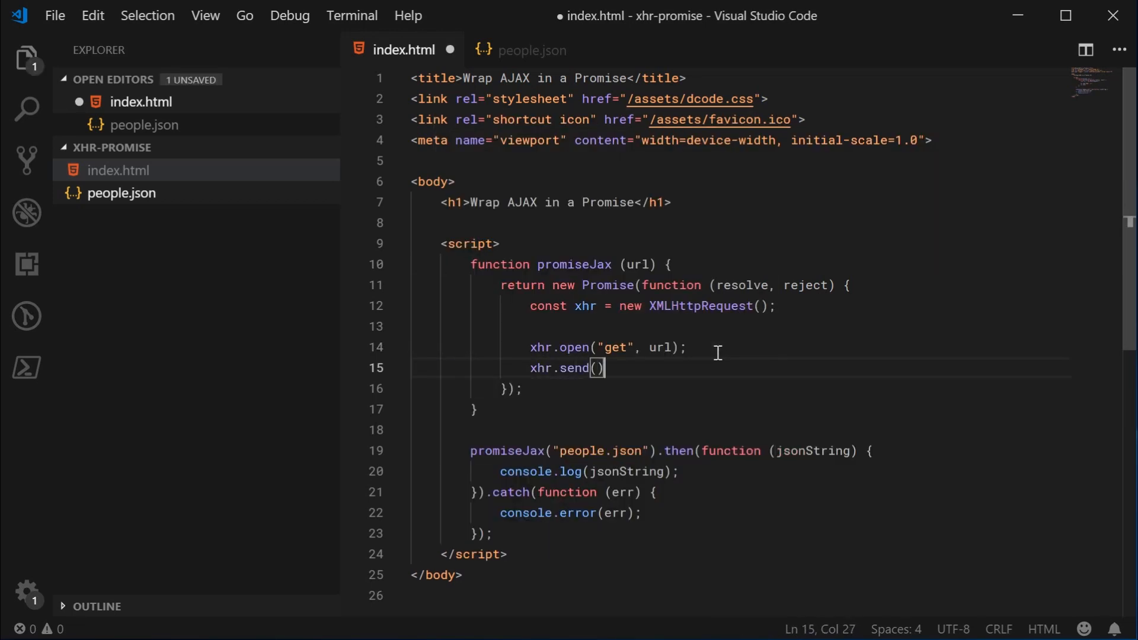
{"action": "type", "text": ";"}
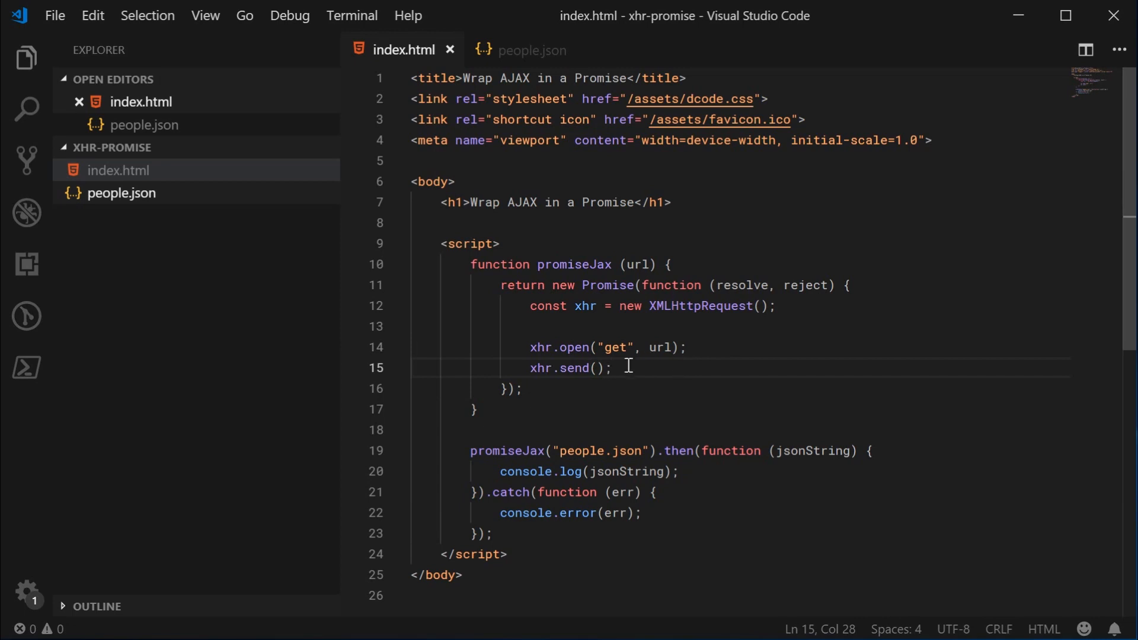
{"action": "left_click_drag", "start_coordinate": [530, 305], "coordinate": [613, 367]}
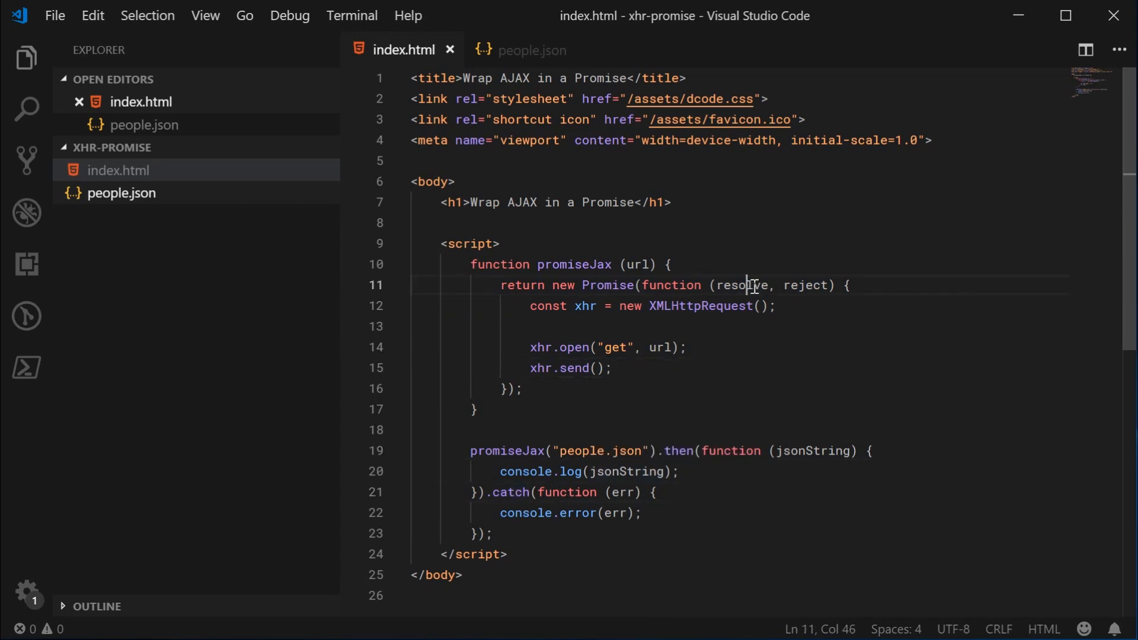
{"action": "double_click", "coordinate": [803, 285]}
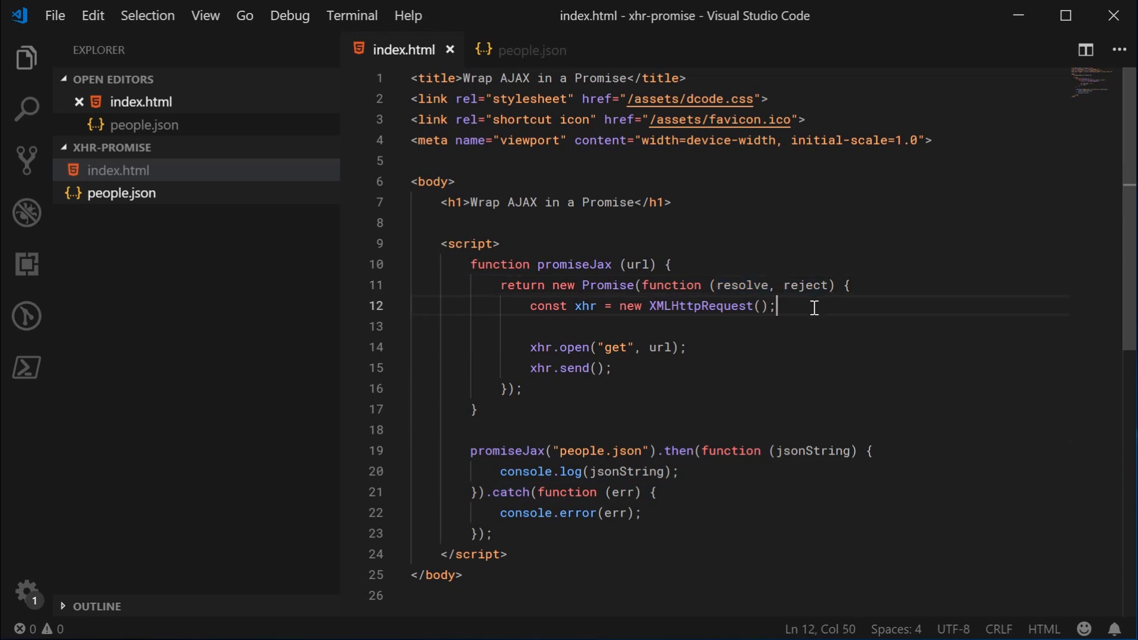
{"action": "key", "text": "Enter"}
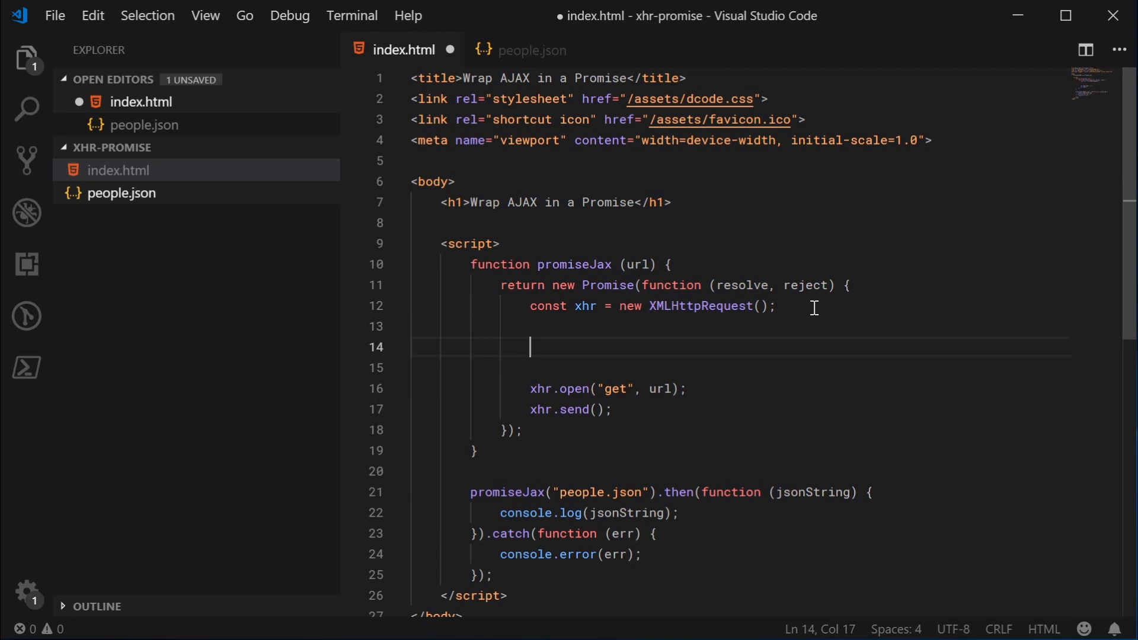
- Save, then write xhr.onload = function () { resolve(this.responseText); } above the open call
{"action": "key", "text": "ctrl+s"}
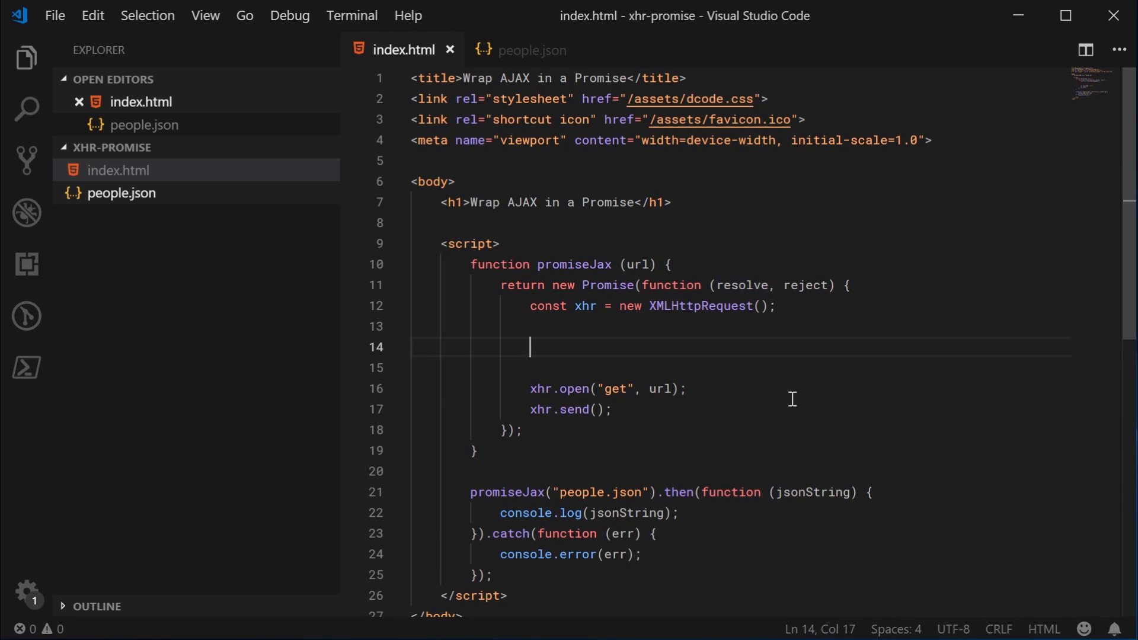
{"action": "type", "text": "xhr."}
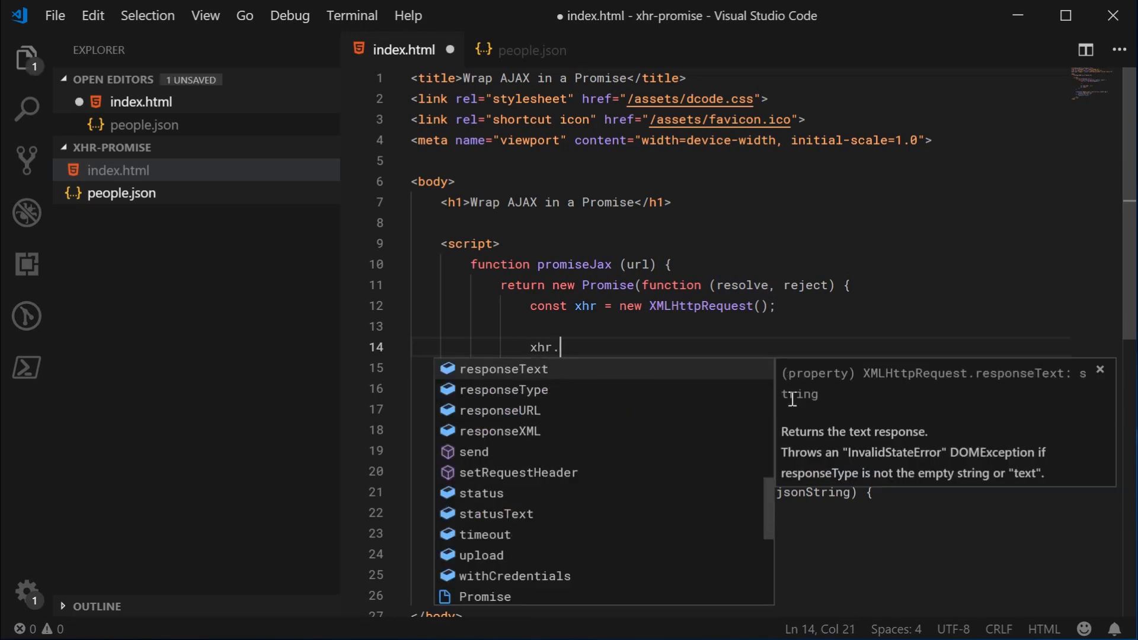
{"action": "type", "text": "onload = function ("}
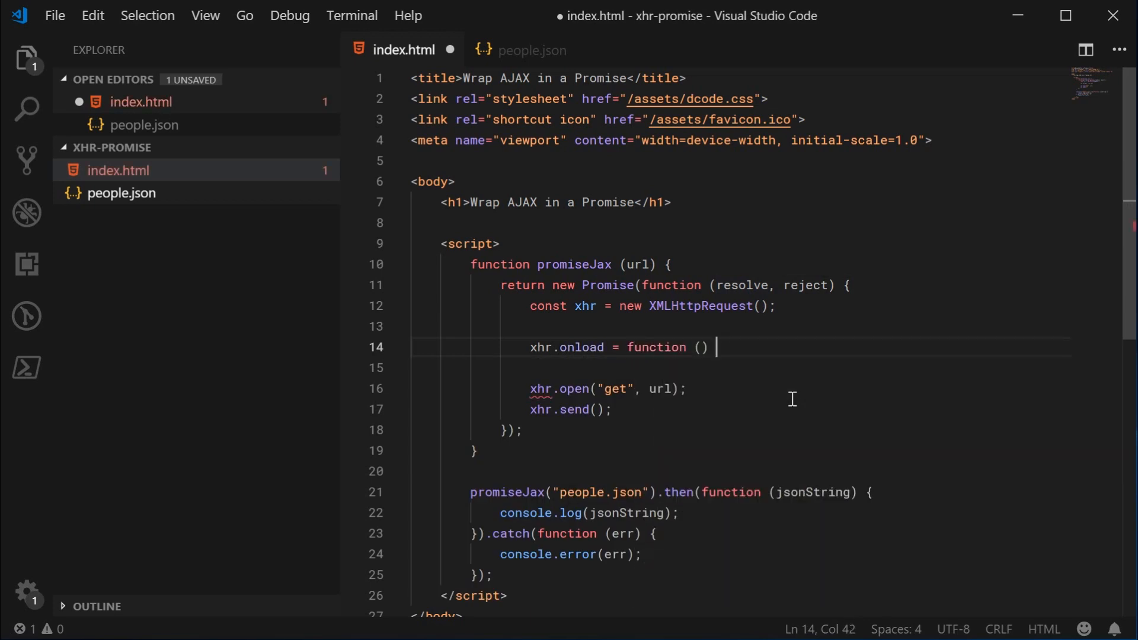
{"action": "type", "text": "{"}
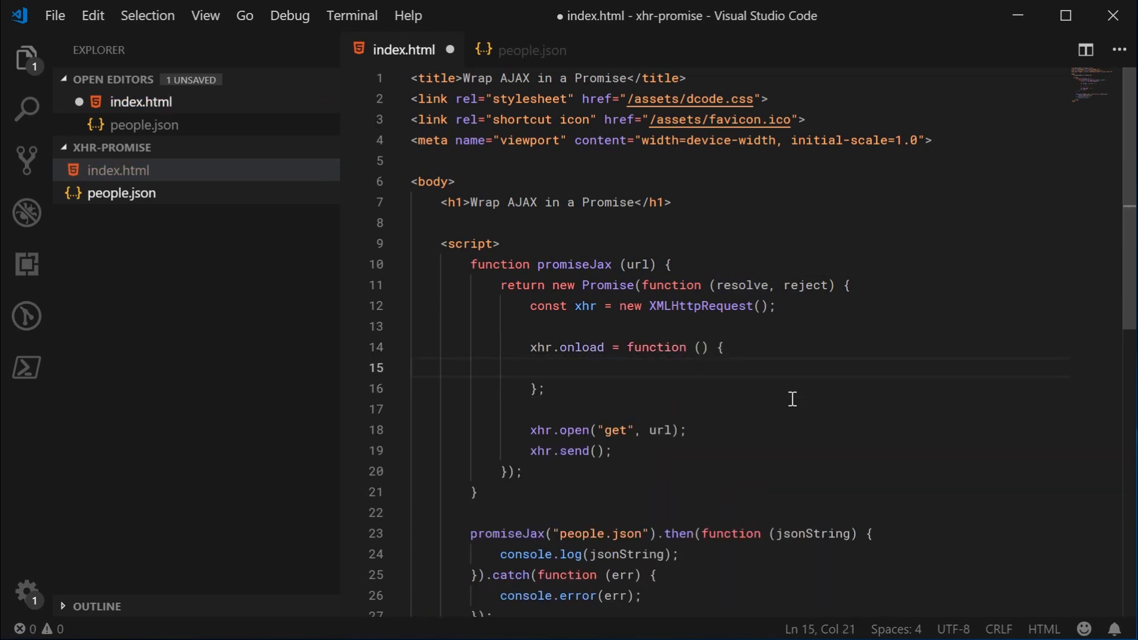
{"action": "type", "text": "resolve()"}
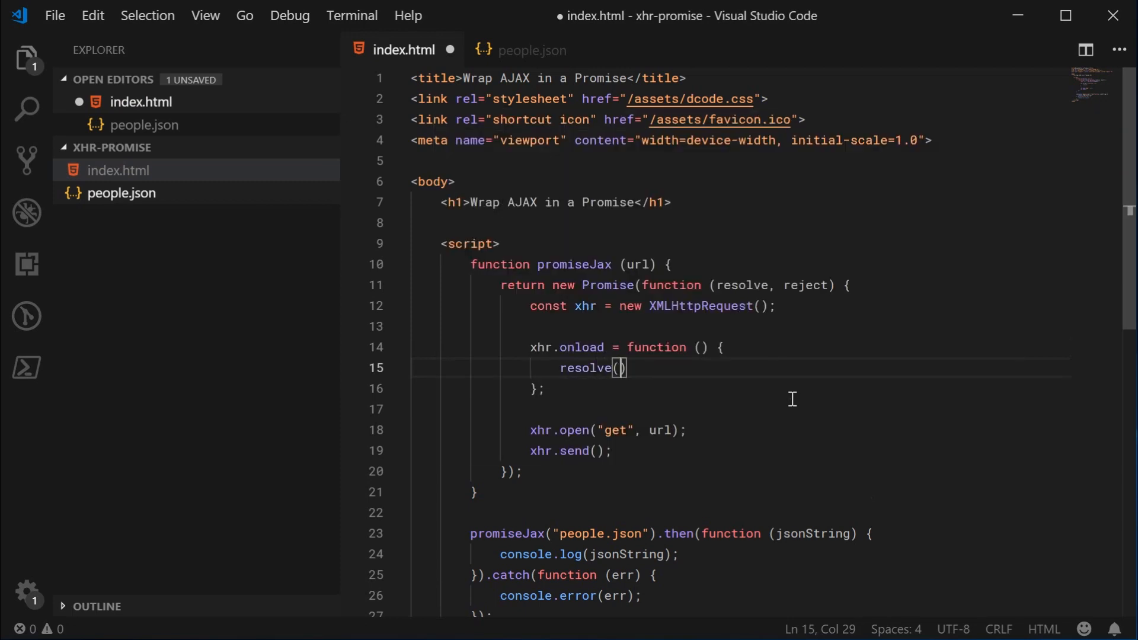
{"action": "type", "text": "this.responseText"}
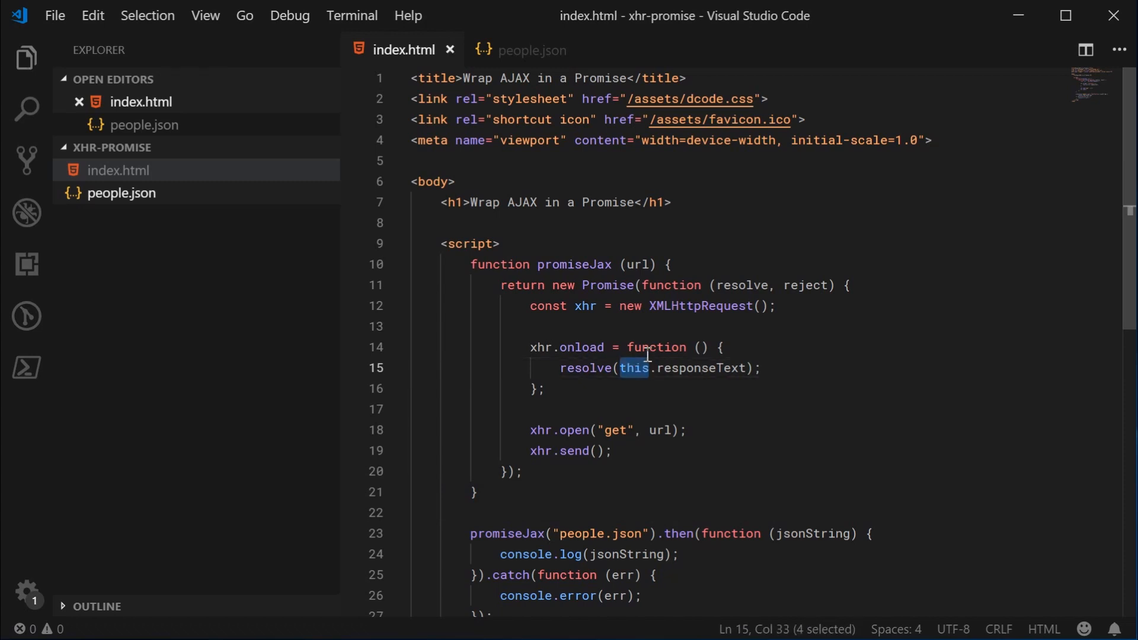
- Review xhr and responseText, glance at the people.json data, and return to the end of the onload handler
{"action": "double_click", "coordinate": [584, 306]}
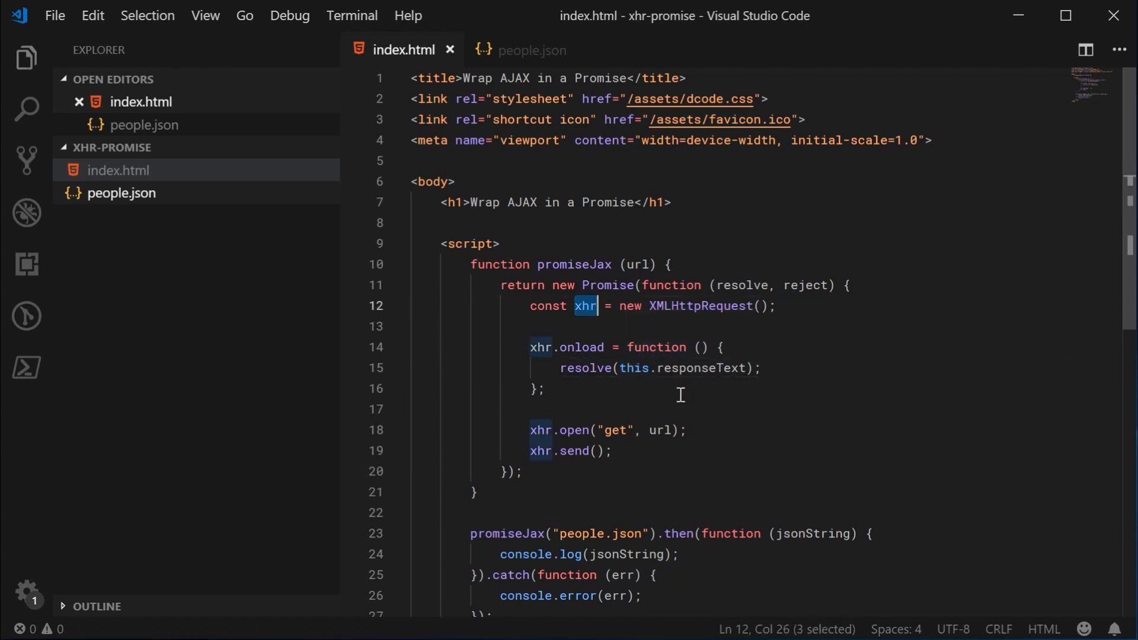
{"action": "double_click", "coordinate": [701, 367]}
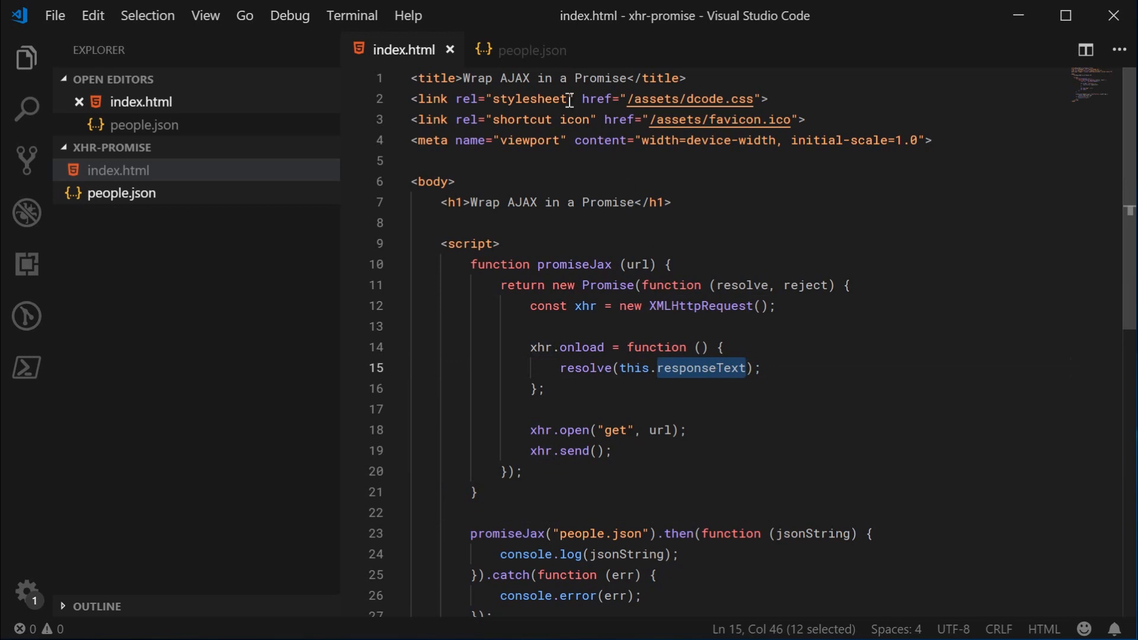
{"action": "left_click", "coordinate": [531, 50]}
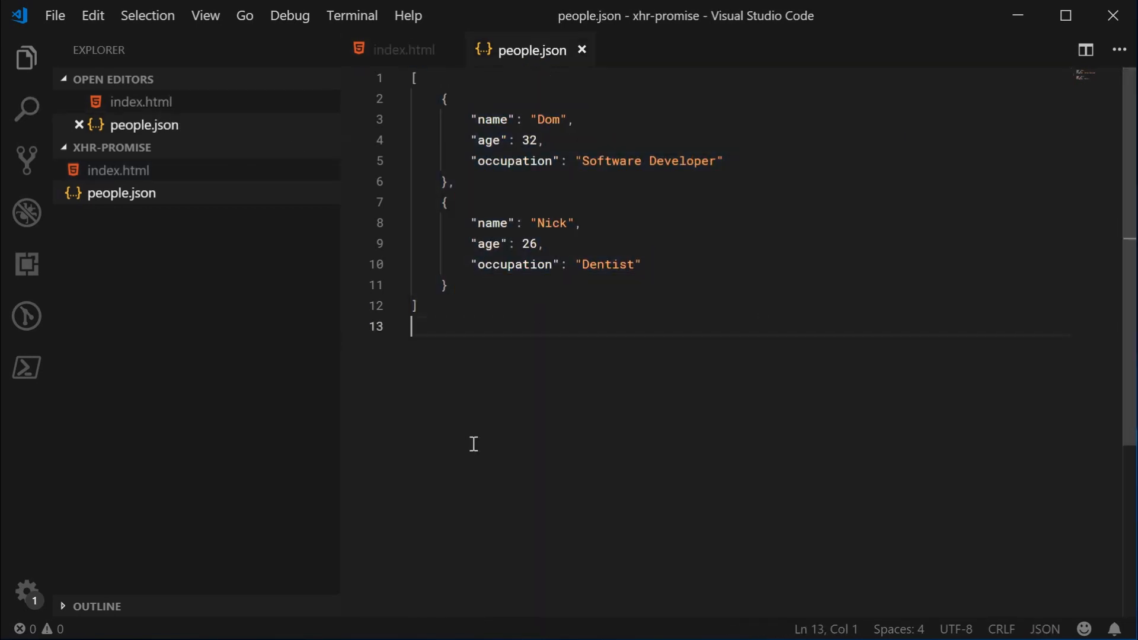
{"action": "left_click", "coordinate": [402, 50]}
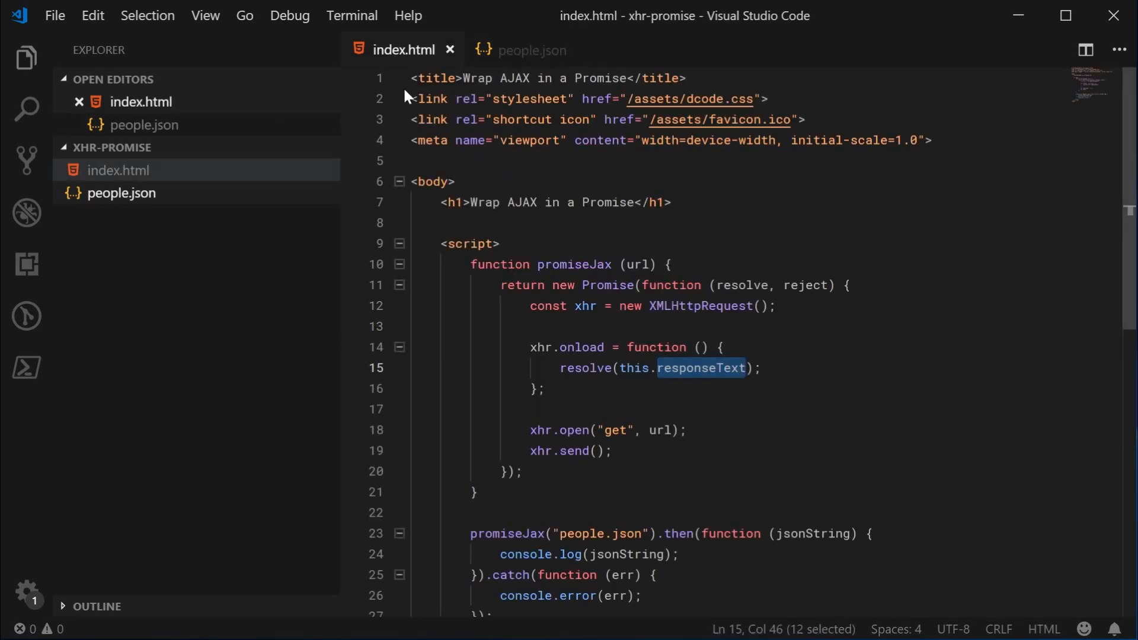
{"action": "double_click", "coordinate": [585, 367]}
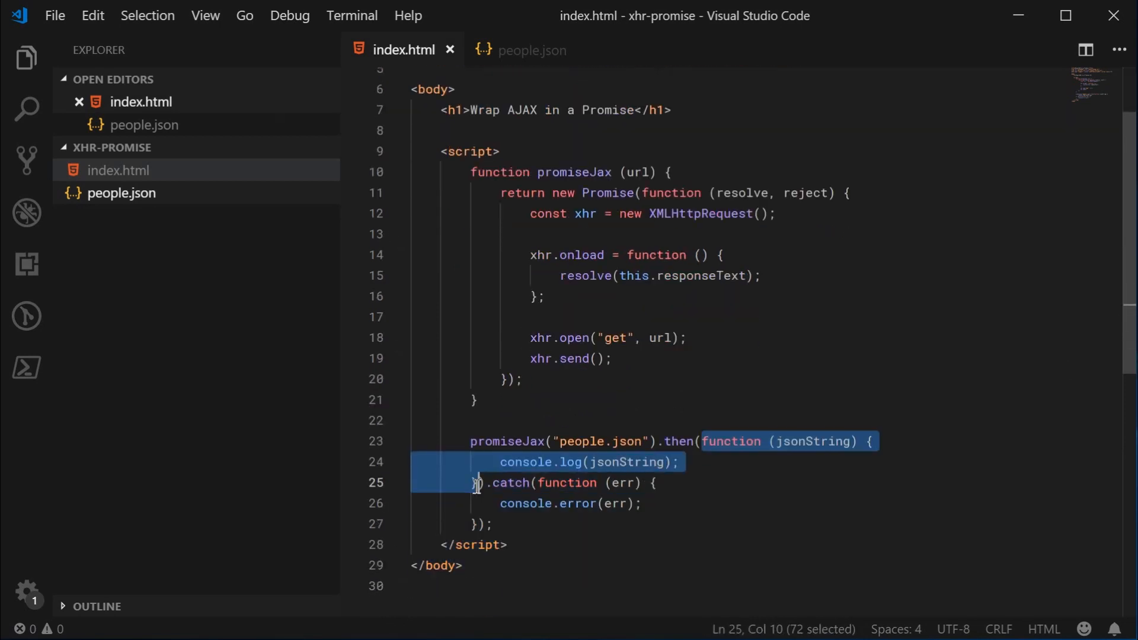
{"action": "double_click", "coordinate": [813, 441]}
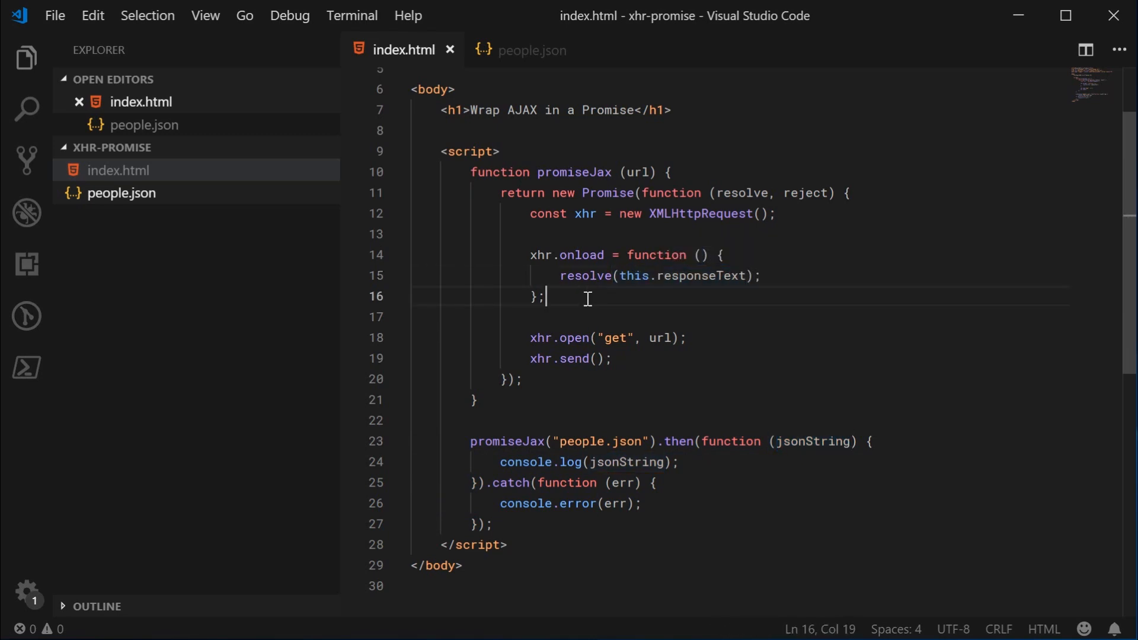
- Write xhr.onerror = function () { reject(new Error("Network error")); }; below the onload handler
{"action": "type", "text": "xhr.on"}
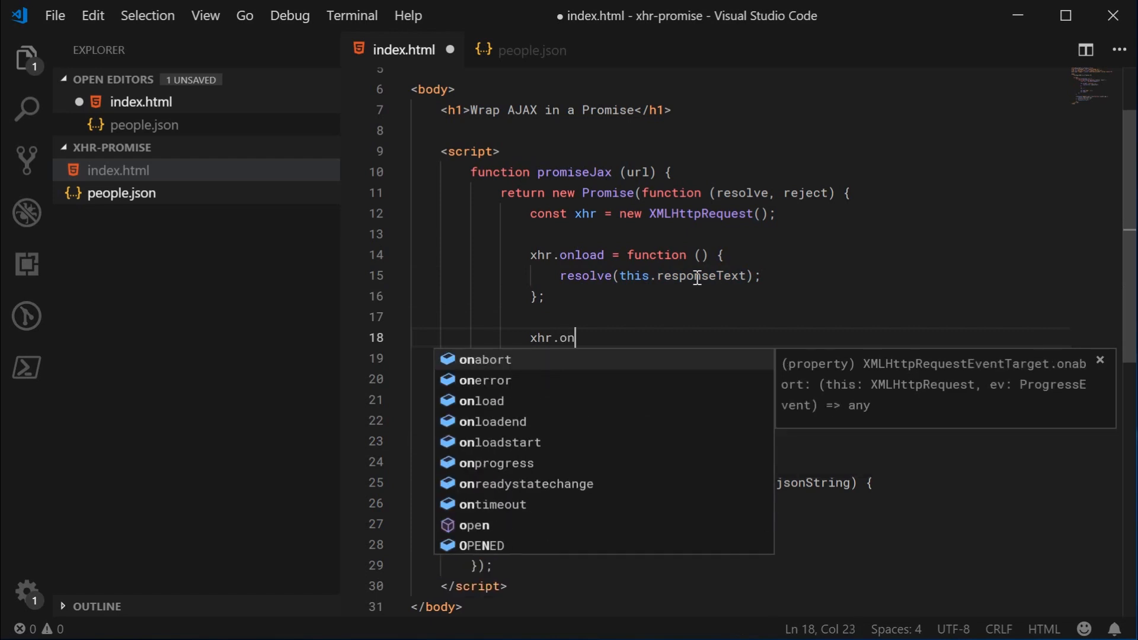
{"action": "type", "text": "error"}
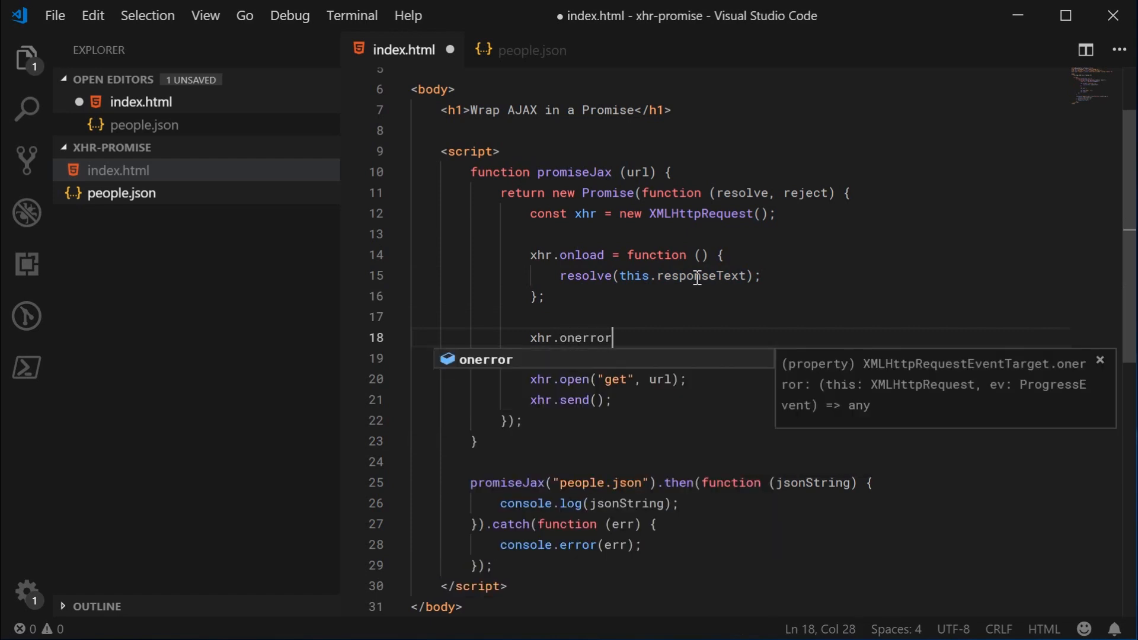
{"action": "type", "text": "= function () {"}
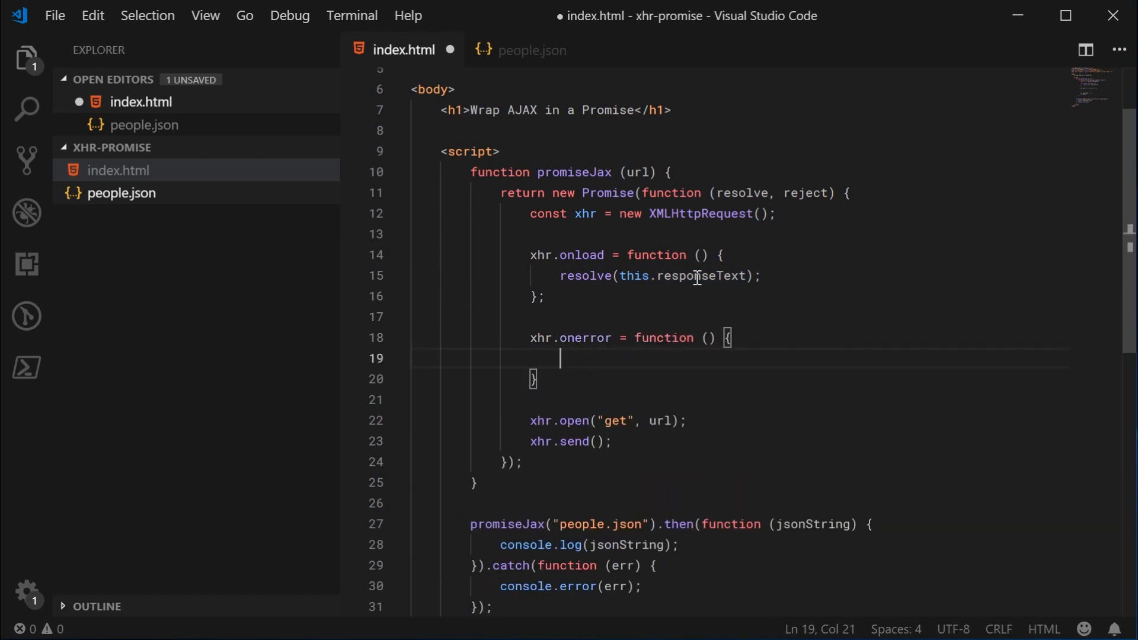
{"action": "type", "text": ";"}
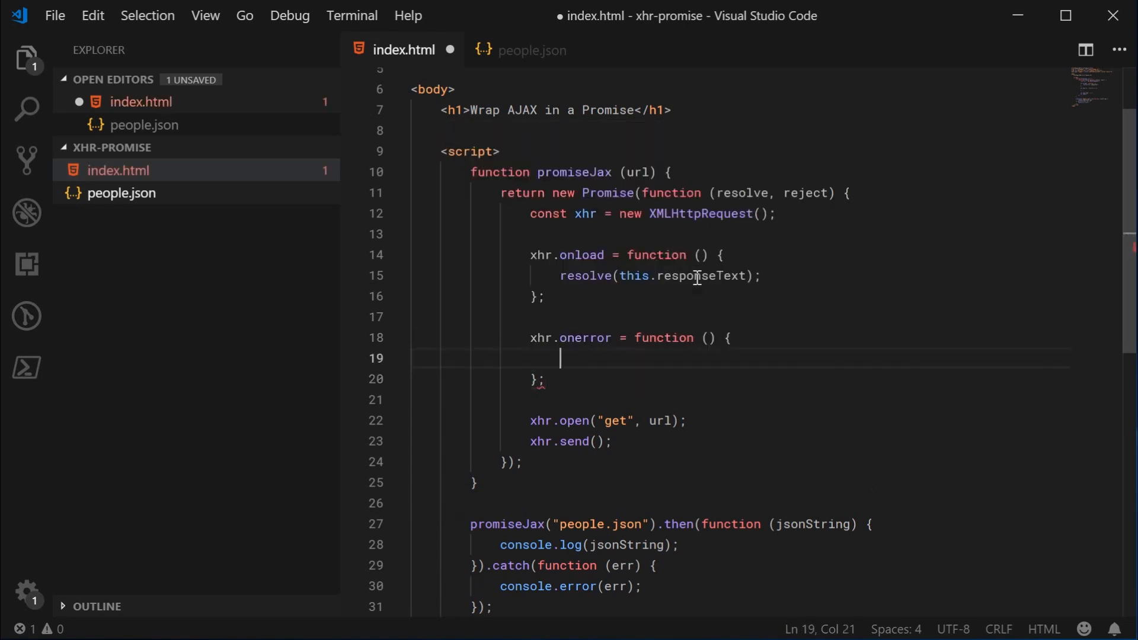
{"action": "type", "text": "reject("}
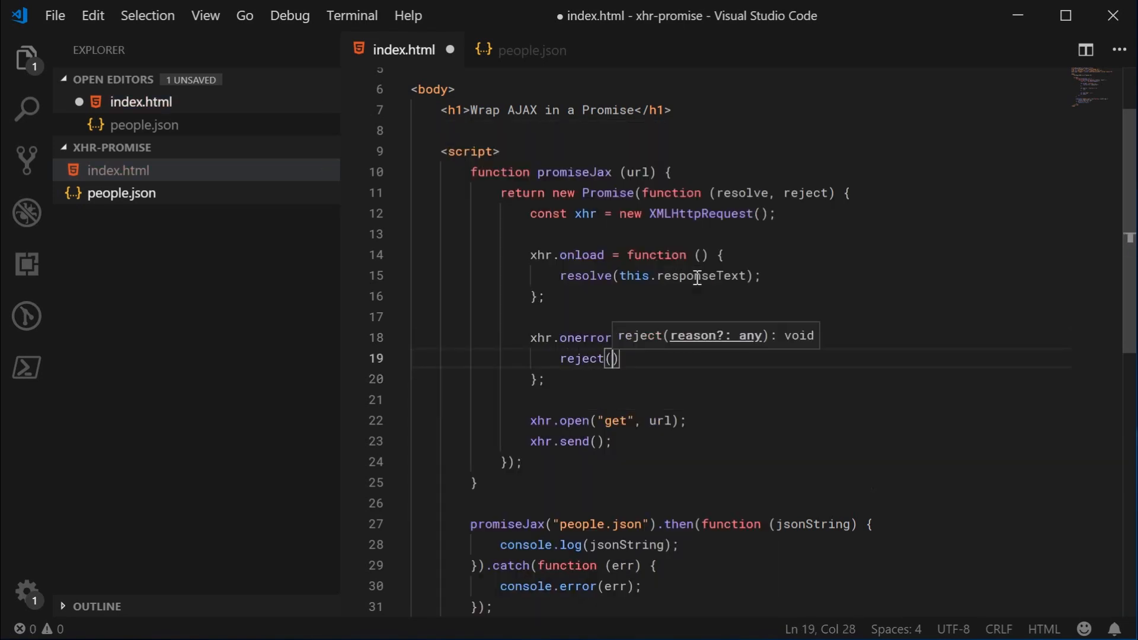
{"action": "type", "text": "new"}
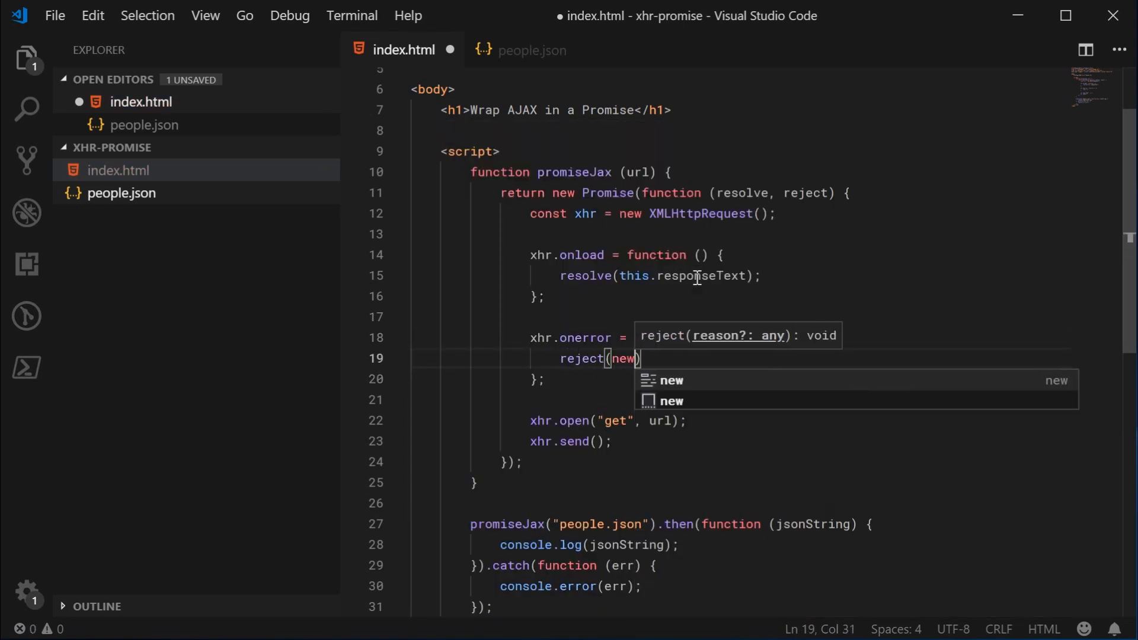
{"action": "type", "text": "Error(\"Net"}
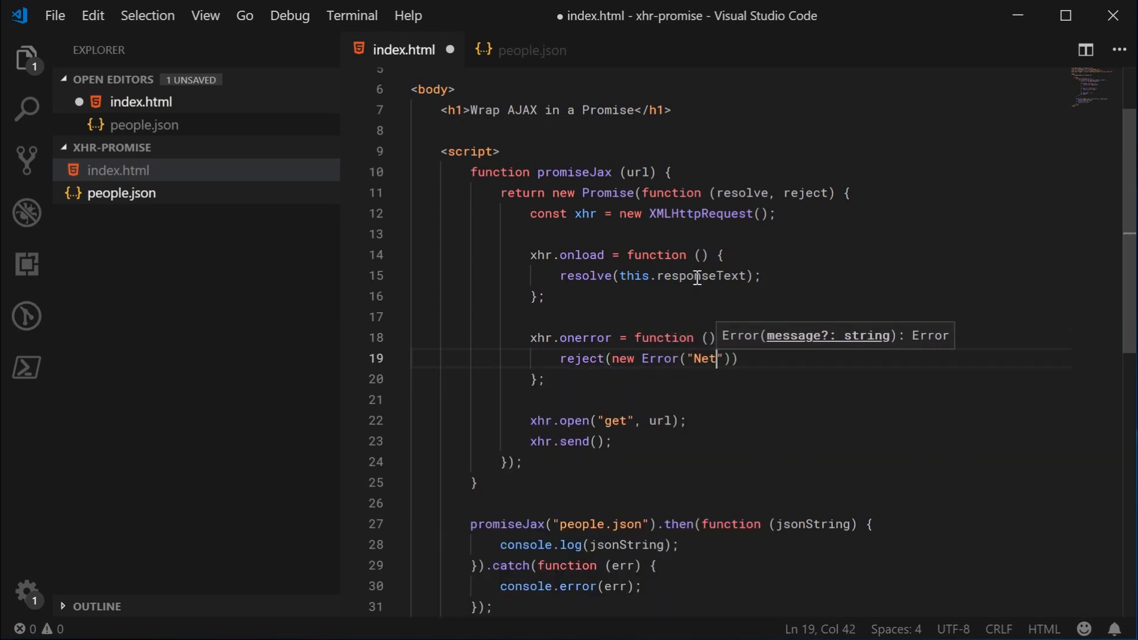
{"action": "type", "text": "work error"}
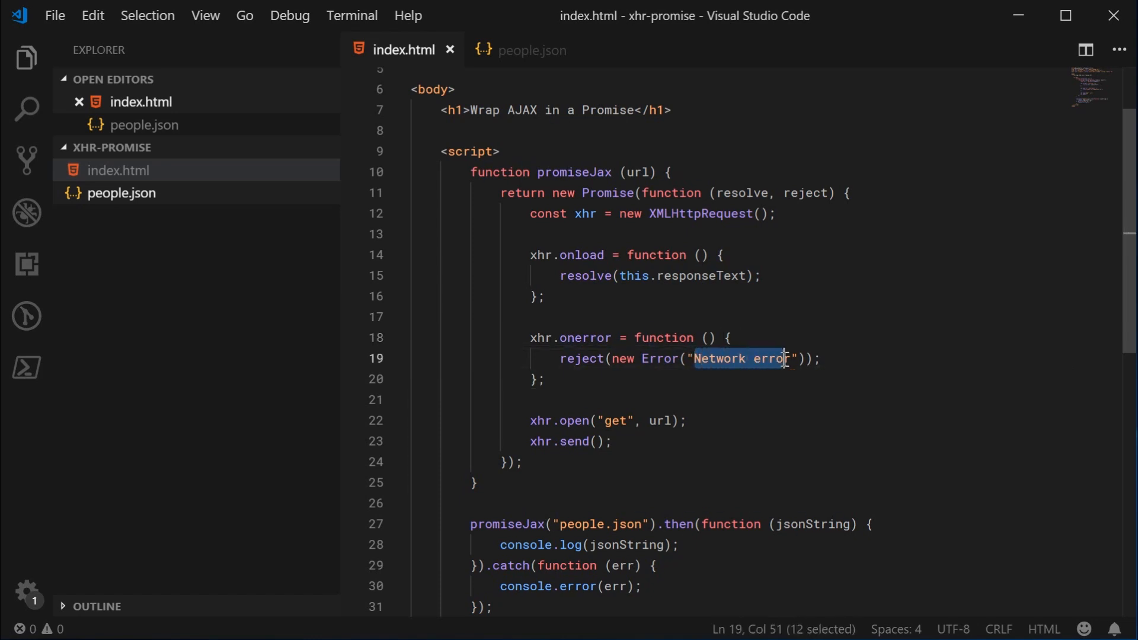
- Review the onerror, resolve and onload handlers by selecting them in turn, then clear the selection
{"action": "left_click", "coordinate": [823, 358]}
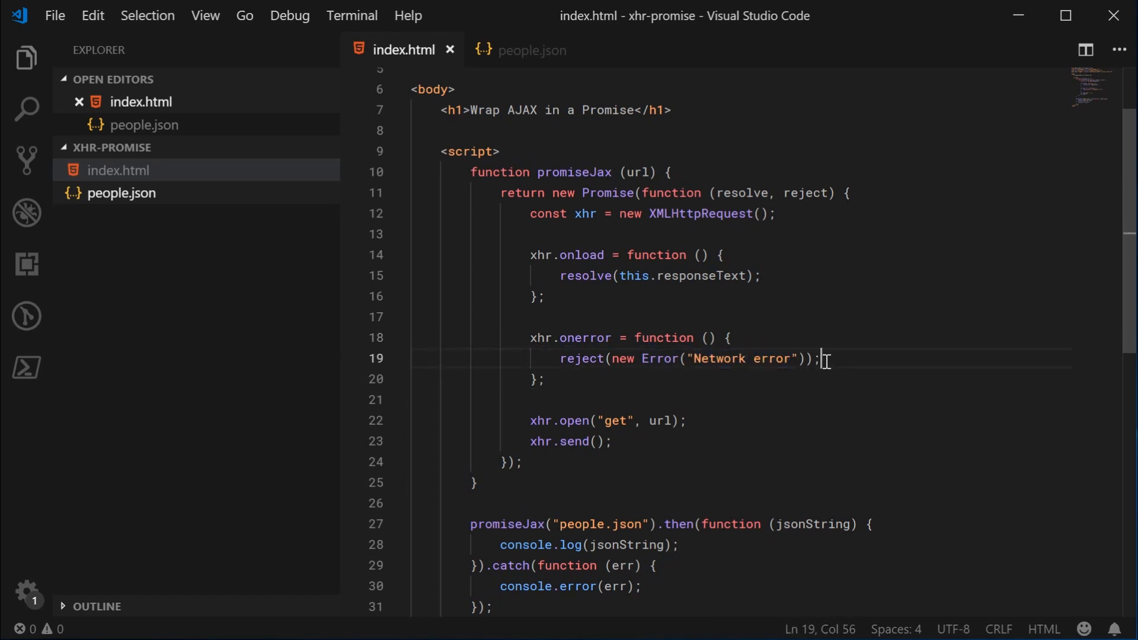
{"action": "double_click", "coordinate": [580, 337]}
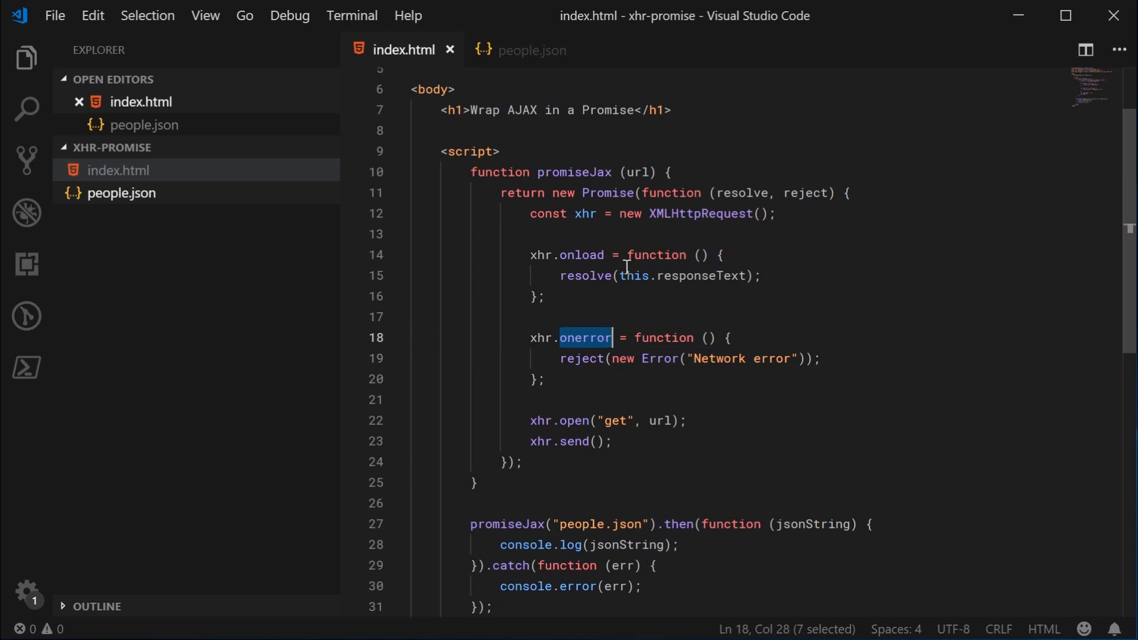
{"action": "mouse_move", "coordinate": [577, 379]}
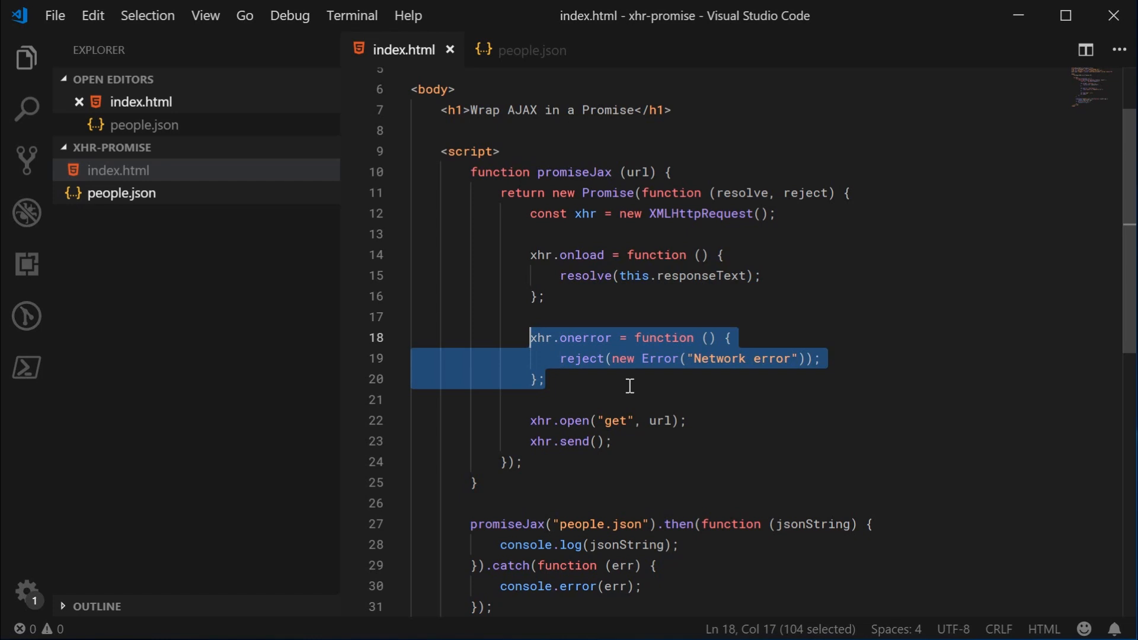
{"action": "left_click", "coordinate": [720, 254]}
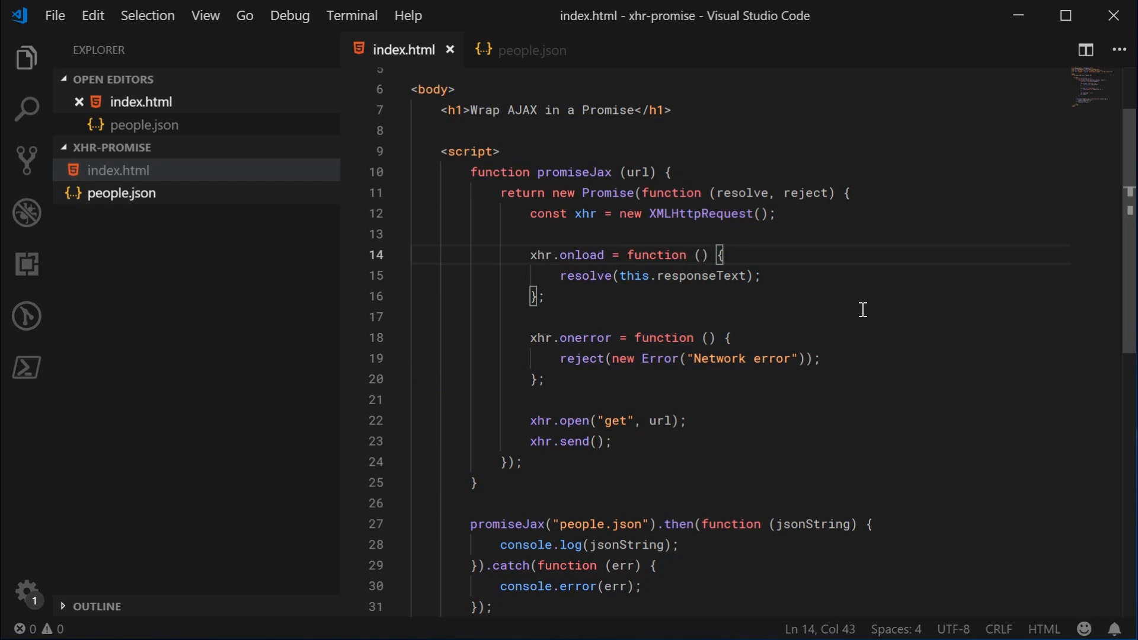
{"action": "double_click", "coordinate": [584, 275]}
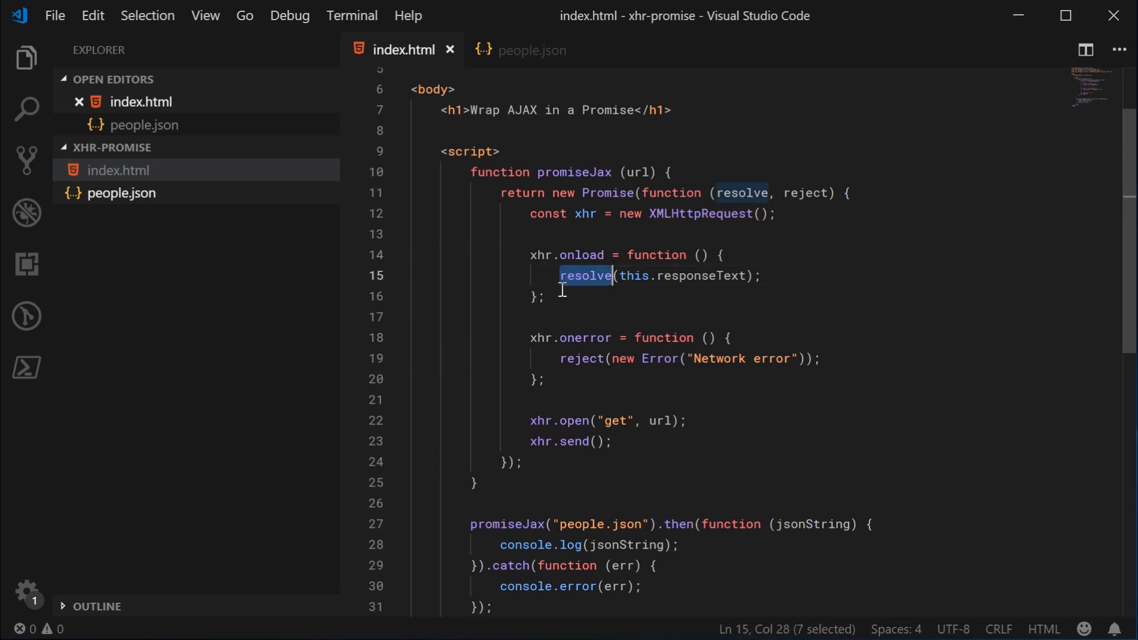
{"action": "double_click", "coordinate": [580, 255]}
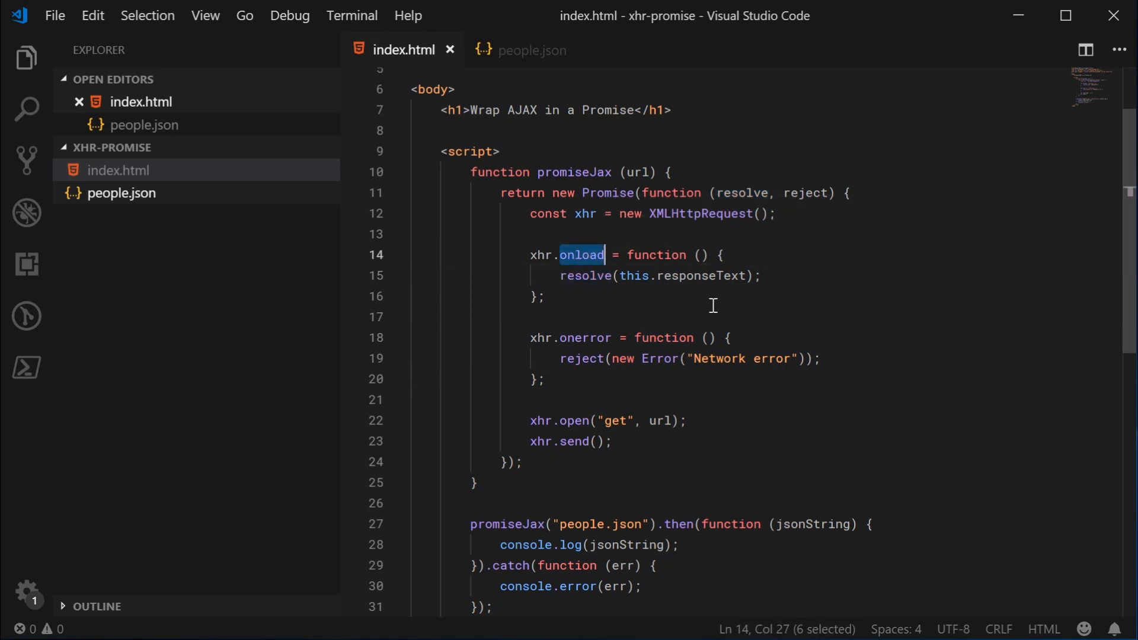
{"action": "mouse_move", "coordinate": [705, 276]}
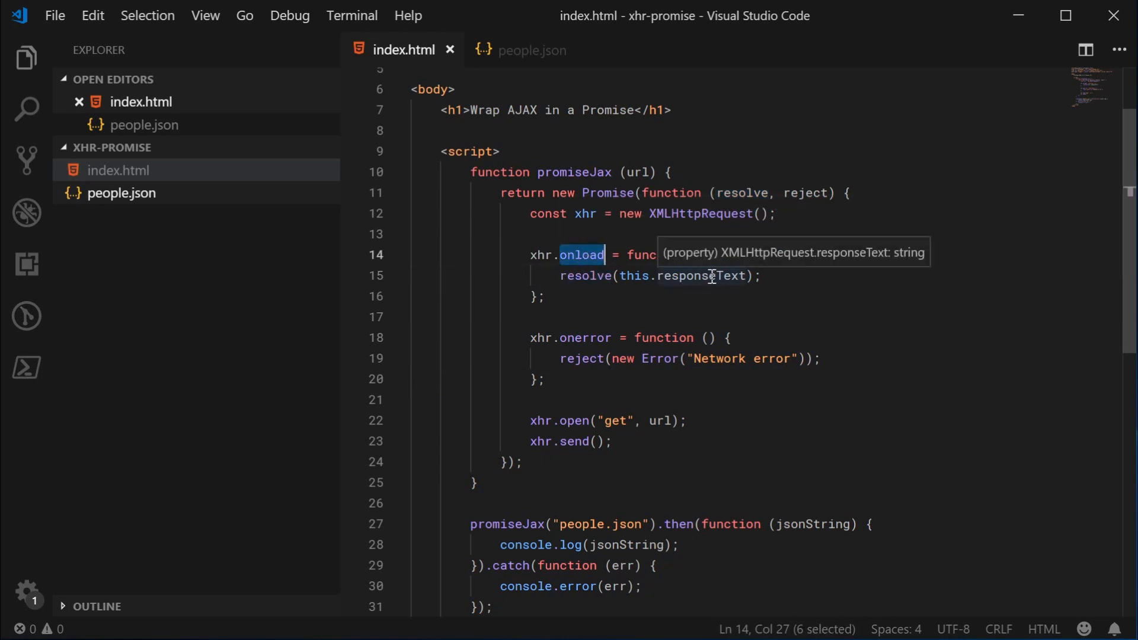
{"action": "left_click_drag", "start_coordinate": [528, 337], "coordinate": [545, 378]}
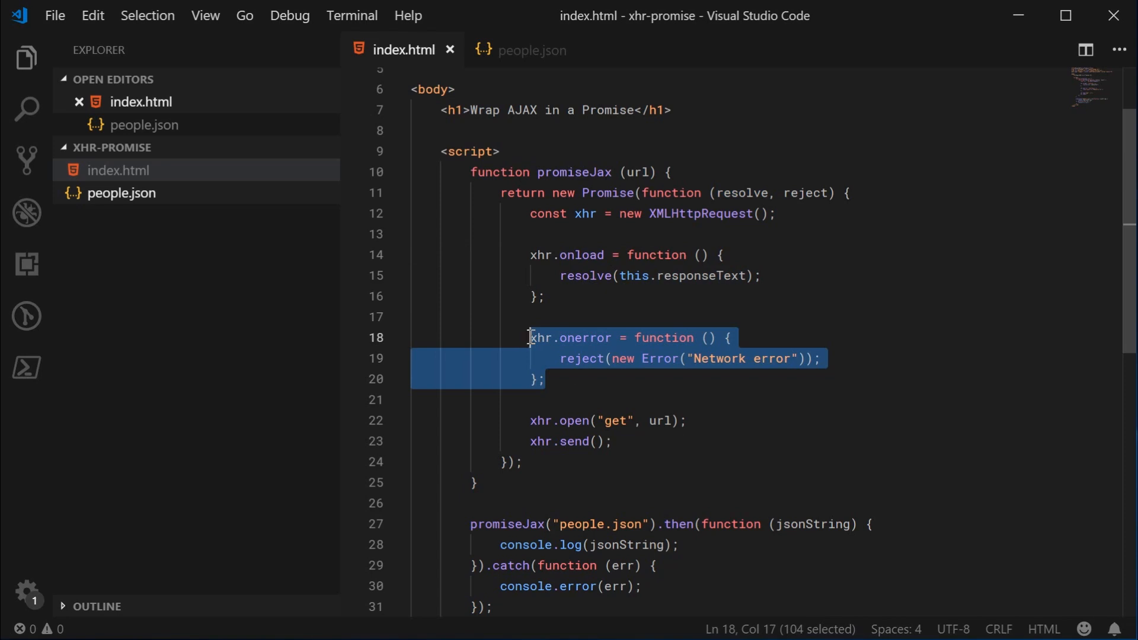
{"action": "left_click", "coordinate": [721, 254]}
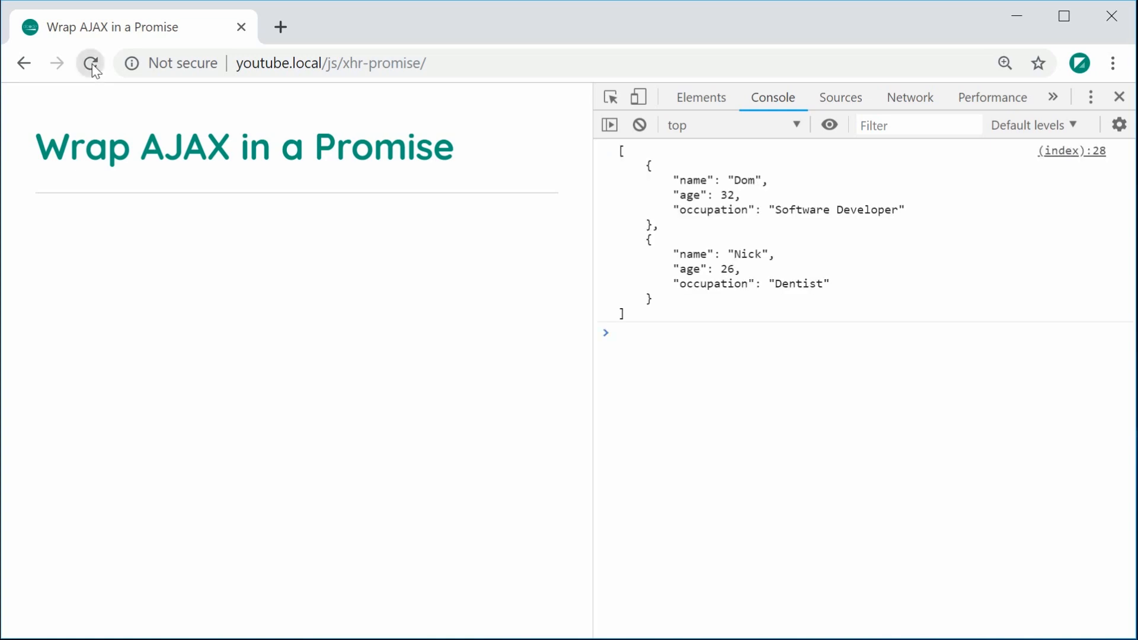
- Check the Chrome console output showing the two people records logged
{"action": "left_click_drag", "start_coordinate": [642, 164], "coordinate": [653, 313]}
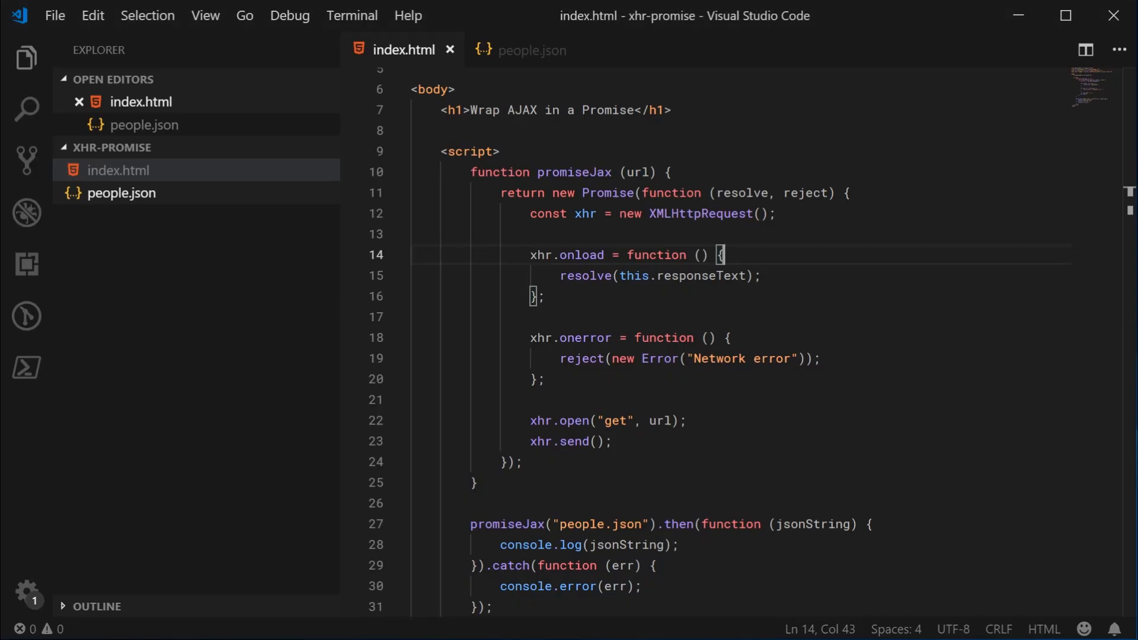
{"action": "mouse_move", "coordinate": [938, 309]}
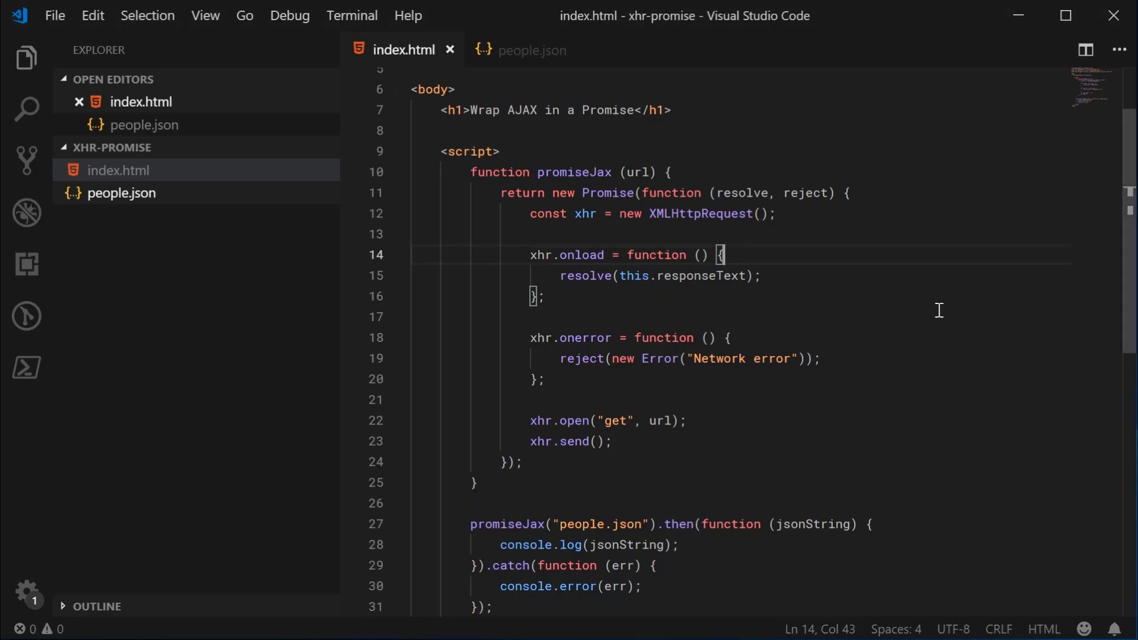
{"action": "mouse_move", "coordinate": [933, 292]}
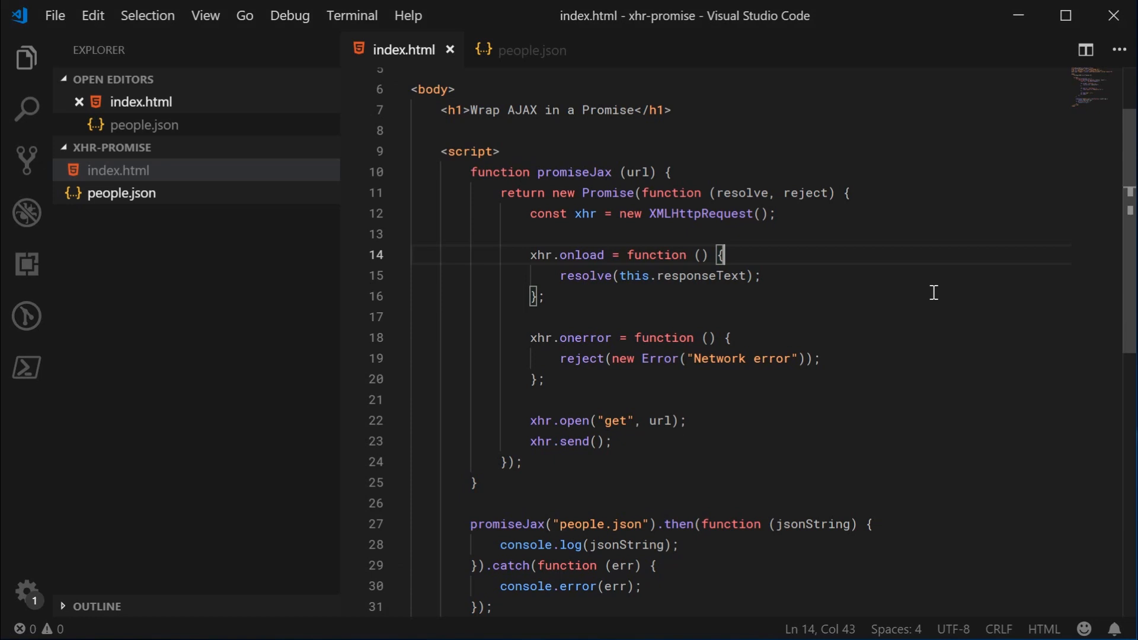
{"action": "scroll", "scroll_direction": "down", "scroll_amount": 3}
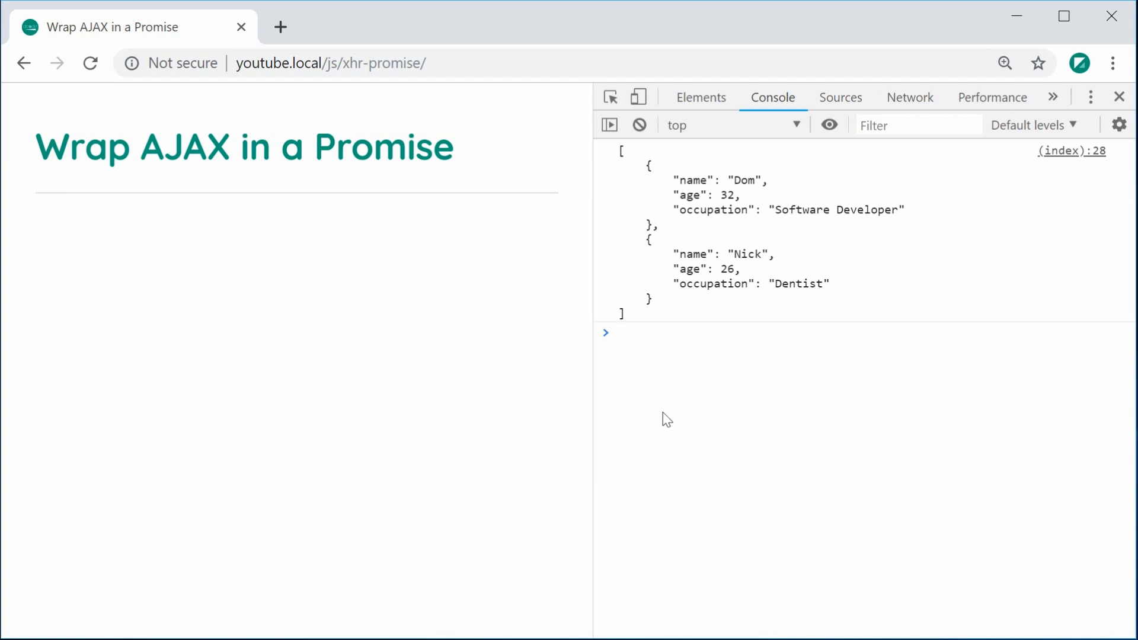
{"action": "mouse_move", "coordinate": [660, 148]}
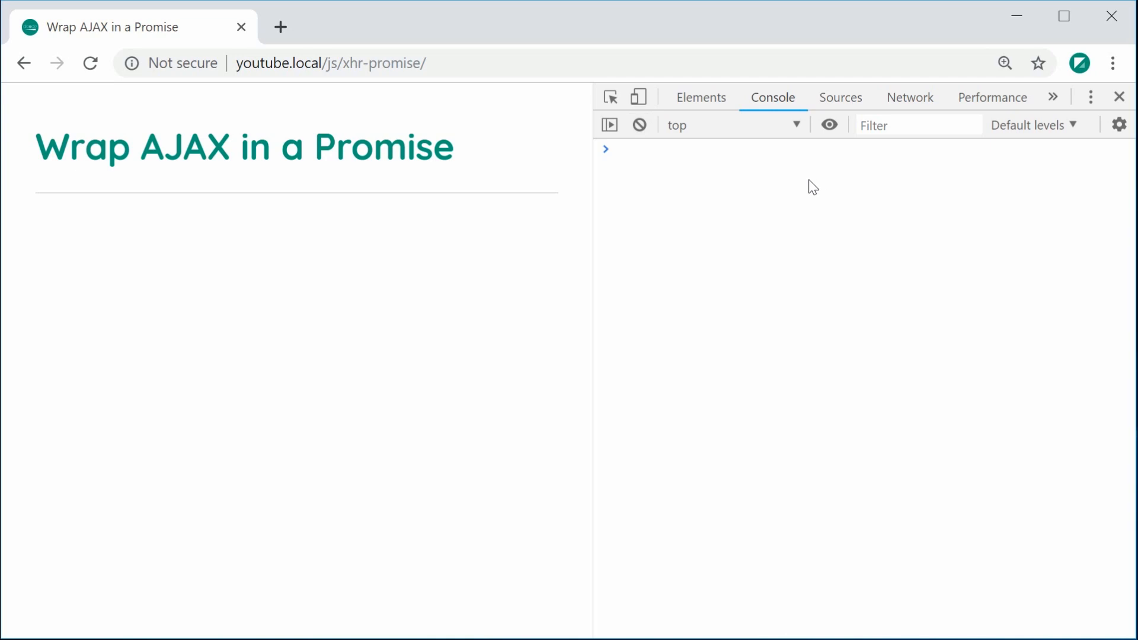
- Enter the promiseJax("people.json") snippet in the console and view the XHR network requests
{"action": "type", "text": "promiseJax(\"people.json\").then(function (jsonString) {"}
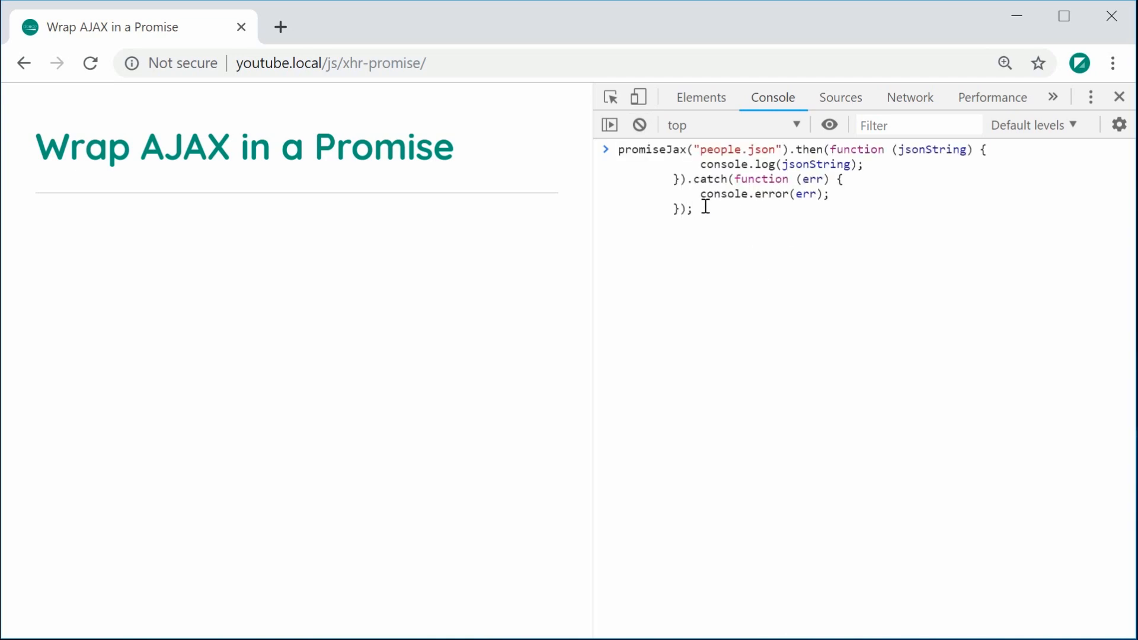
{"action": "left_click", "coordinate": [974, 97]}
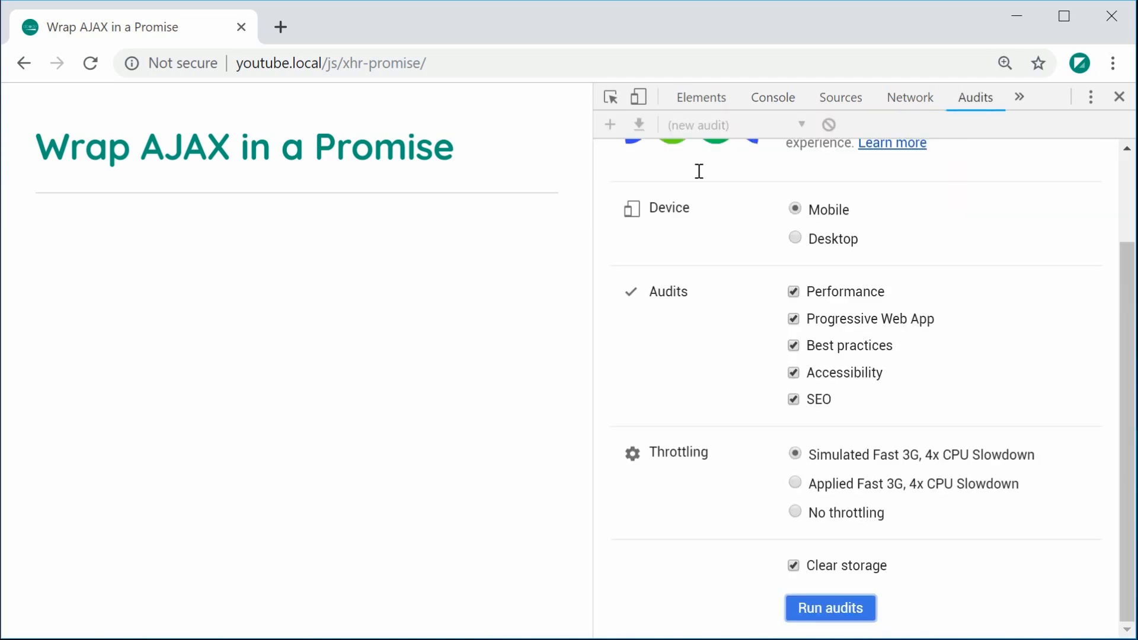
{"action": "left_click", "coordinate": [771, 97]}
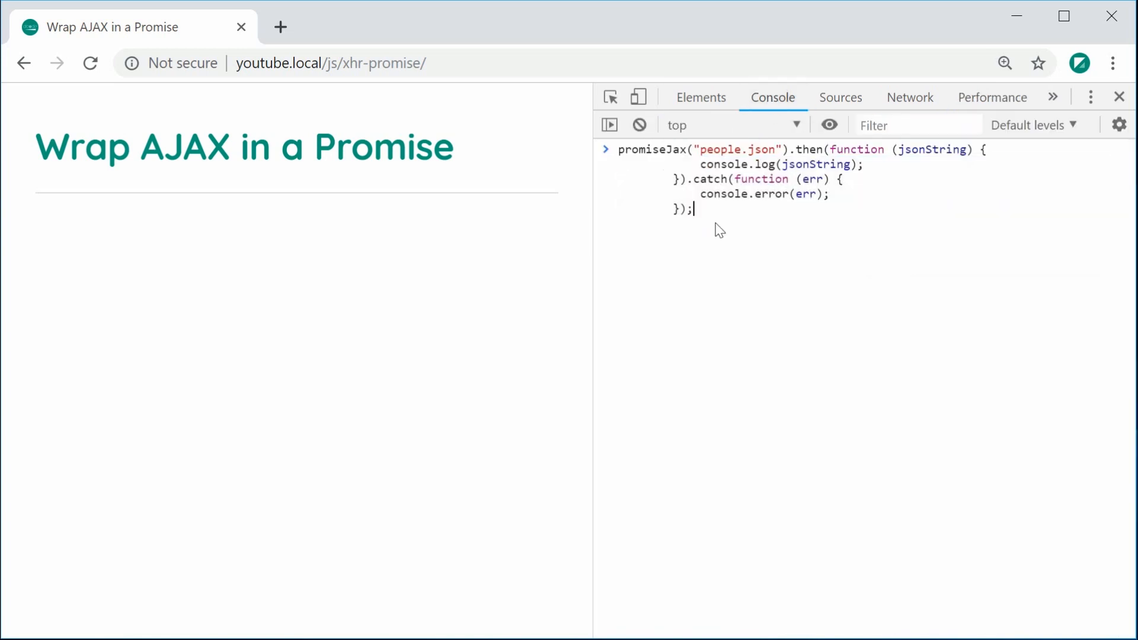
{"action": "left_click", "coordinate": [909, 97]}
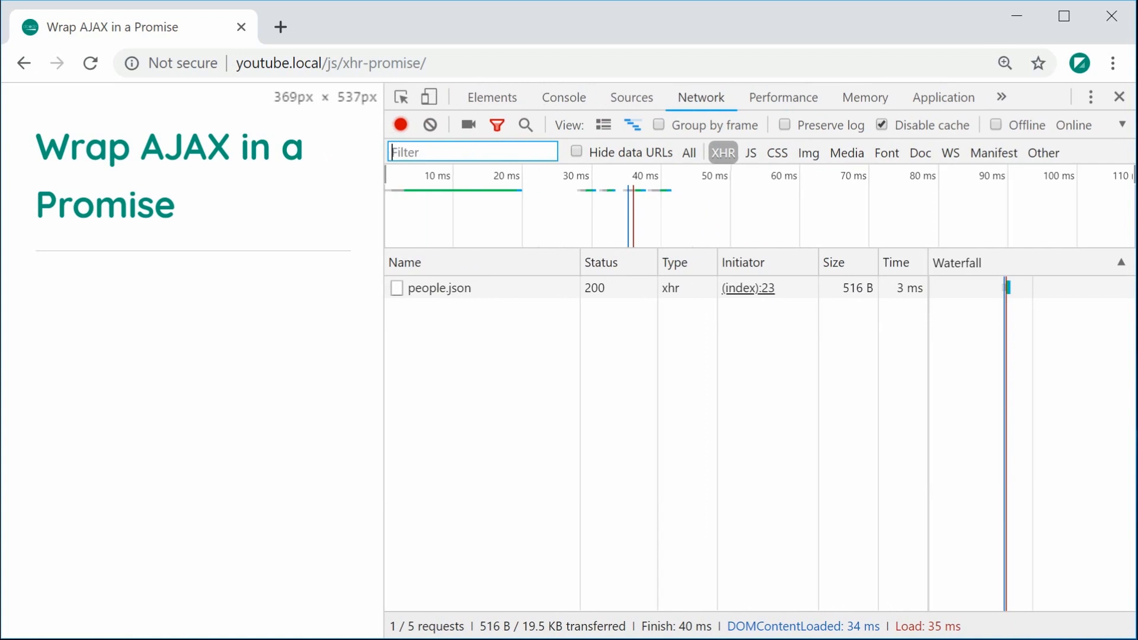
{"action": "mouse_move", "coordinate": [1067, 144]}
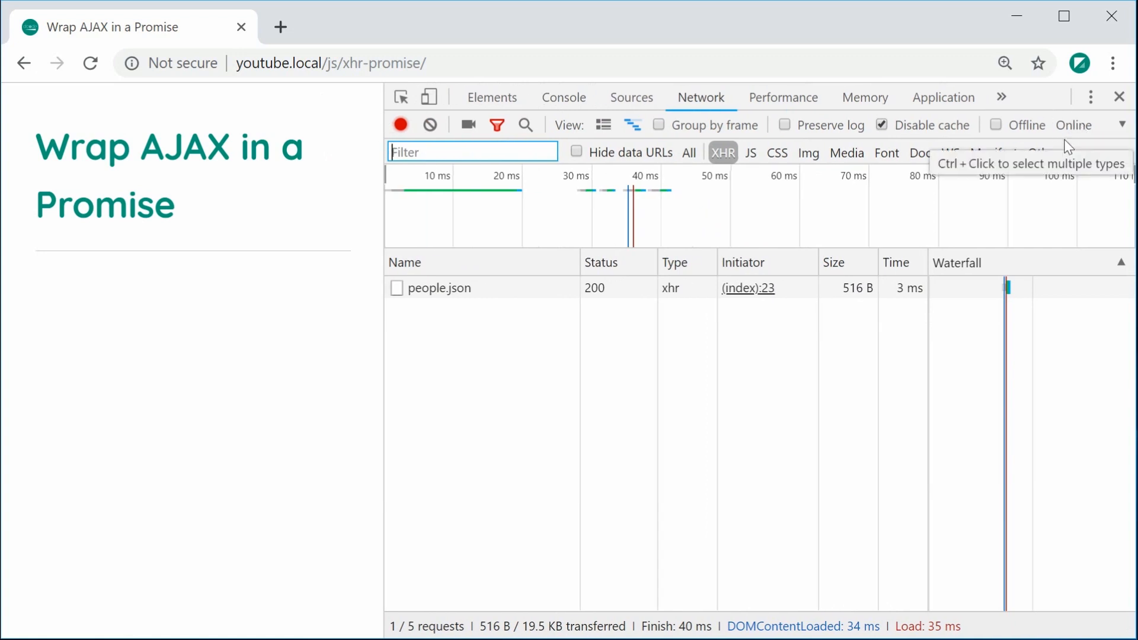
{"action": "mouse_move", "coordinate": [997, 129]}
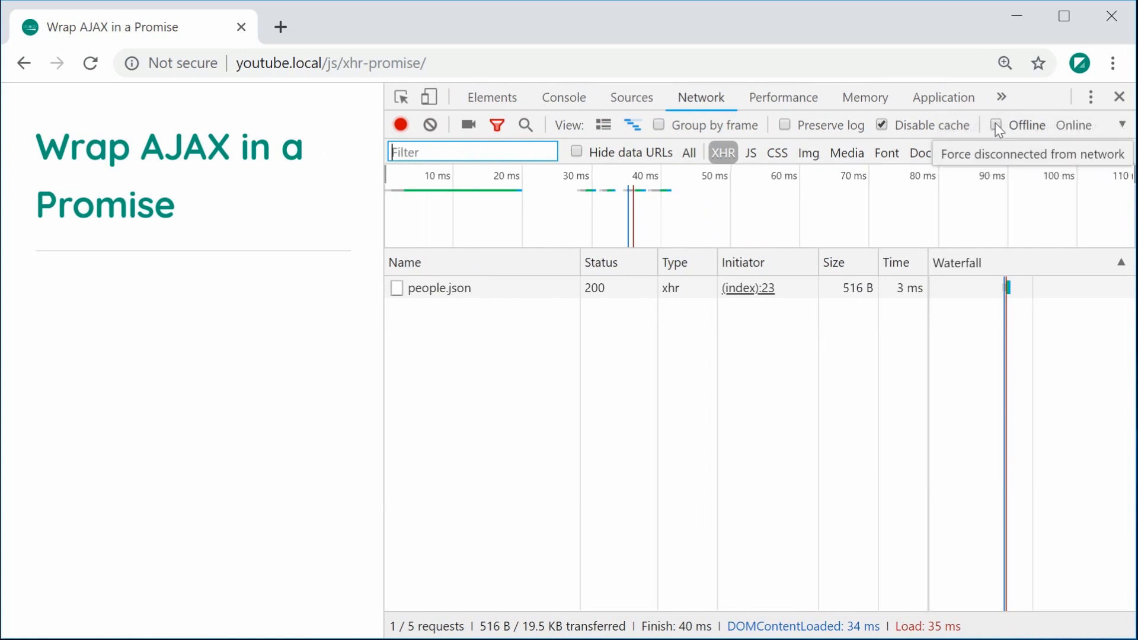
- Switch Chrome offline and run the promiseJax snippet so the console shows Error: Network error
{"action": "left_click", "coordinate": [994, 124]}
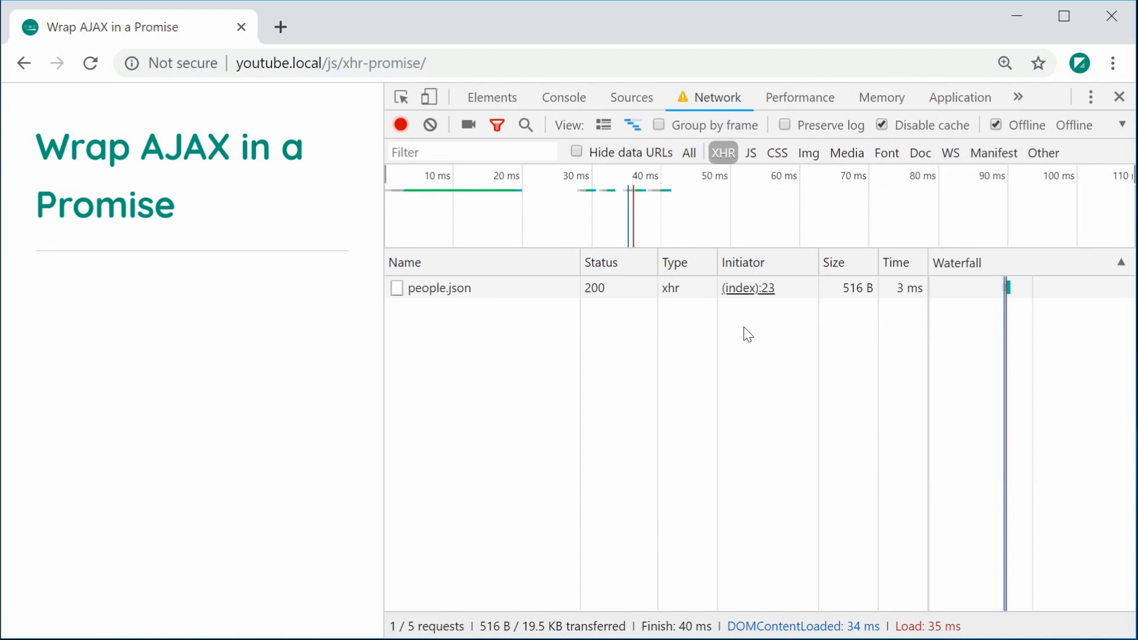
{"action": "mouse_move", "coordinate": [726, 310]}
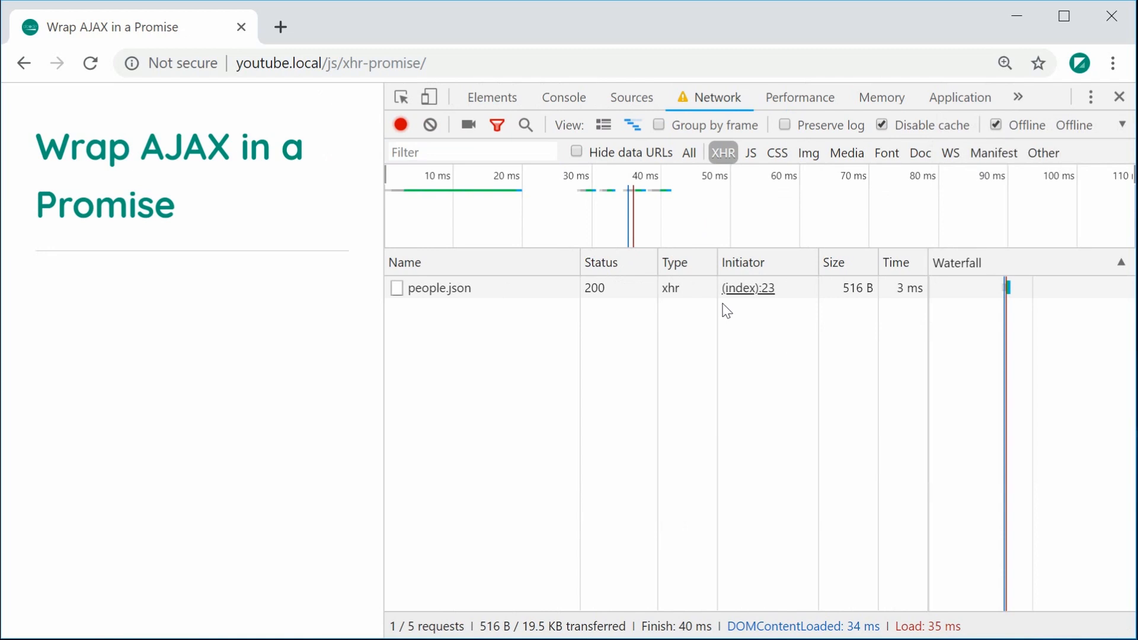
{"action": "left_click", "coordinate": [562, 96]}
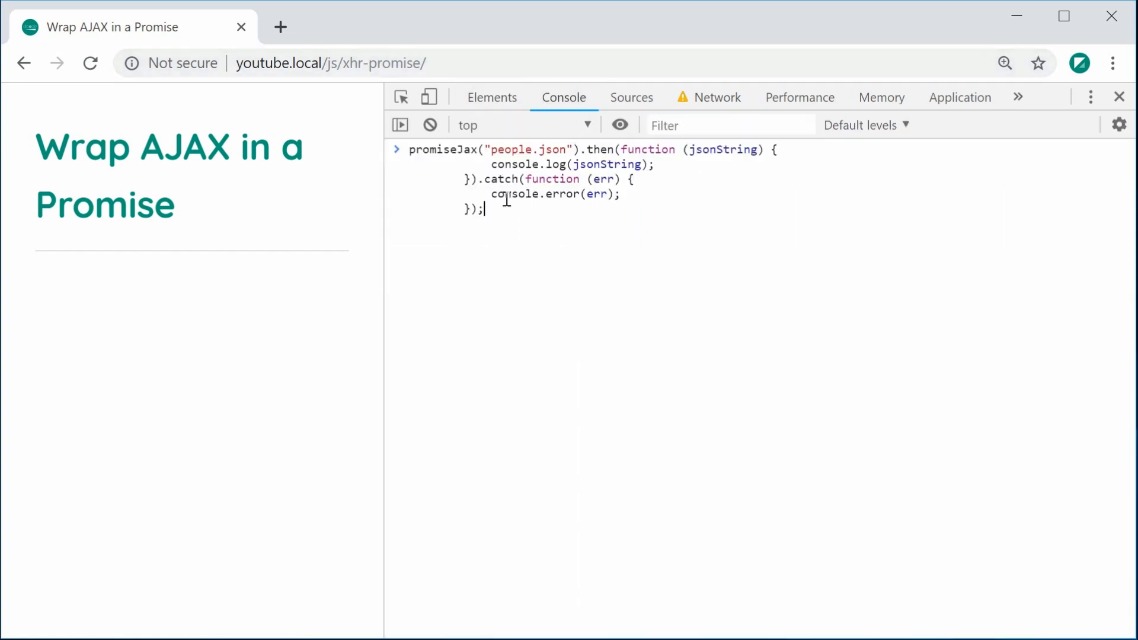
{"action": "mouse_move", "coordinate": [568, 214]}
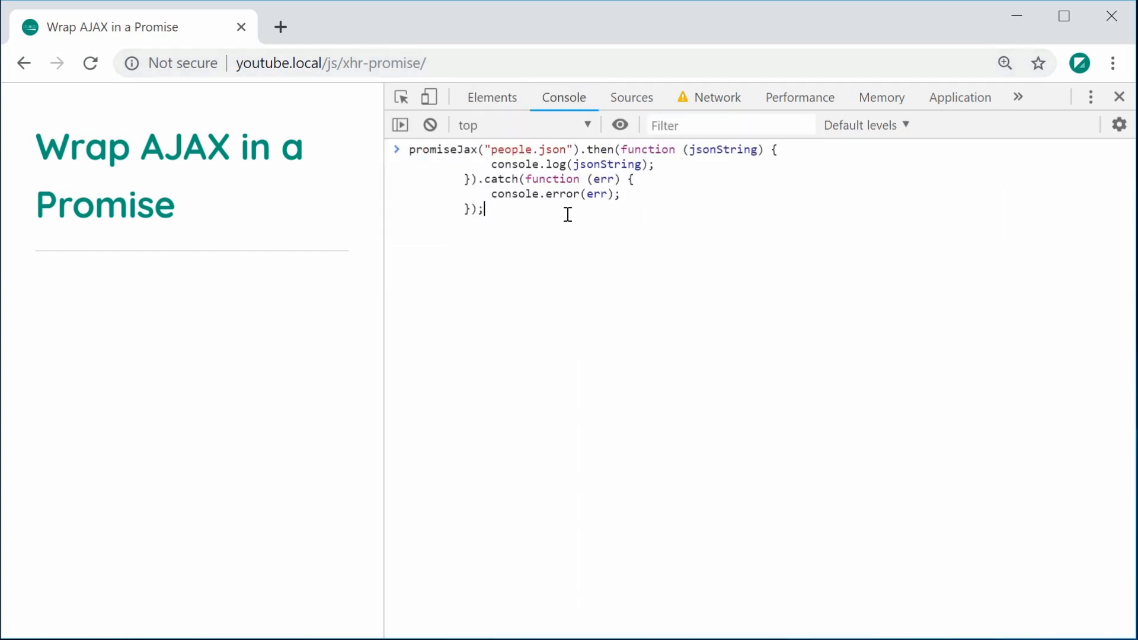
{"action": "key", "text": "Enter"}
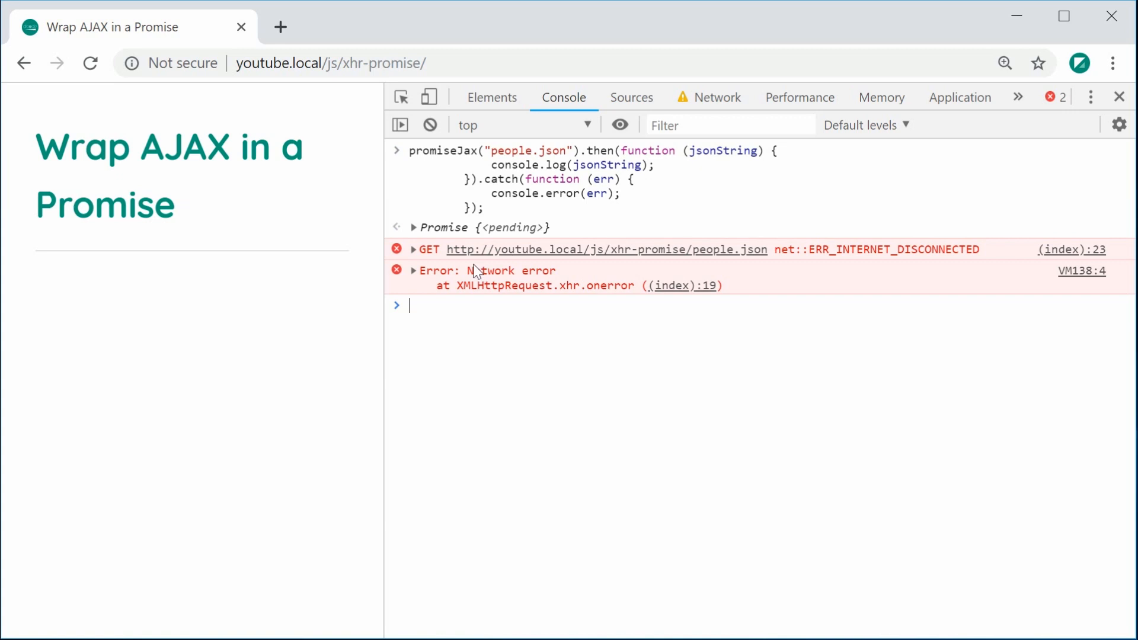
{"action": "double_click", "coordinate": [495, 270]}
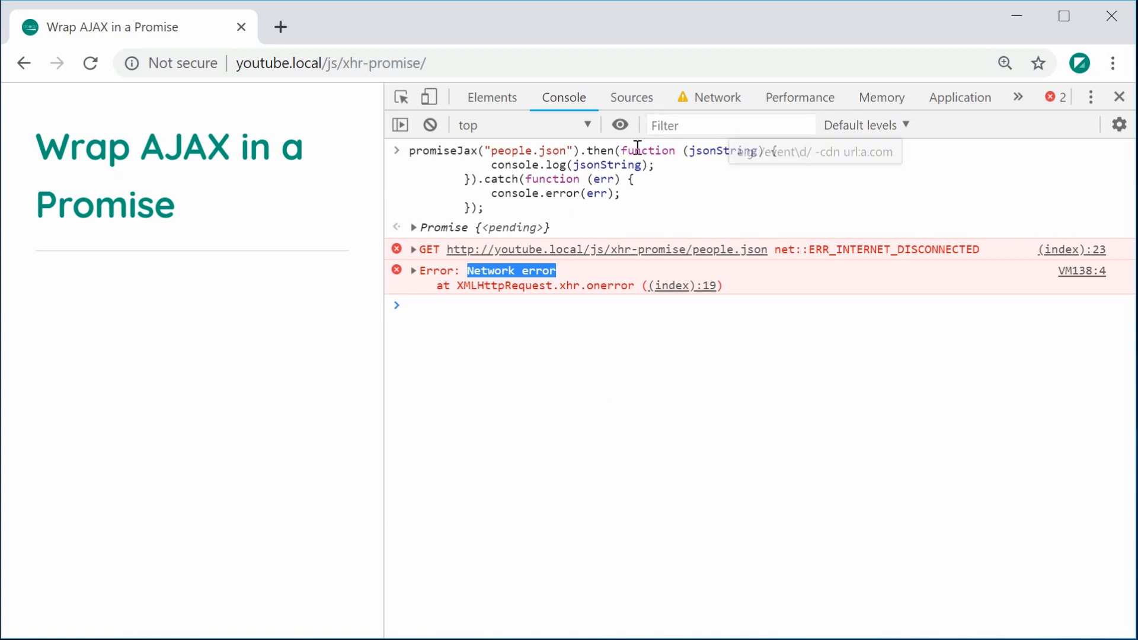
{"action": "mouse_move", "coordinate": [550, 190]}
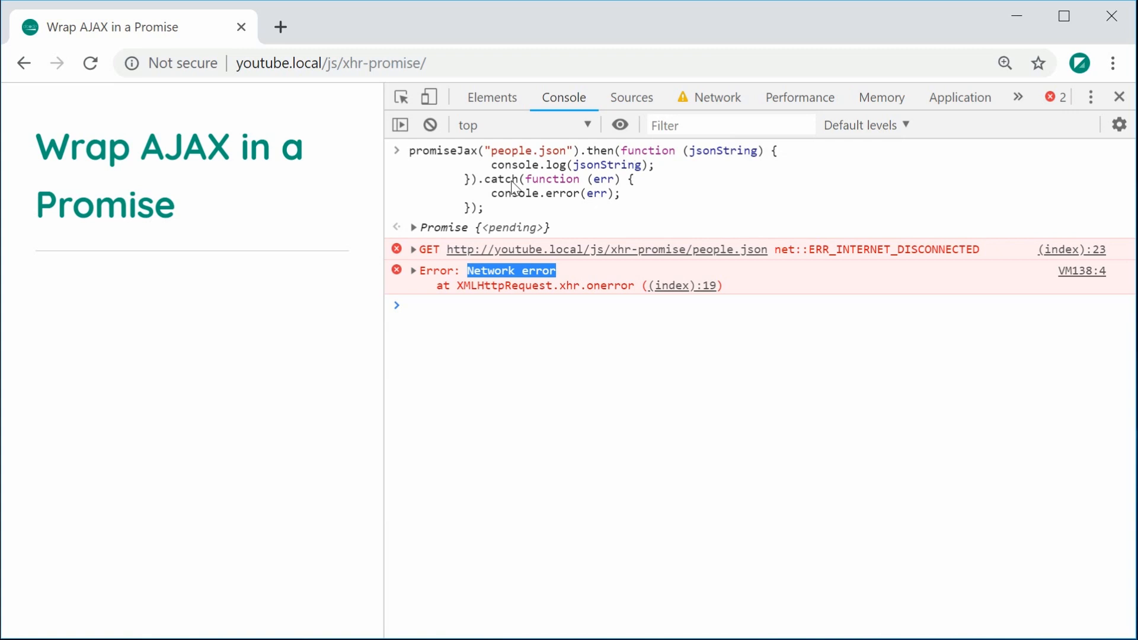
{"action": "mouse_move", "coordinate": [380, 206]}
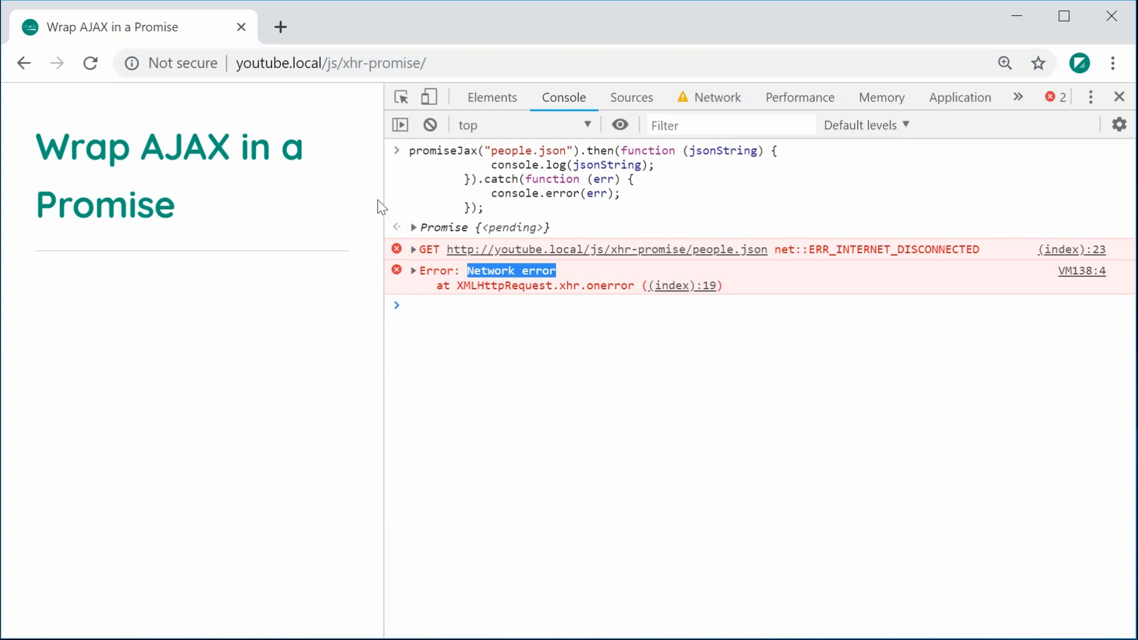
- Turn off offline mode in the Network panel and reload so people.json is fetched again
{"action": "left_click", "coordinate": [718, 97]}
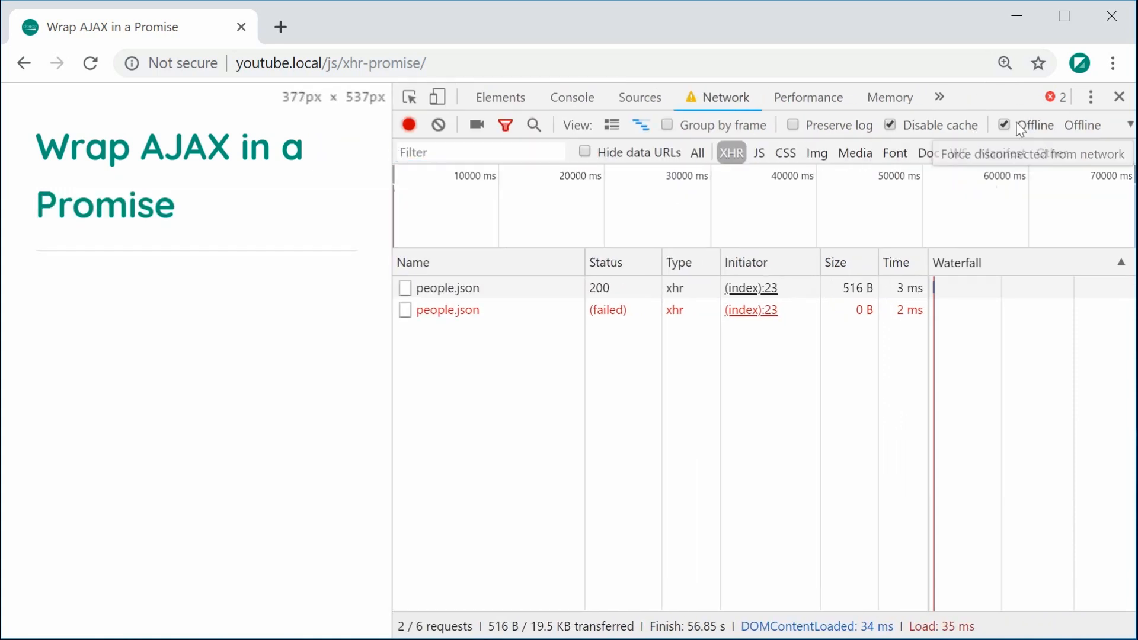
{"action": "left_click", "coordinate": [1004, 124]}
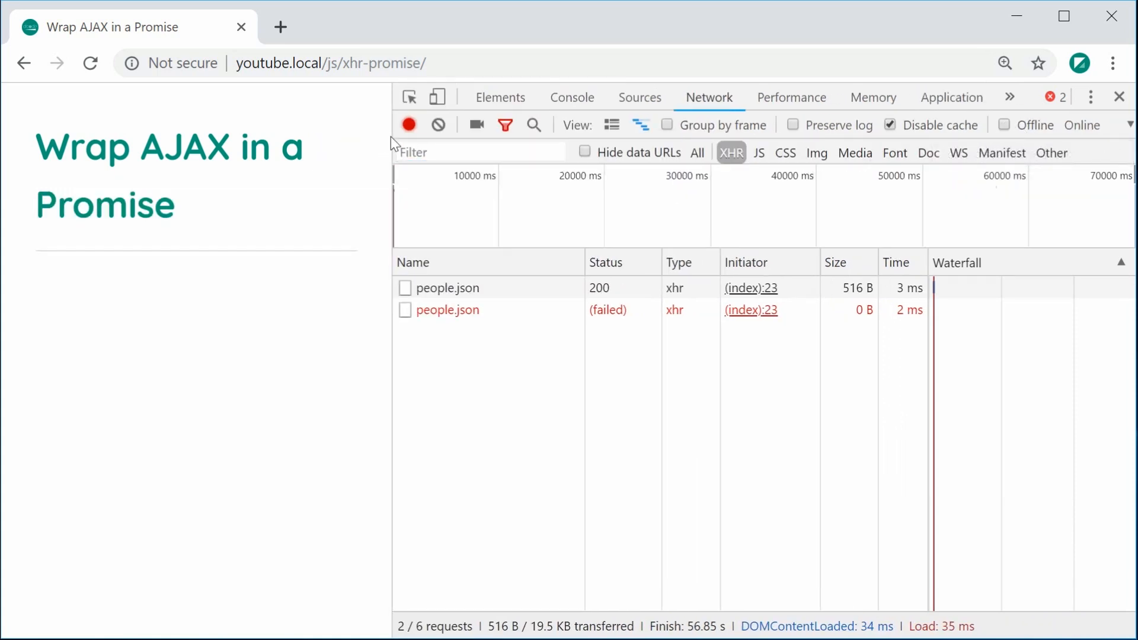
{"action": "left_click", "coordinate": [716, 97]}
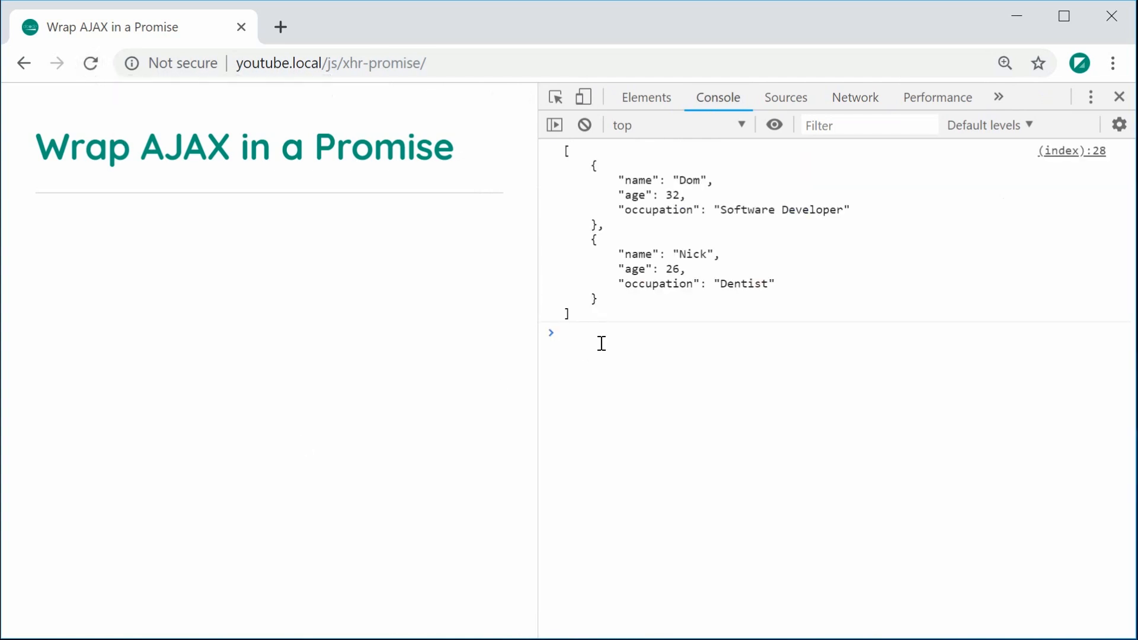
{"action": "mouse_move", "coordinate": [605, 198]}
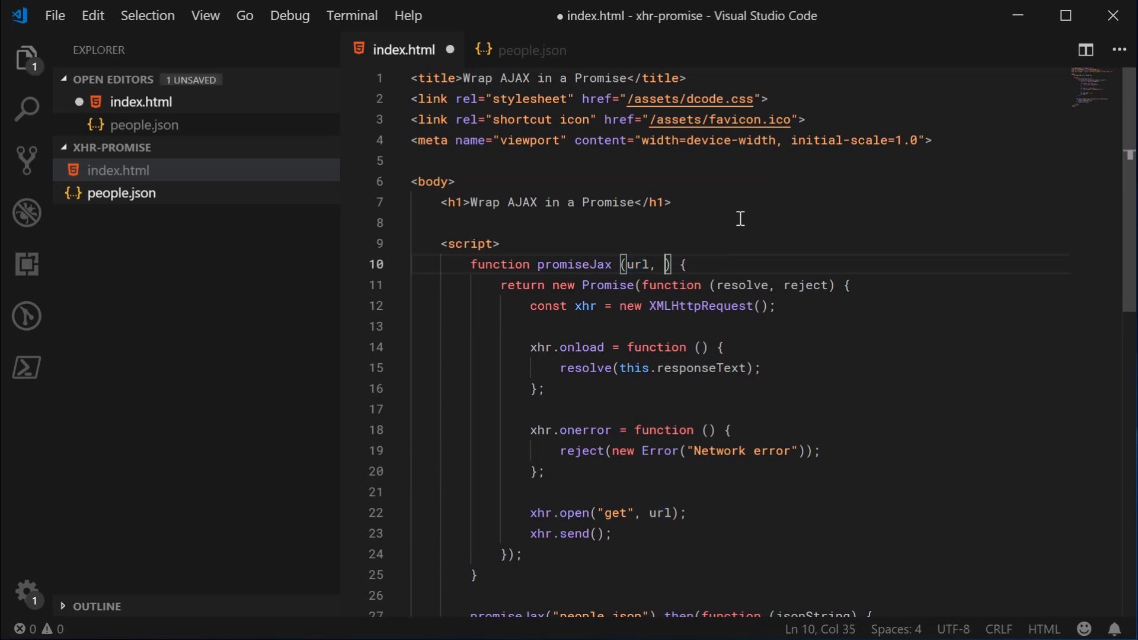
- Add a parseJson parameter to promiseJax and pass true in the people.json call
{"action": "type", "text": "parse"}
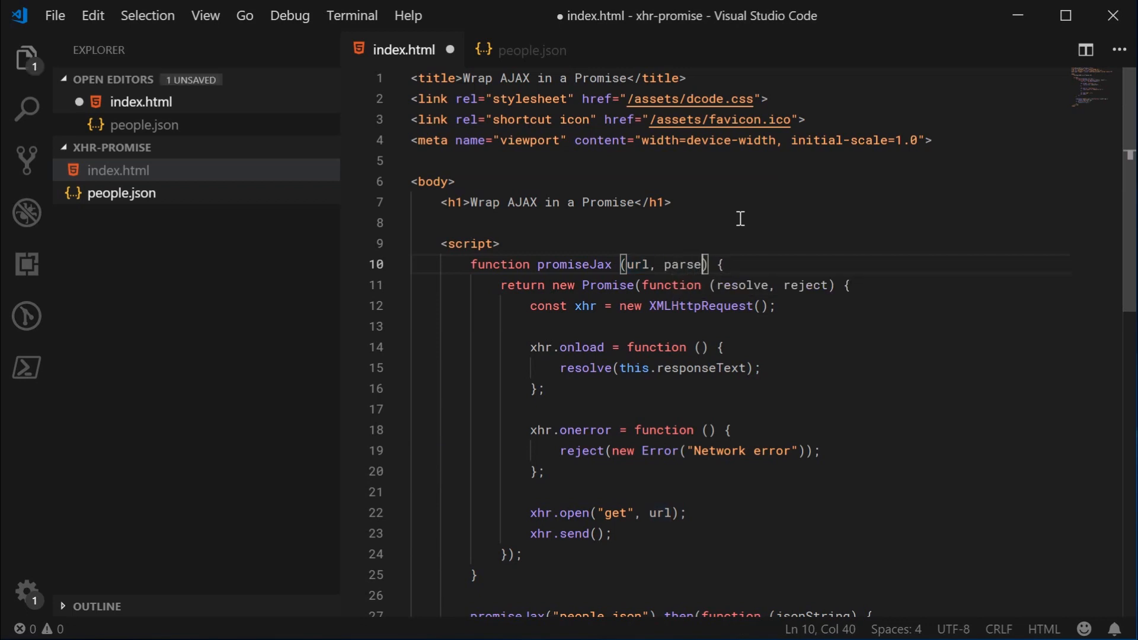
{"action": "type", "text": "Json"}
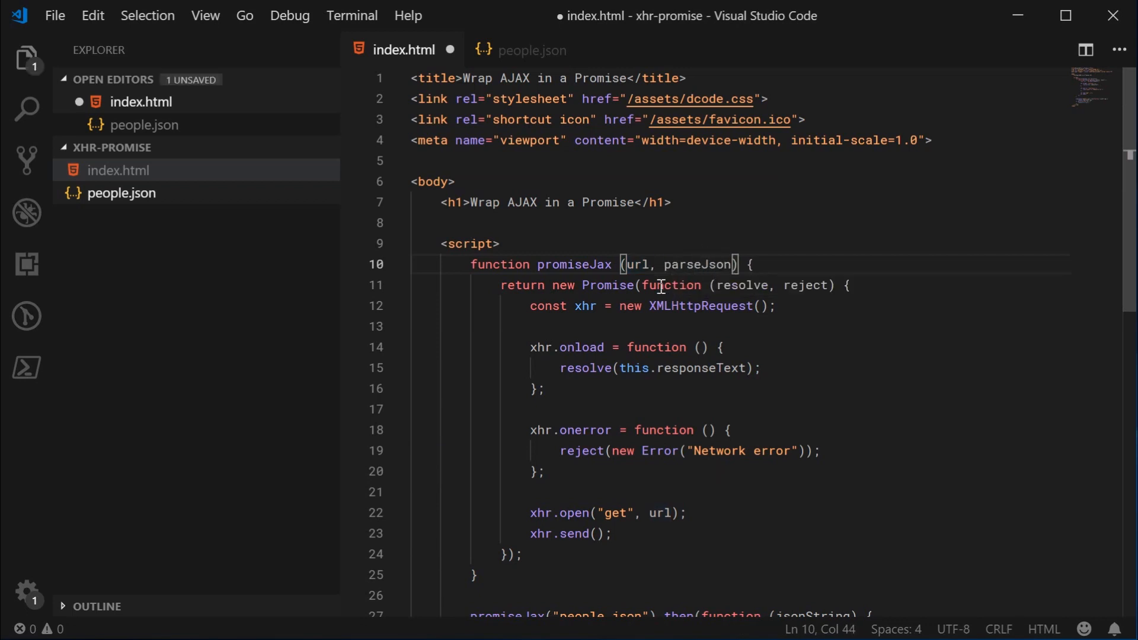
{"action": "double_click", "coordinate": [697, 264]}
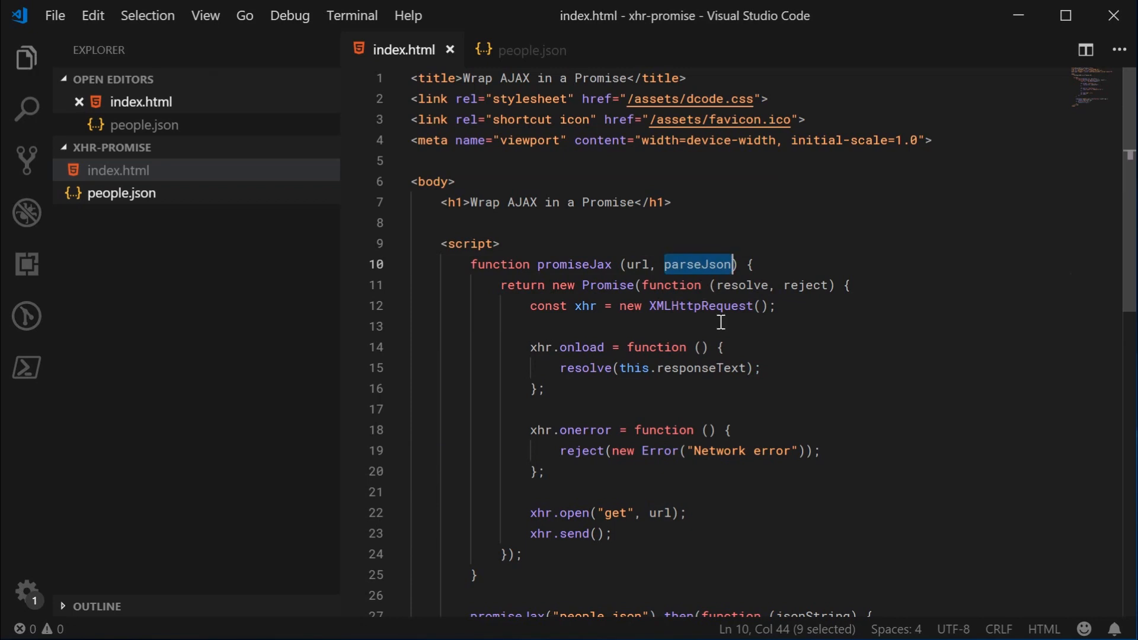
{"action": "double_click", "coordinate": [700, 367]}
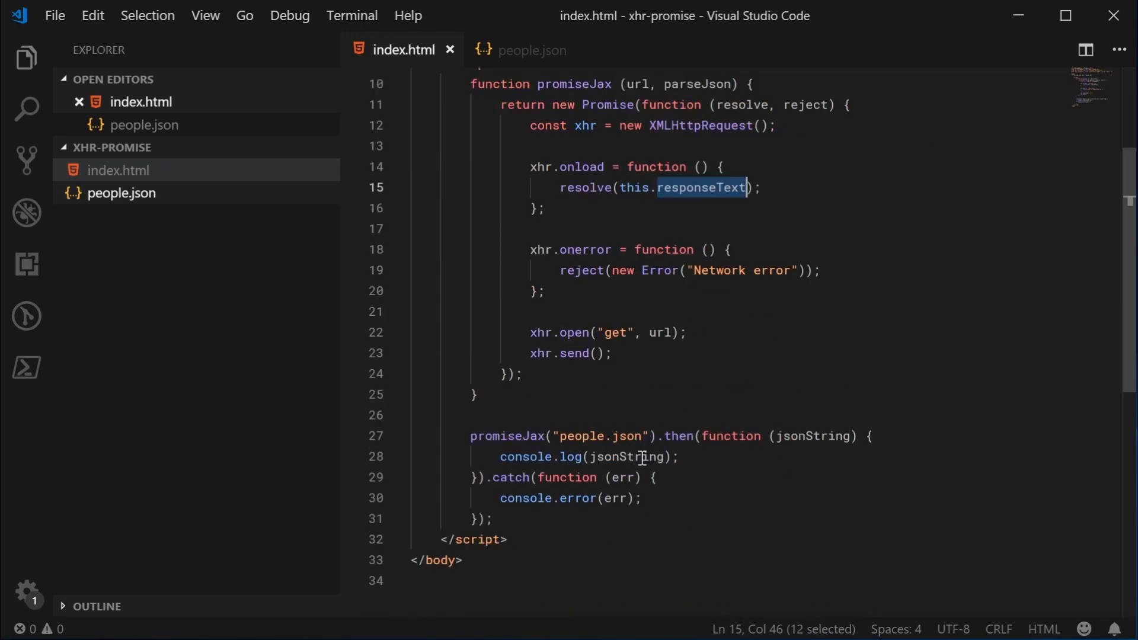
{"action": "type", "text": "true"}
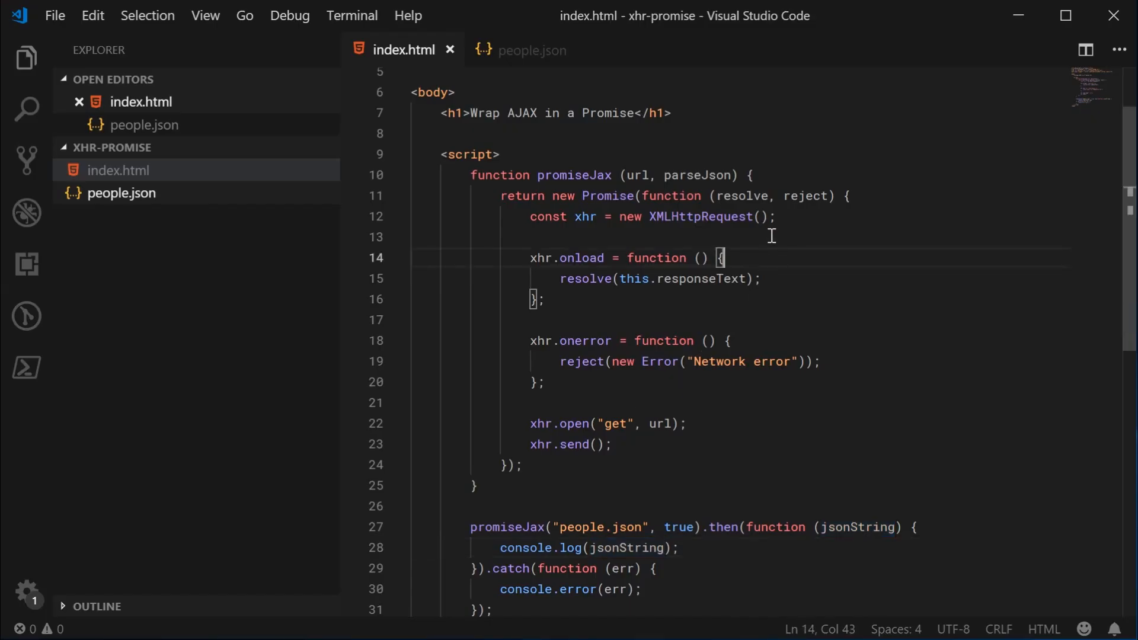
- Add an if (parseJson) branch resolving with JSON.parse(this.responseText) and save index.html
{"action": "key", "text": "Enter"}
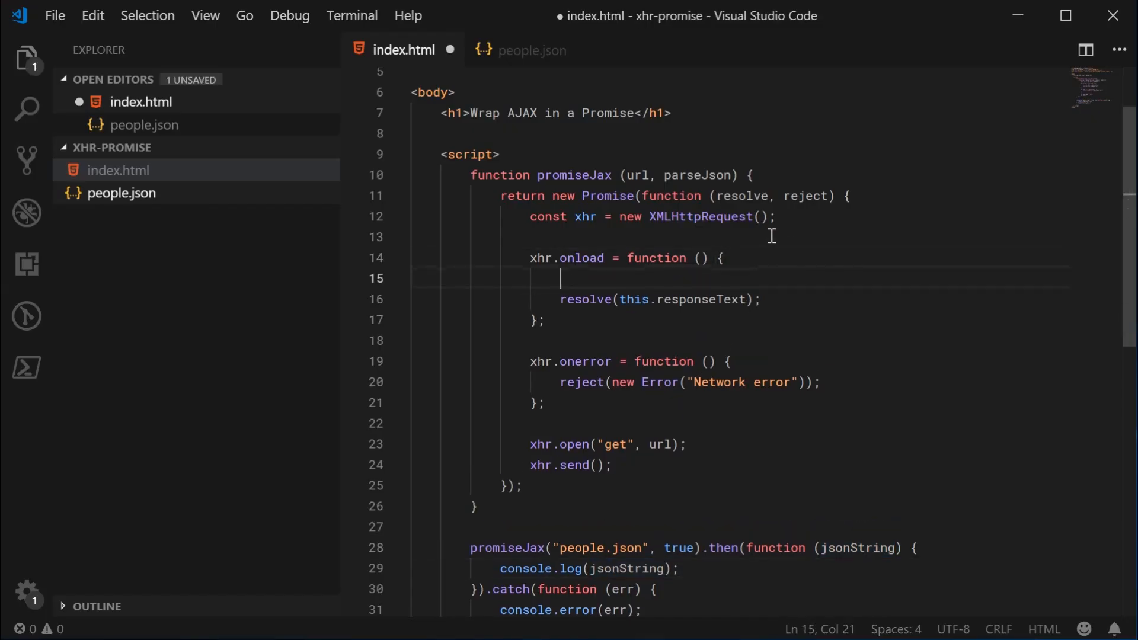
{"action": "type", "text": "if (parseJson) {"}
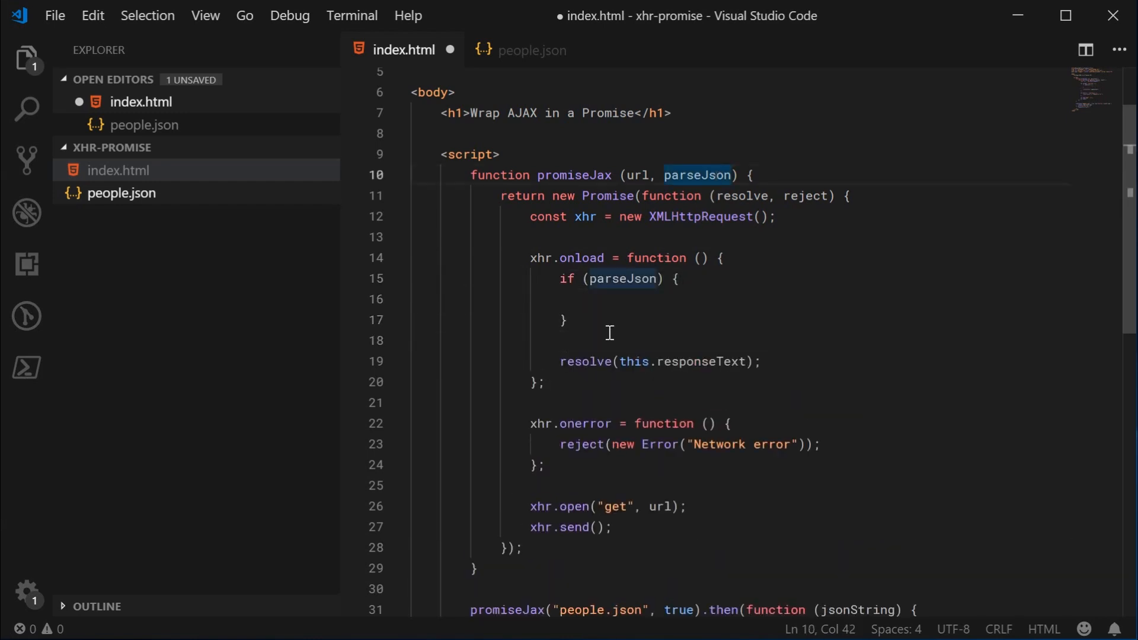
{"action": "type", "text": "try {"}
{"action": "type", "text": "re"}
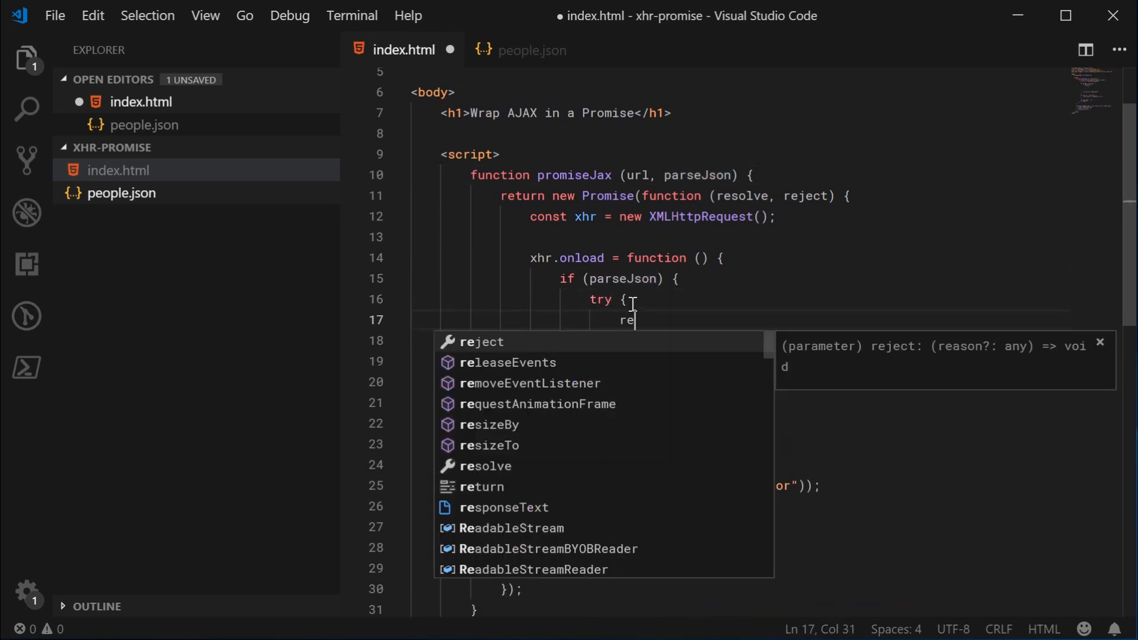
{"action": "type", "text": "solve(JSON.parse(this"}
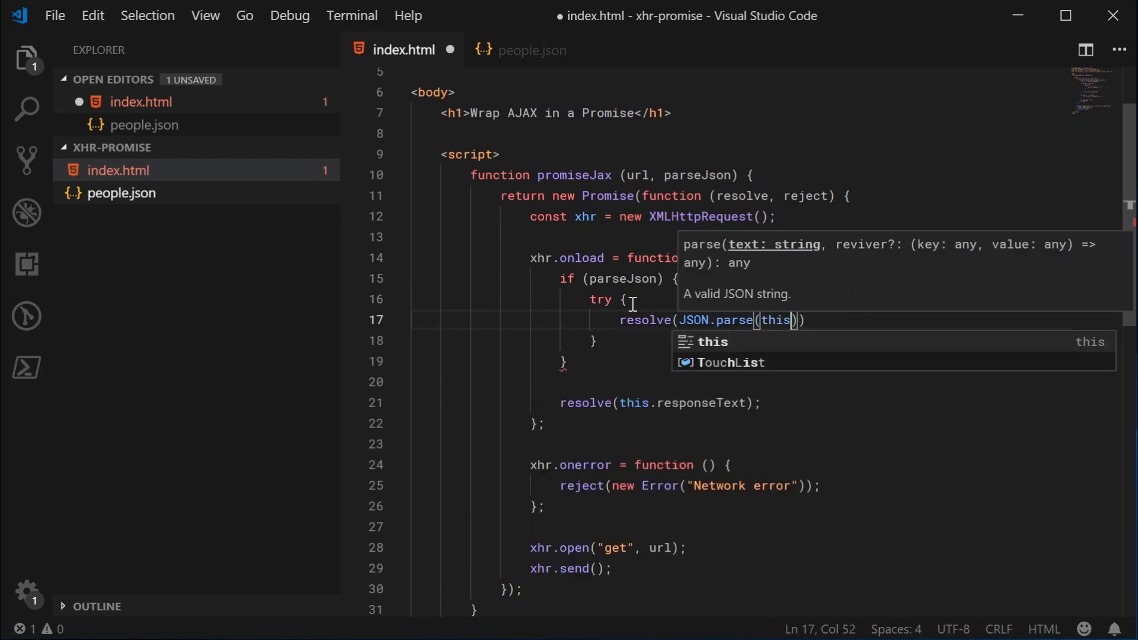
{"action": "type", "text": ".responseText"}
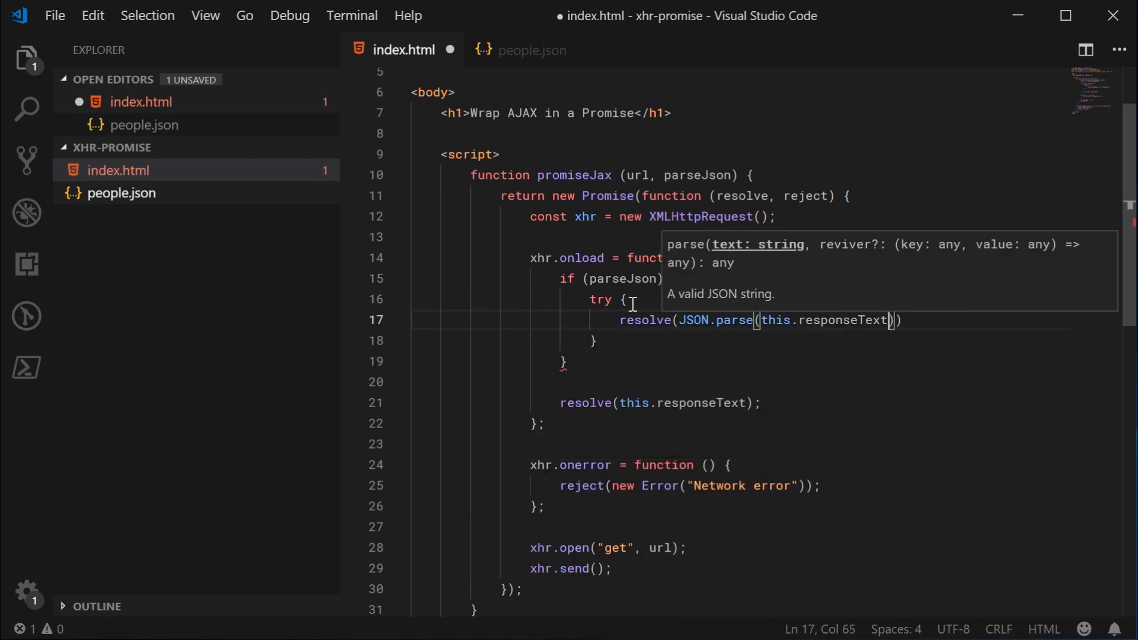
{"action": "type", "text": ");"}
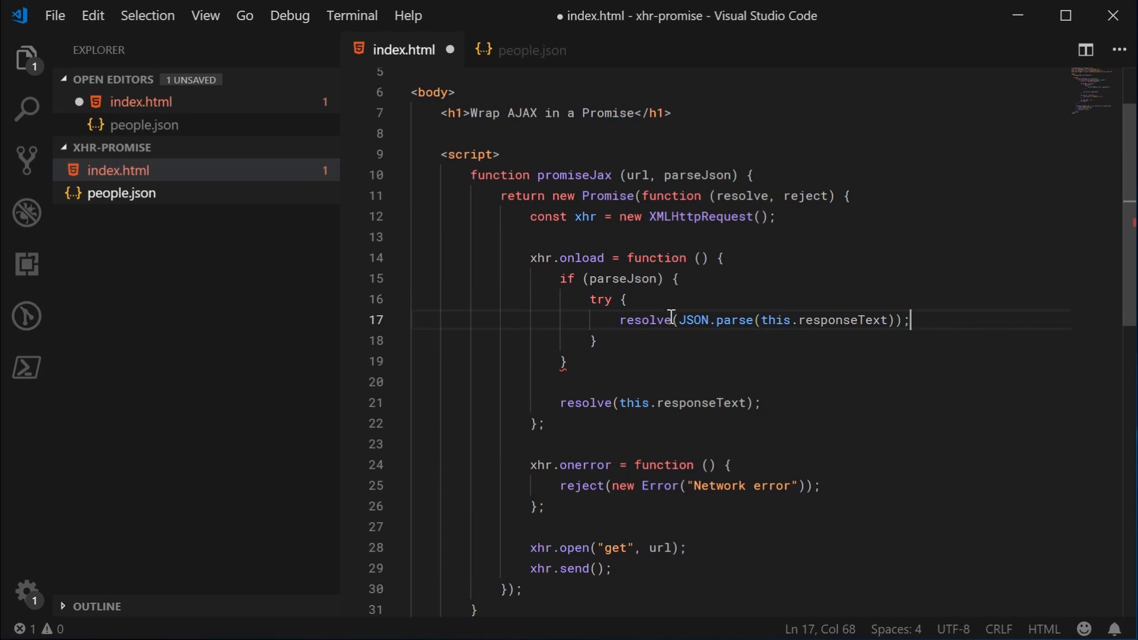
{"action": "key", "text": "ctrl+s"}
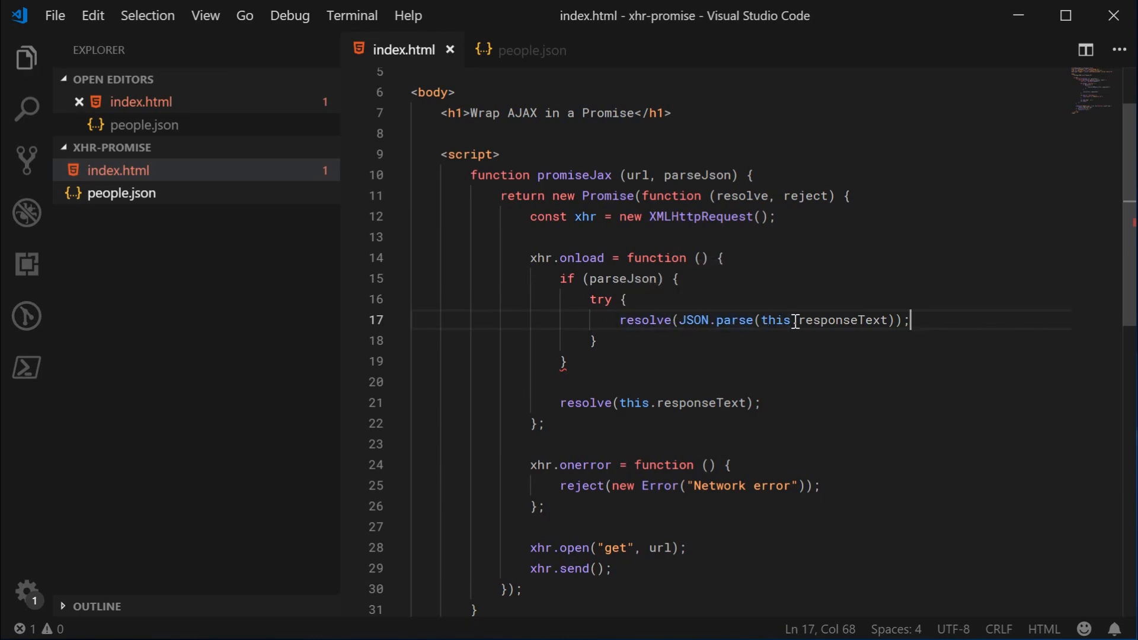
{"action": "mouse_move", "coordinate": [693, 320]}
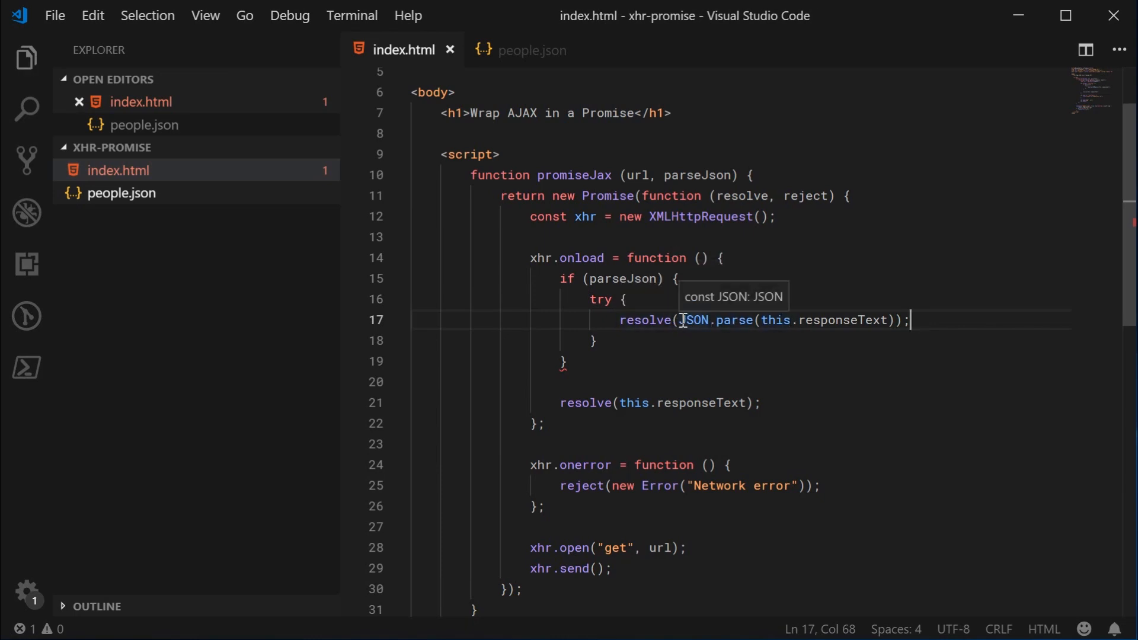
- Glance at people.json, then wrap the parse in try { ... } catch (e) { reject(e); }
{"action": "left_click_drag", "start_coordinate": [680, 320], "coordinate": [894, 319]}
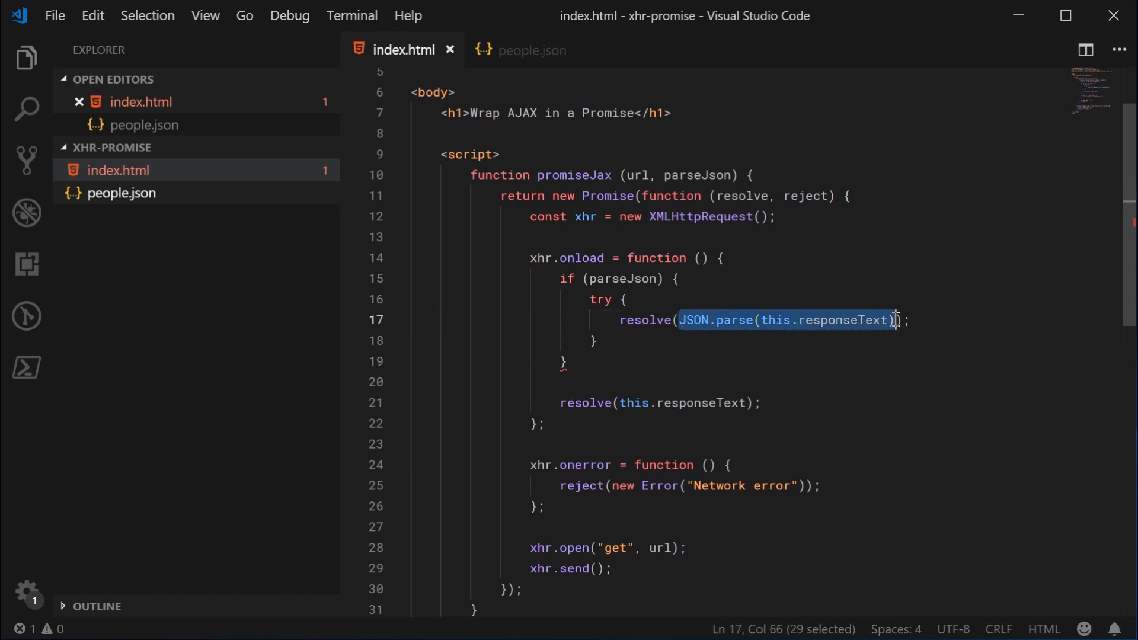
{"action": "left_click", "coordinate": [532, 50]}
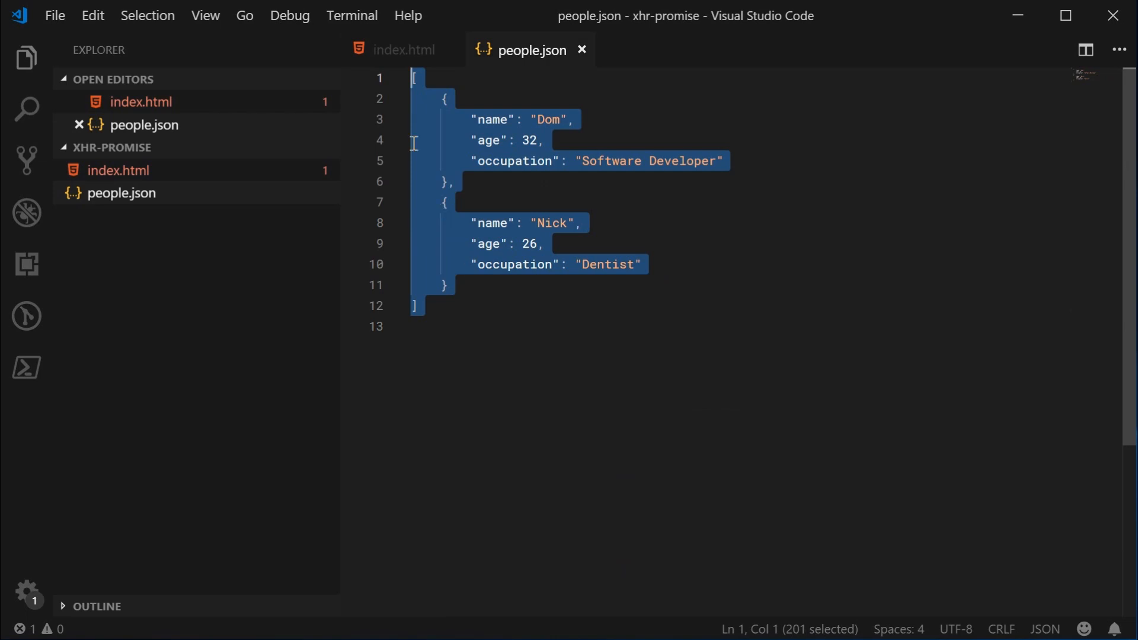
{"action": "left_click", "coordinate": [402, 49]}
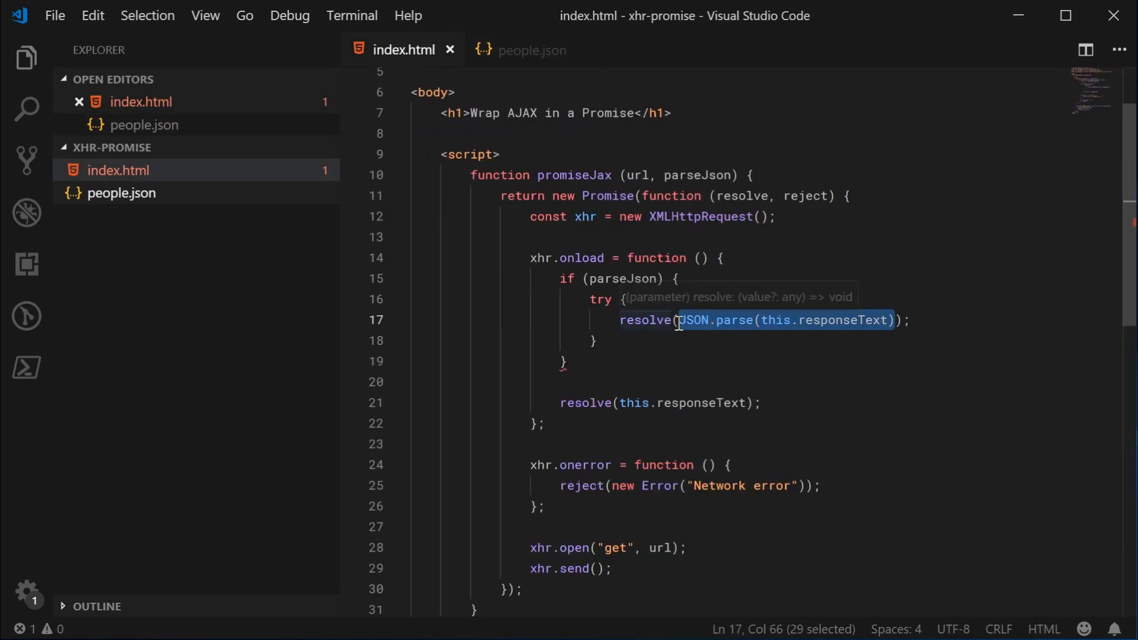
{"action": "mouse_move", "coordinate": [584, 300]}
{"action": "type", "text": " c"}
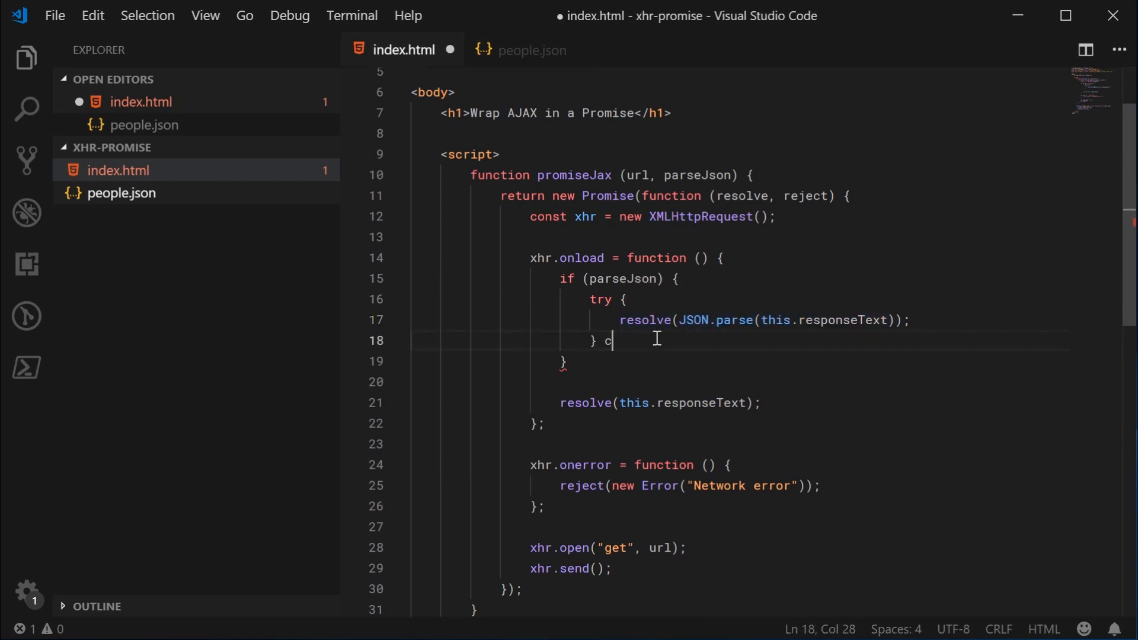
{"action": "type", "text": "atch (e) {"}
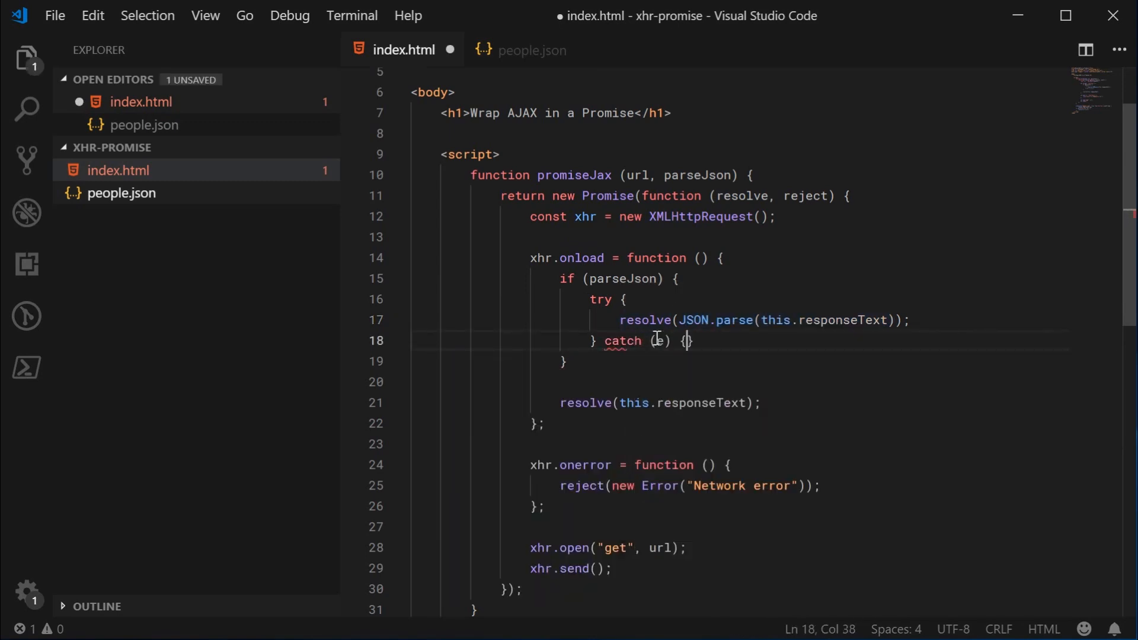
{"action": "type", "text": "reject(e);"}
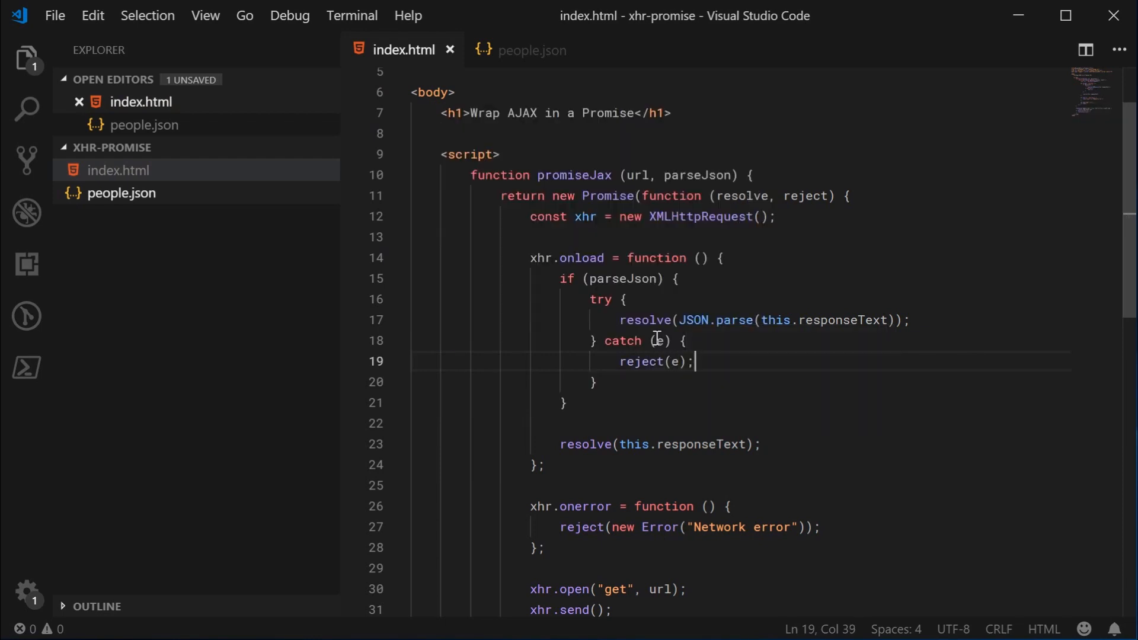
{"action": "mouse_move", "coordinate": [707, 397]}
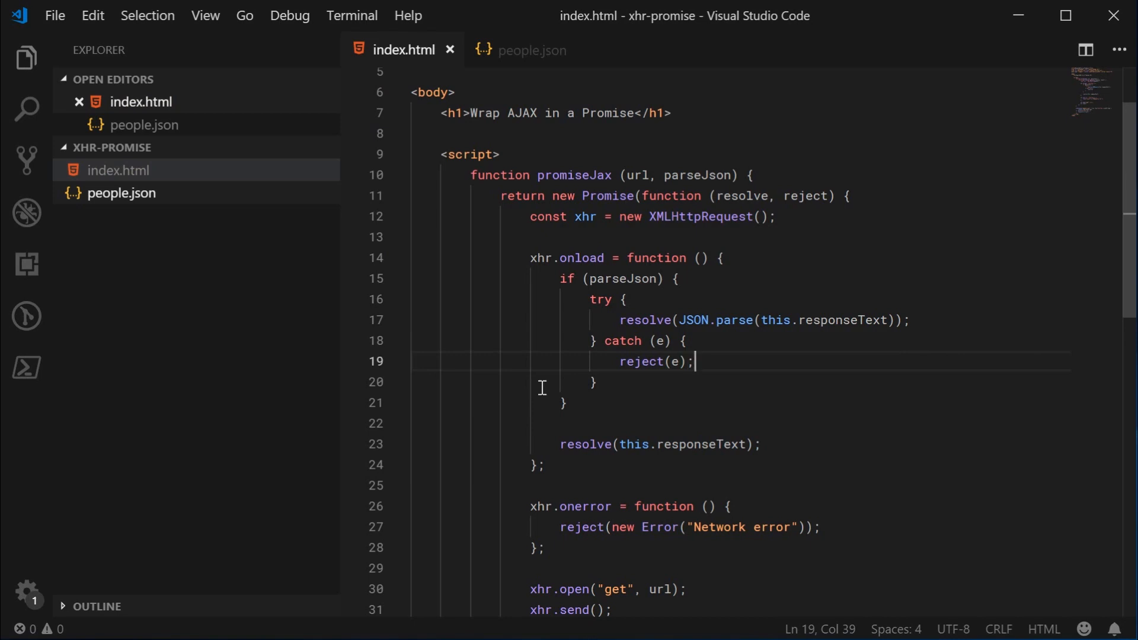
- Review the JSON.parse(this.responseText) expression in the try block and switch to people.json
{"action": "double_click", "coordinate": [645, 320]}
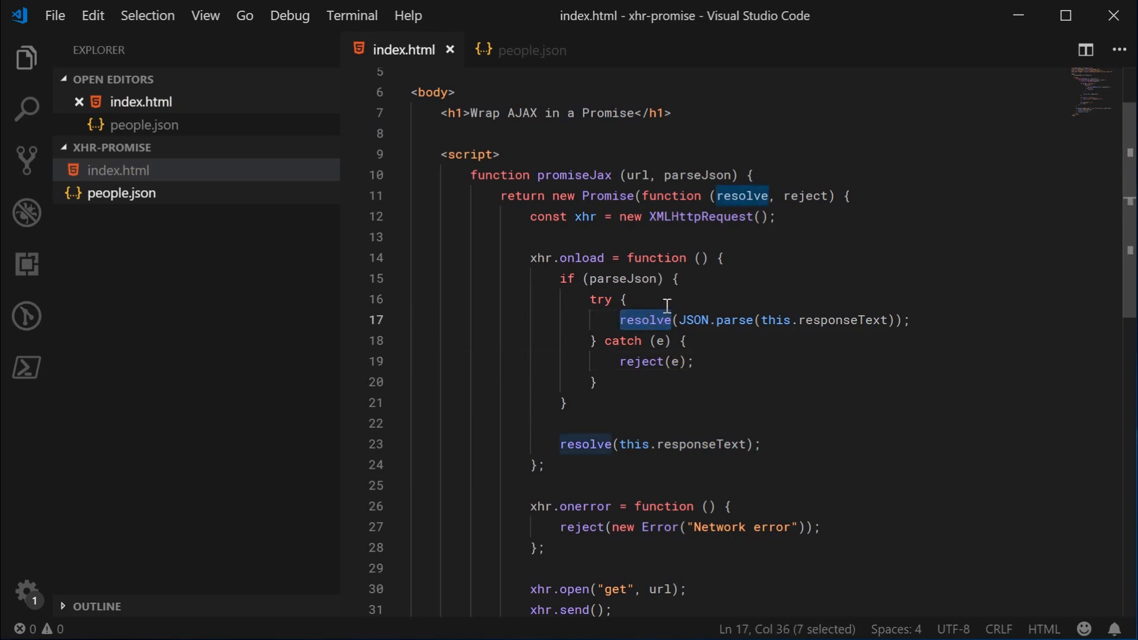
{"action": "left_click", "coordinate": [686, 320]}
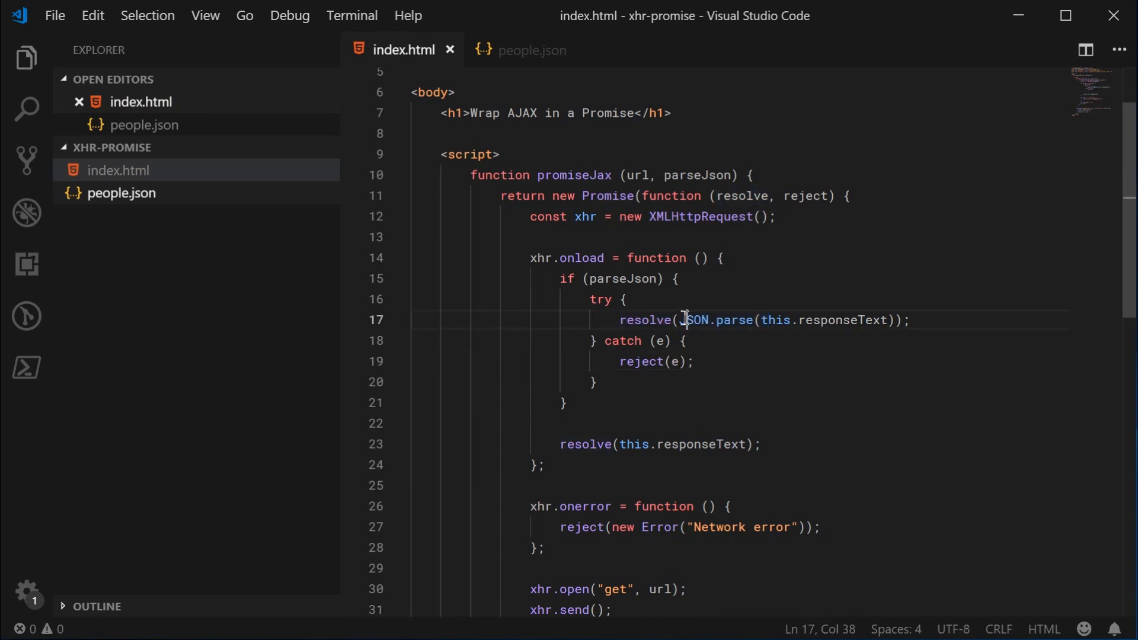
{"action": "left_click_drag", "start_coordinate": [683, 320], "coordinate": [896, 320]}
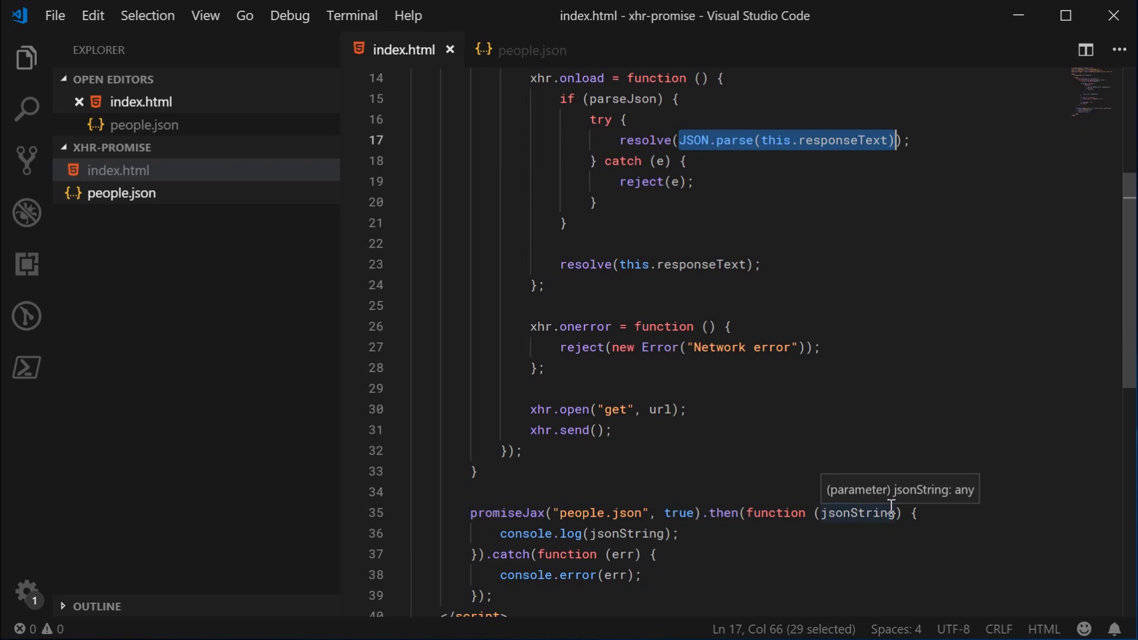
{"action": "left_click", "coordinate": [532, 50]}
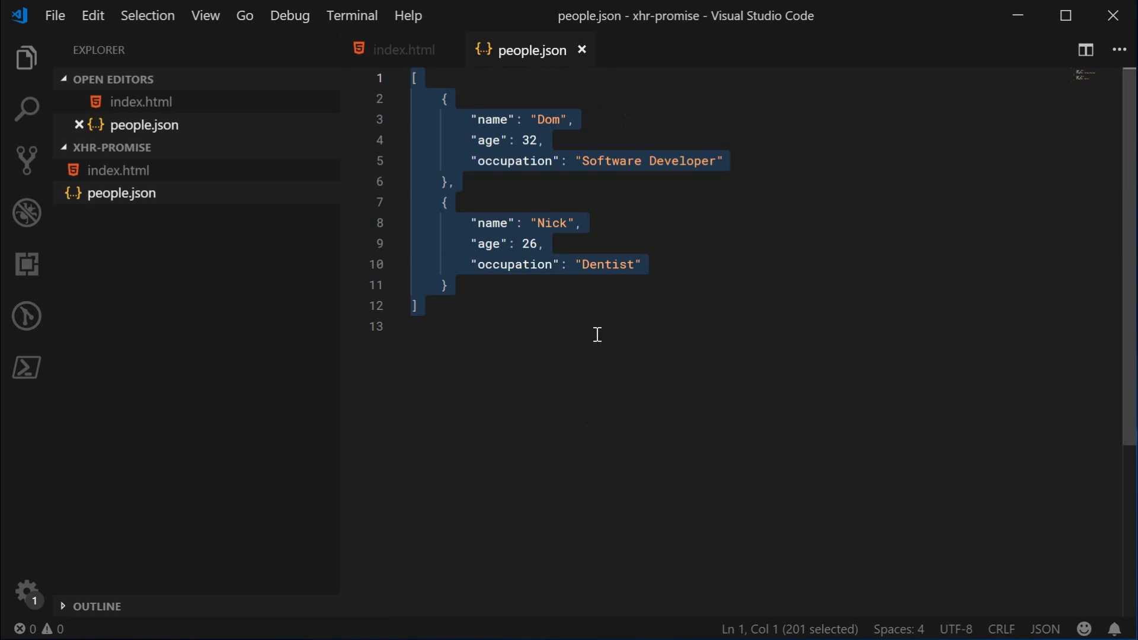
- Add an else branch with resolve(this.responseText) and expand the parsed two-person array in Chrome's console
{"action": "left_click", "coordinate": [403, 50]}
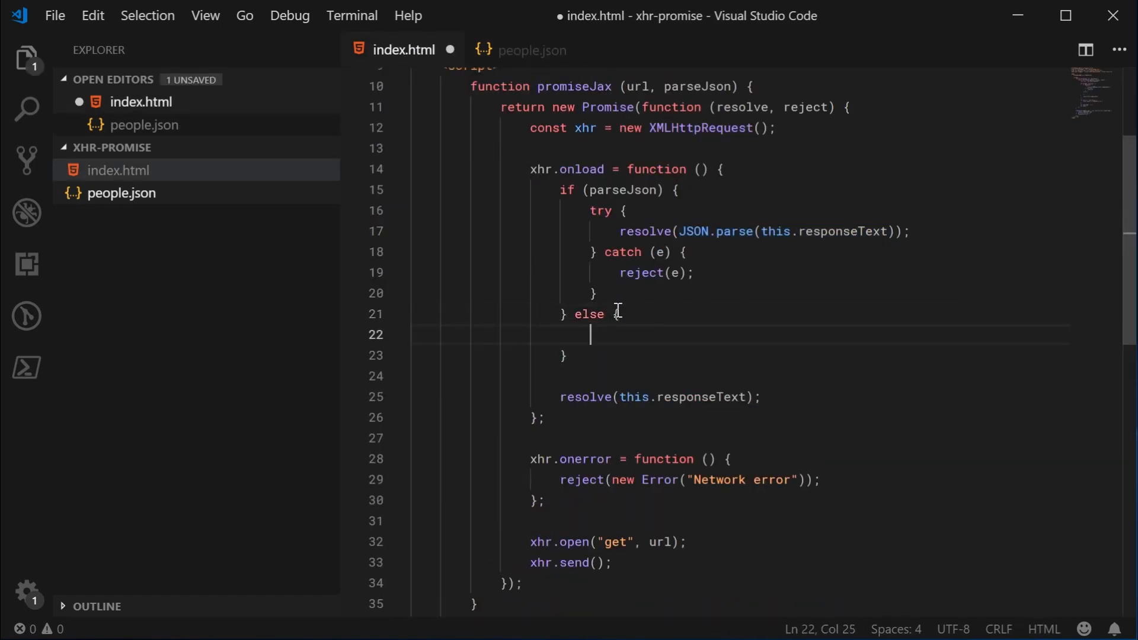
{"action": "double_click", "coordinate": [697, 176]}
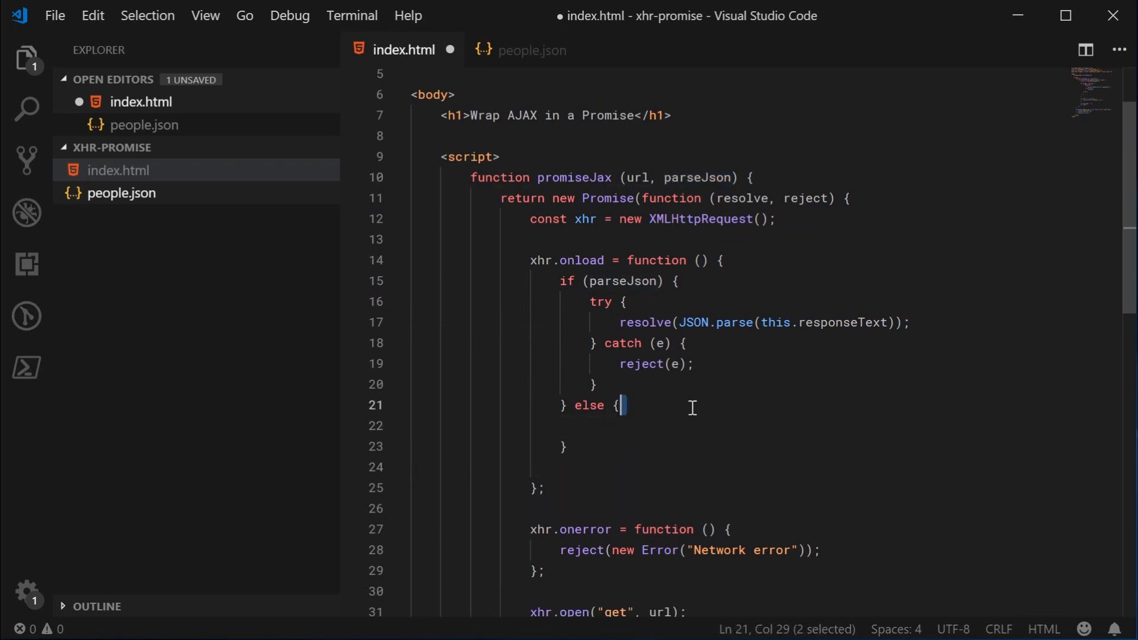
{"action": "type", "text": "resolve(this.responseText);"}
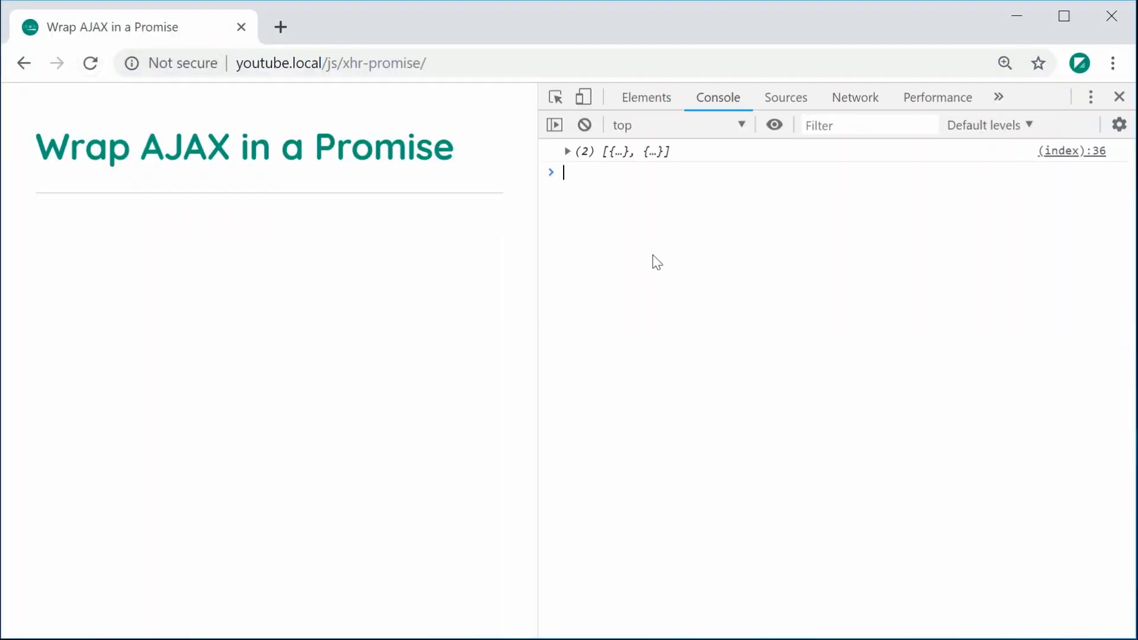
{"action": "left_click", "coordinate": [567, 150]}
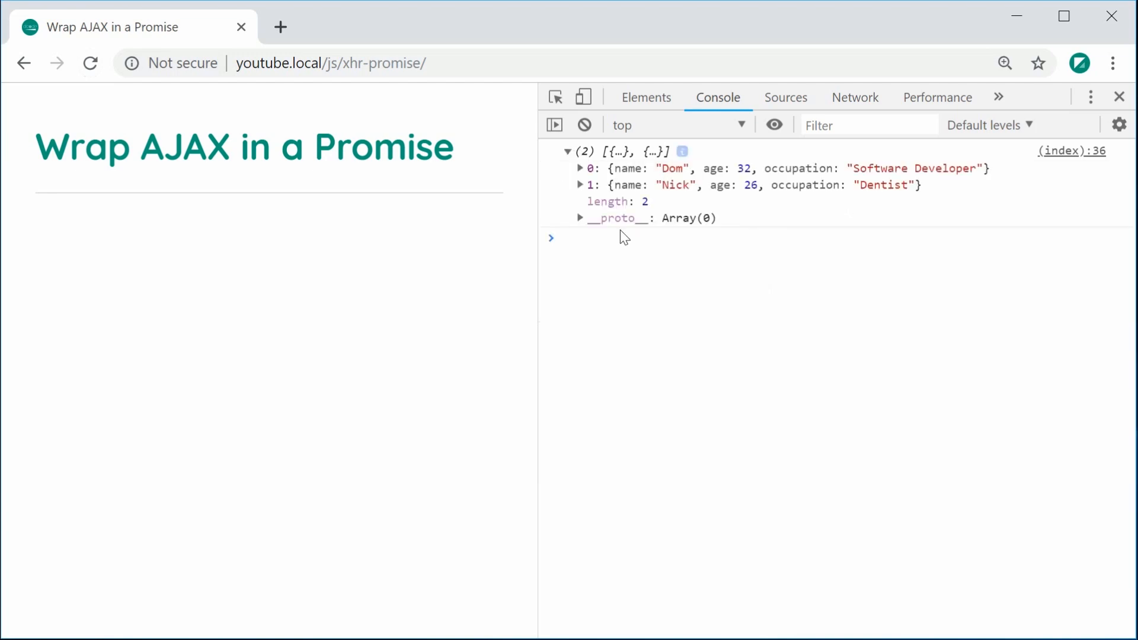
{"action": "mouse_move", "coordinate": [663, 309]}
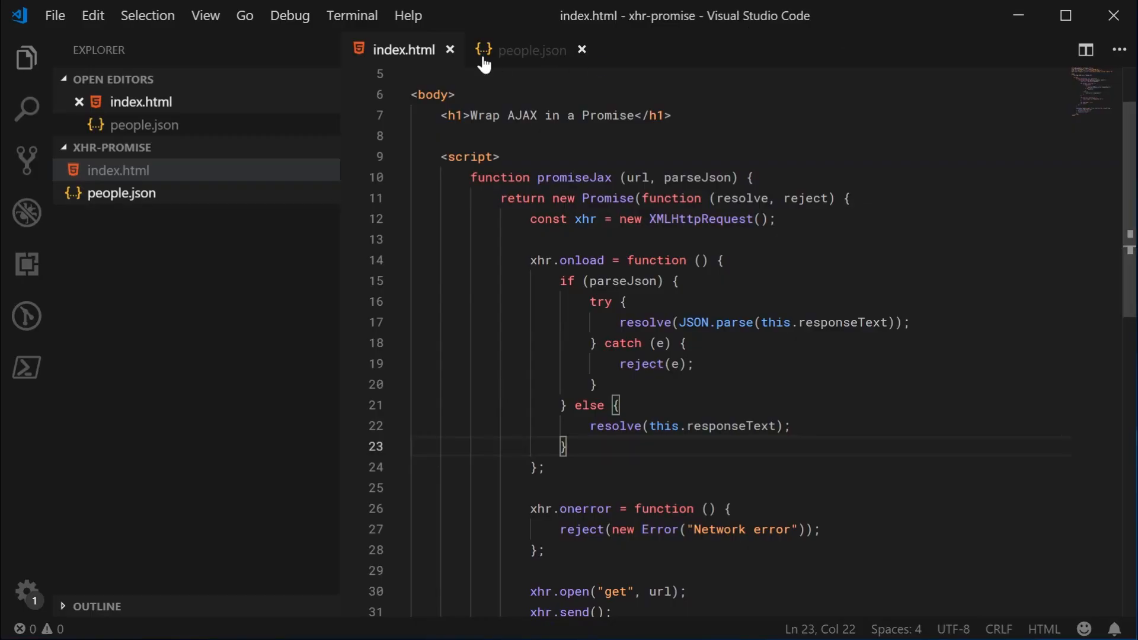
- Type junk characters at the top of people.json and read the resulting SyntaxError in Chrome's console
{"action": "left_click", "coordinate": [531, 50]}
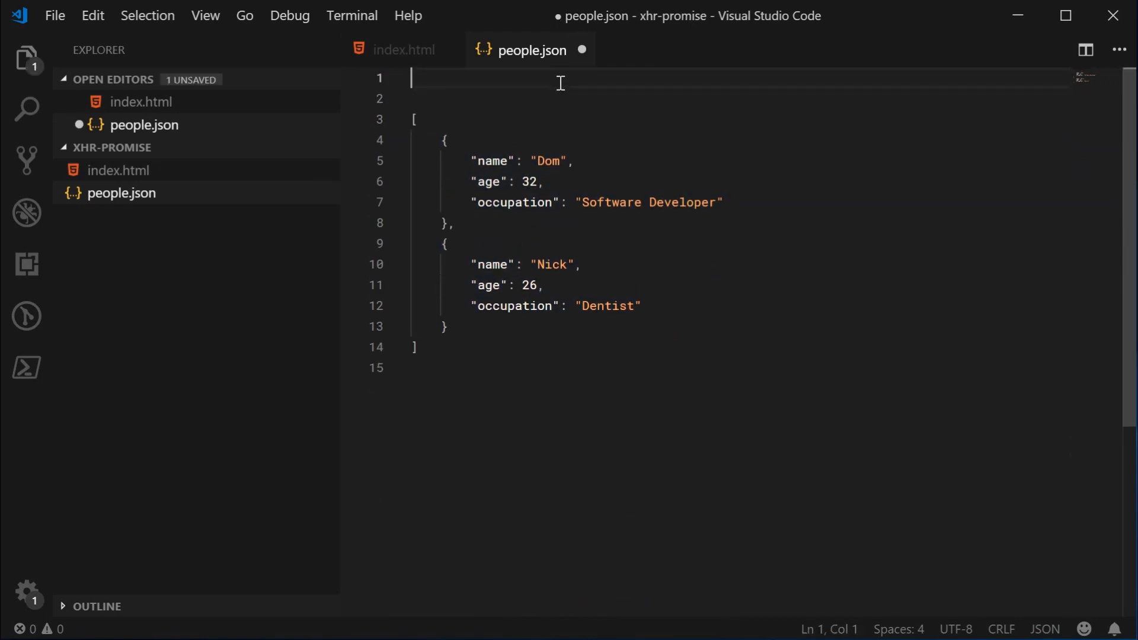
{"action": "type", "text": "(*TDS*(TGFD*(GFDDSGDSFIU)))"}
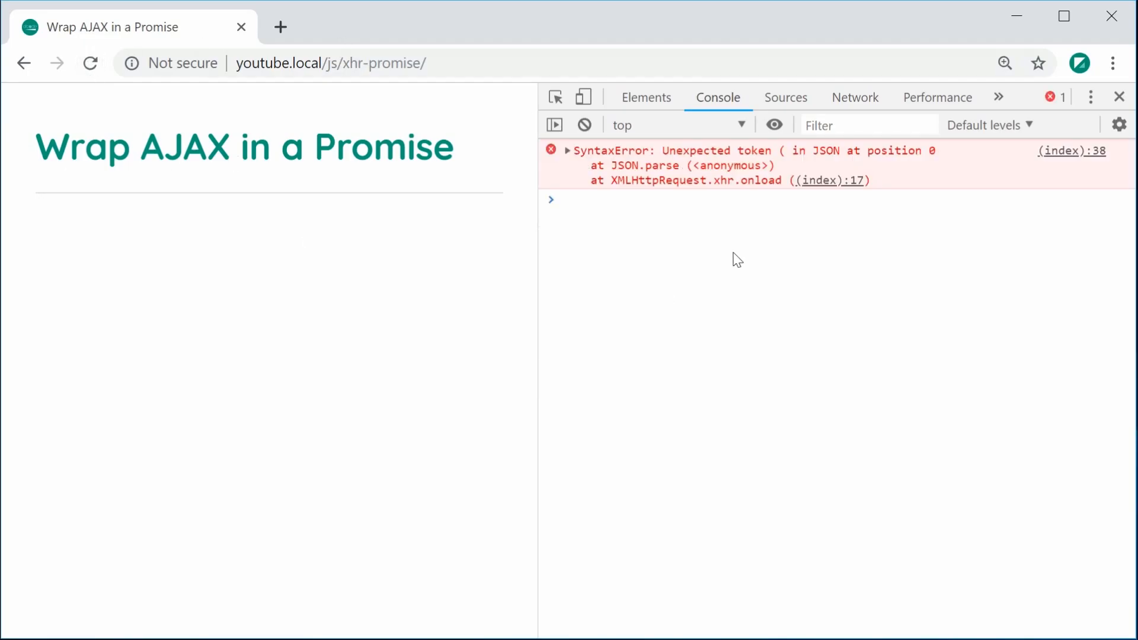
{"action": "left_click_drag", "start_coordinate": [574, 151], "coordinate": [871, 181]}
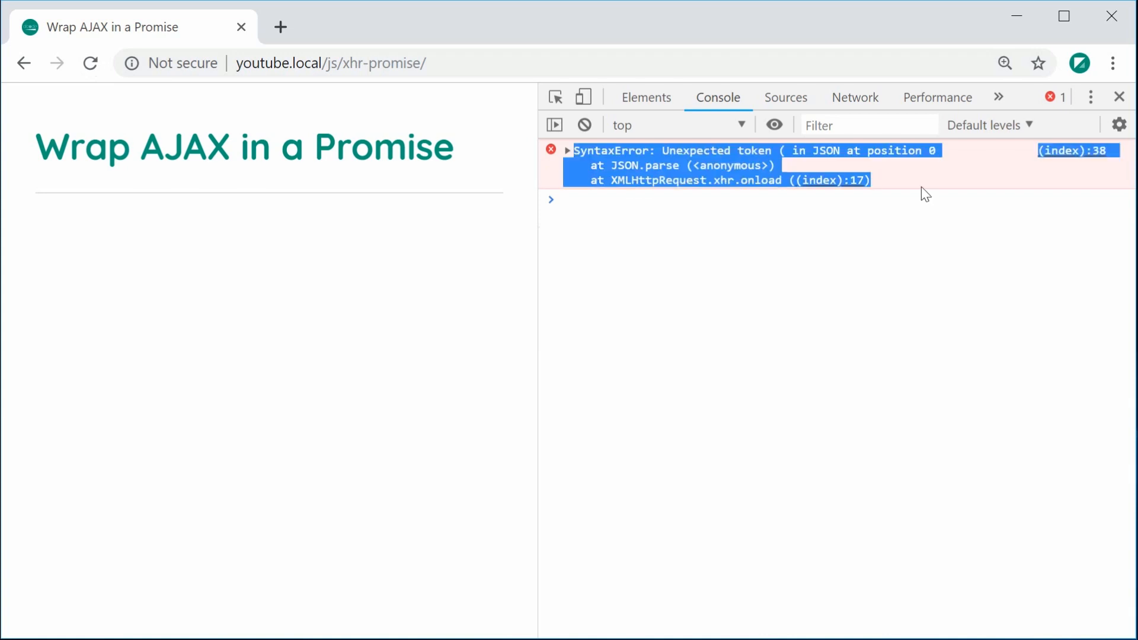
{"action": "mouse_move", "coordinate": [1077, 150]}
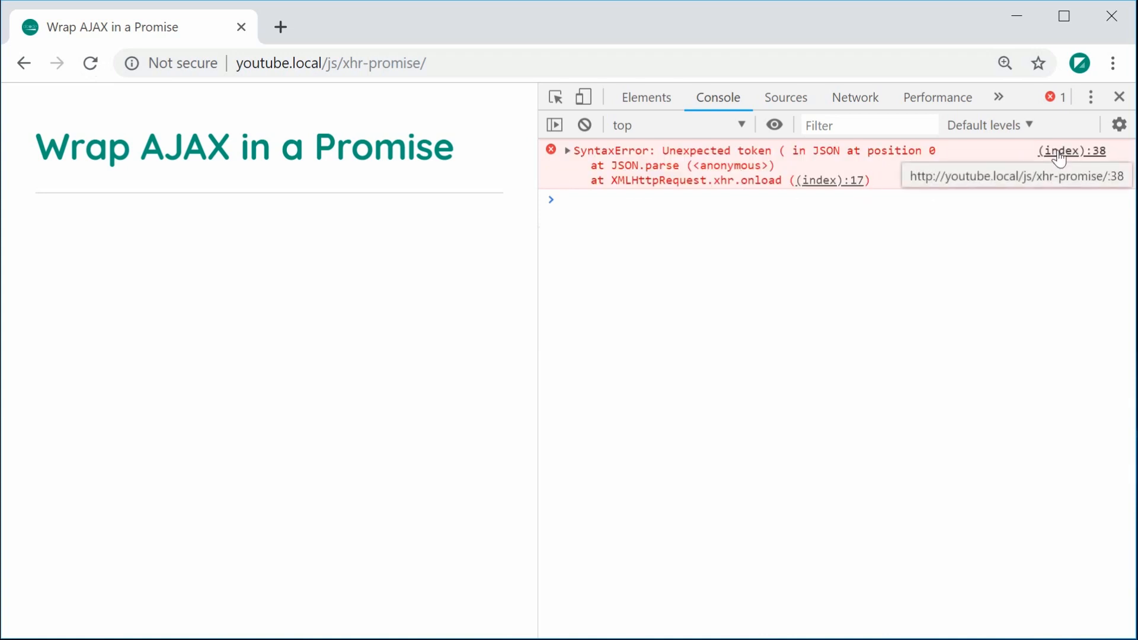
{"action": "left_click", "coordinate": [1073, 150]}
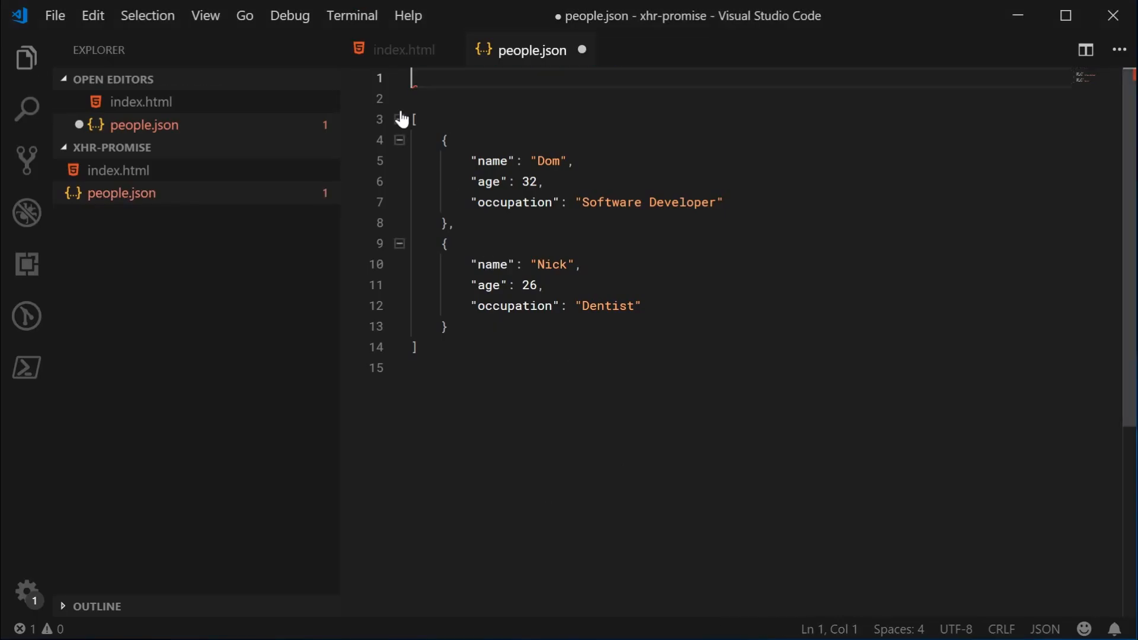
- Restore and save people.json, request people1.json instead, and inspect its 404 in Chrome's Network panel
{"action": "key", "text": "ctrl+s"}
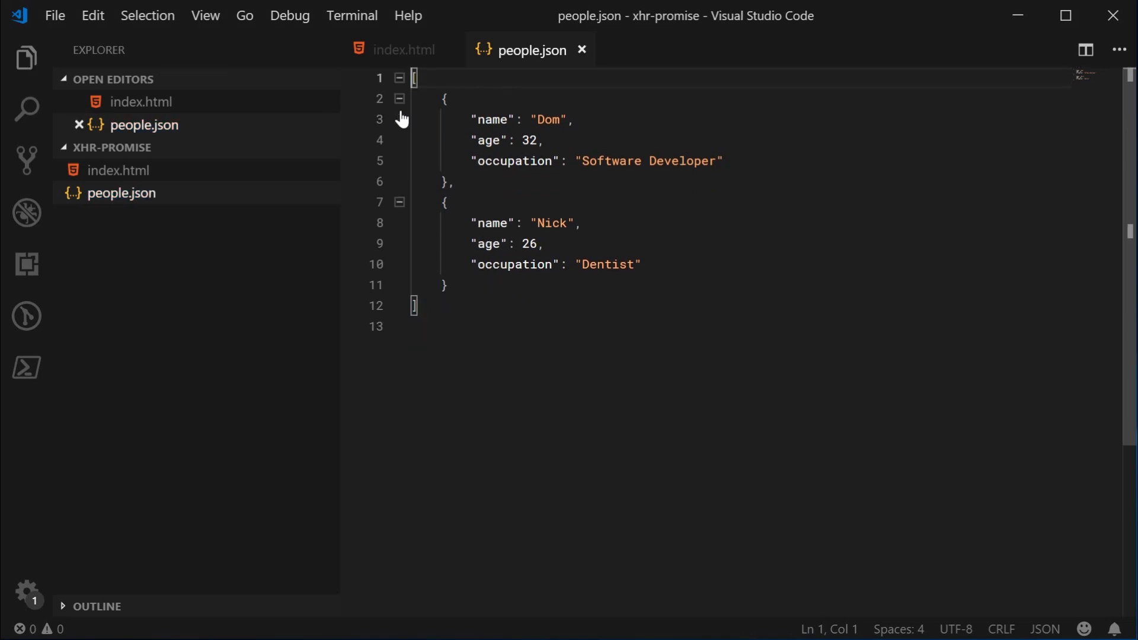
{"action": "left_click", "coordinate": [403, 50]}
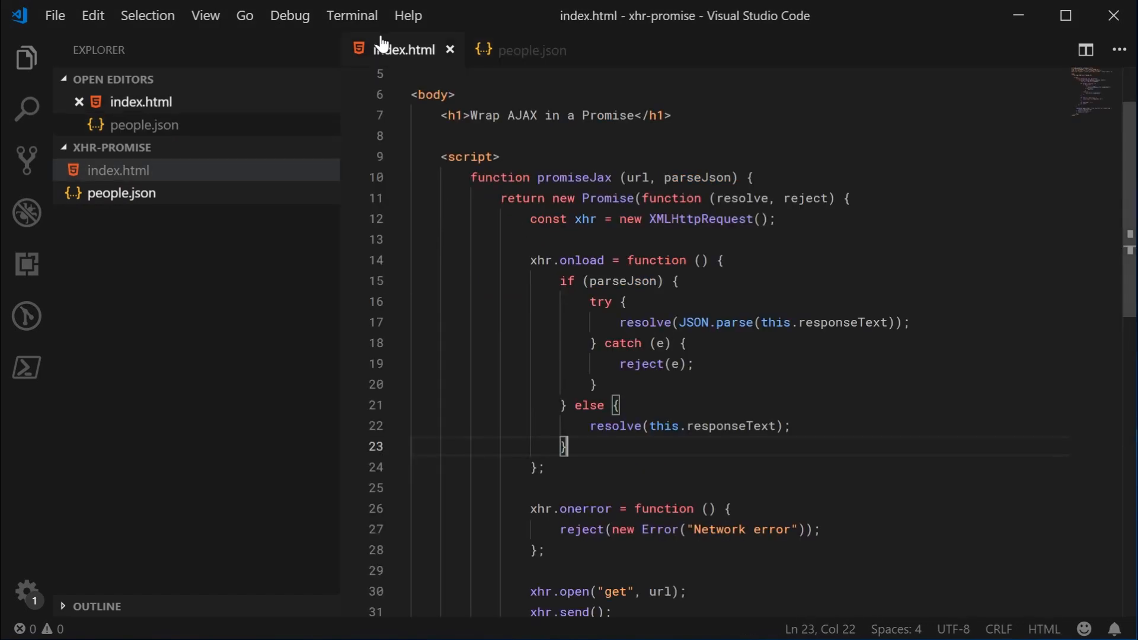
{"action": "scroll", "scroll_direction": "down", "scroll_amount": 3}
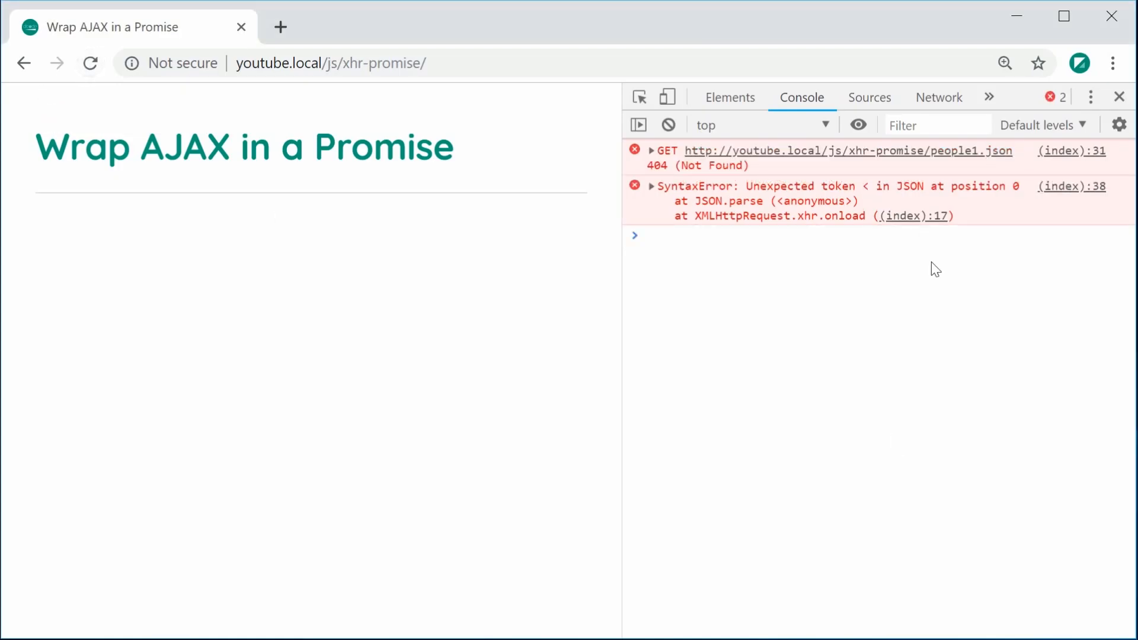
{"action": "mouse_move", "coordinate": [987, 224]}
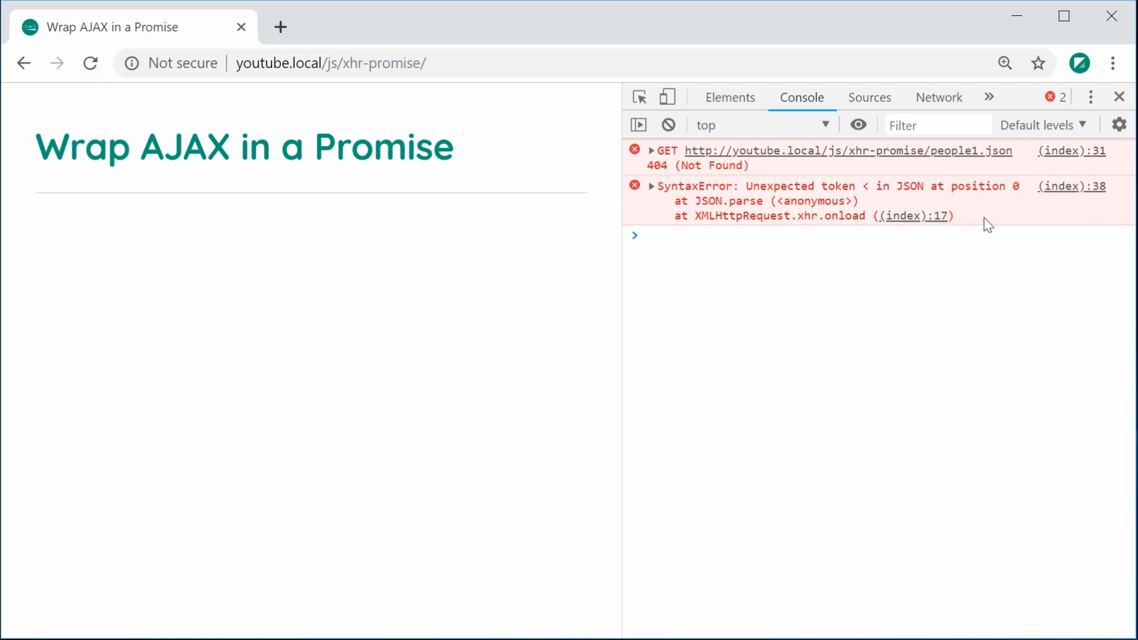
{"action": "mouse_move", "coordinate": [938, 96]}
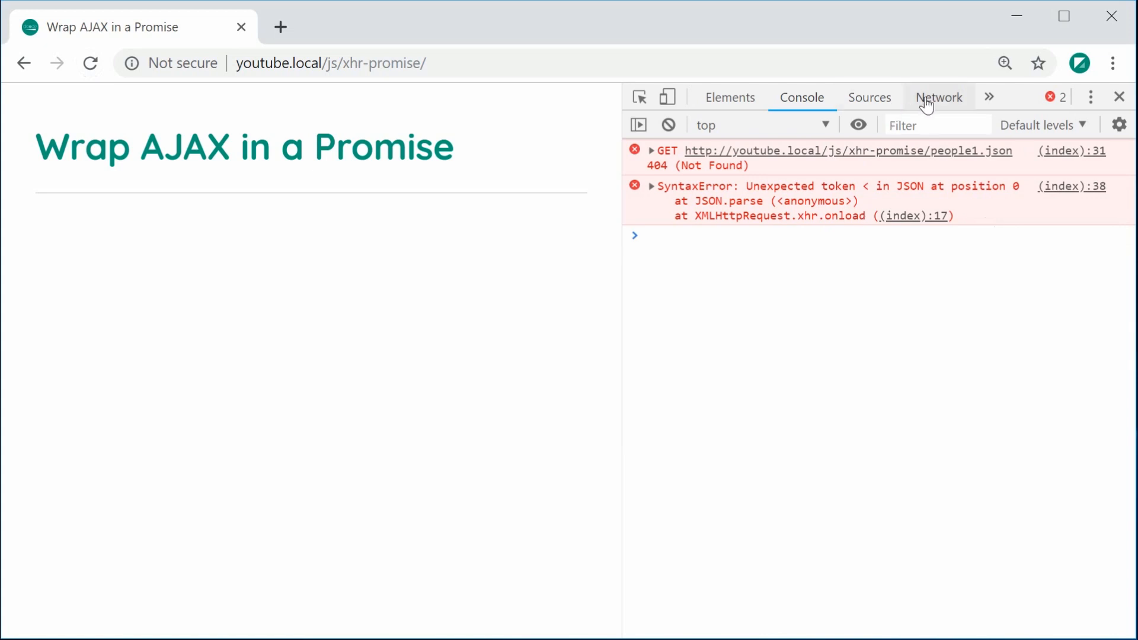
{"action": "left_click", "coordinate": [939, 96]}
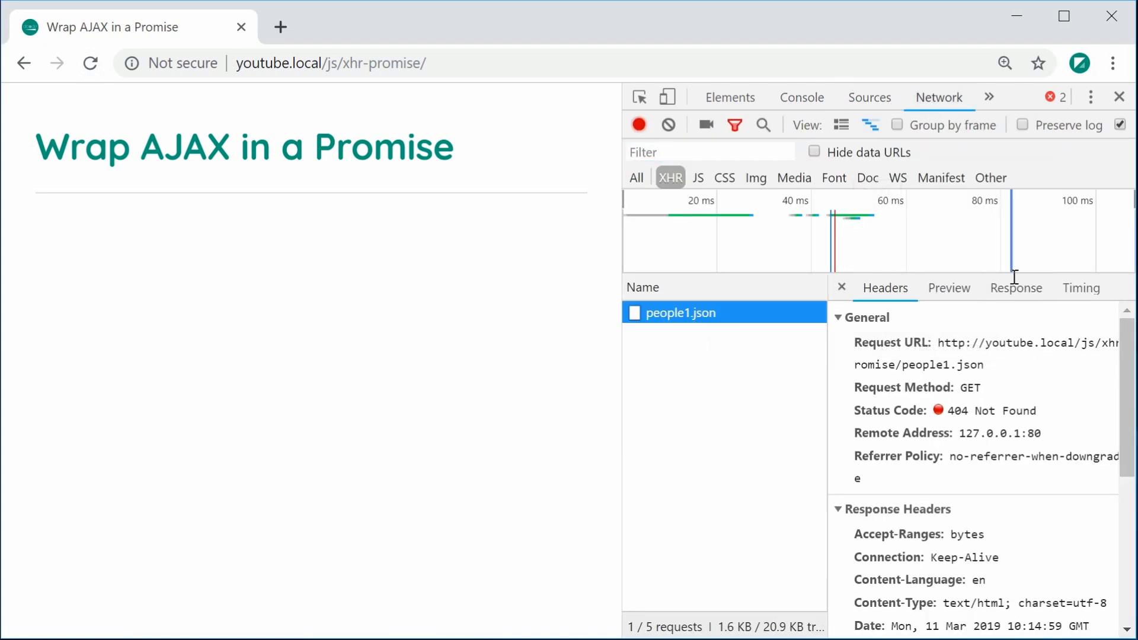
{"action": "left_click", "coordinate": [1016, 287]}
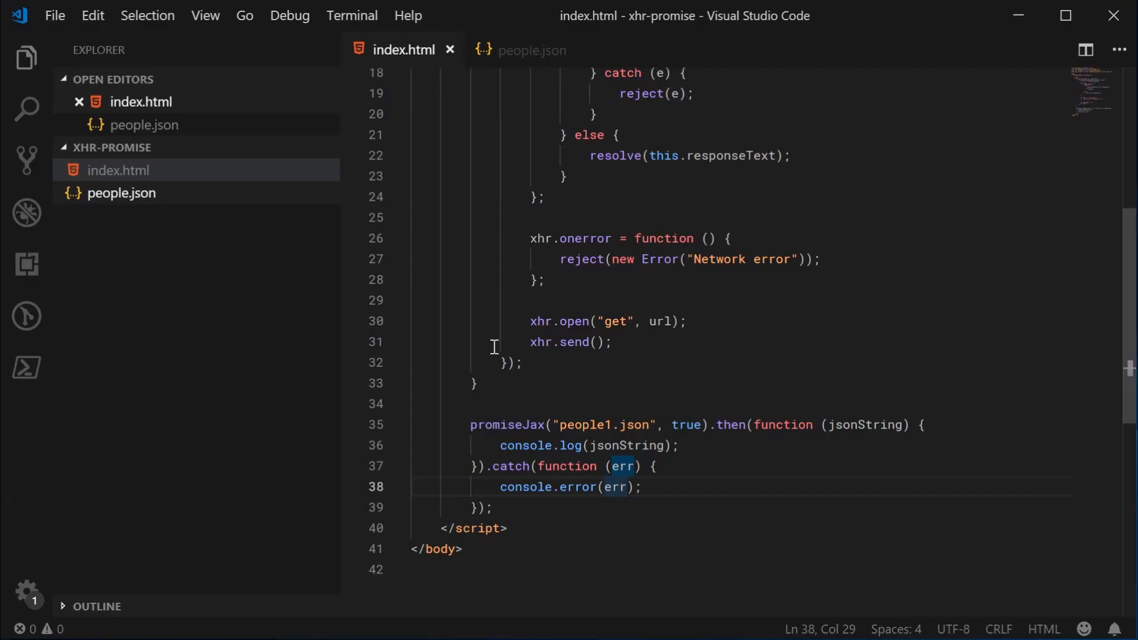
- Change promiseJax's second argument to false and scroll the logged 404 'Object not found' HTML
{"action": "type", "text": "fa"}
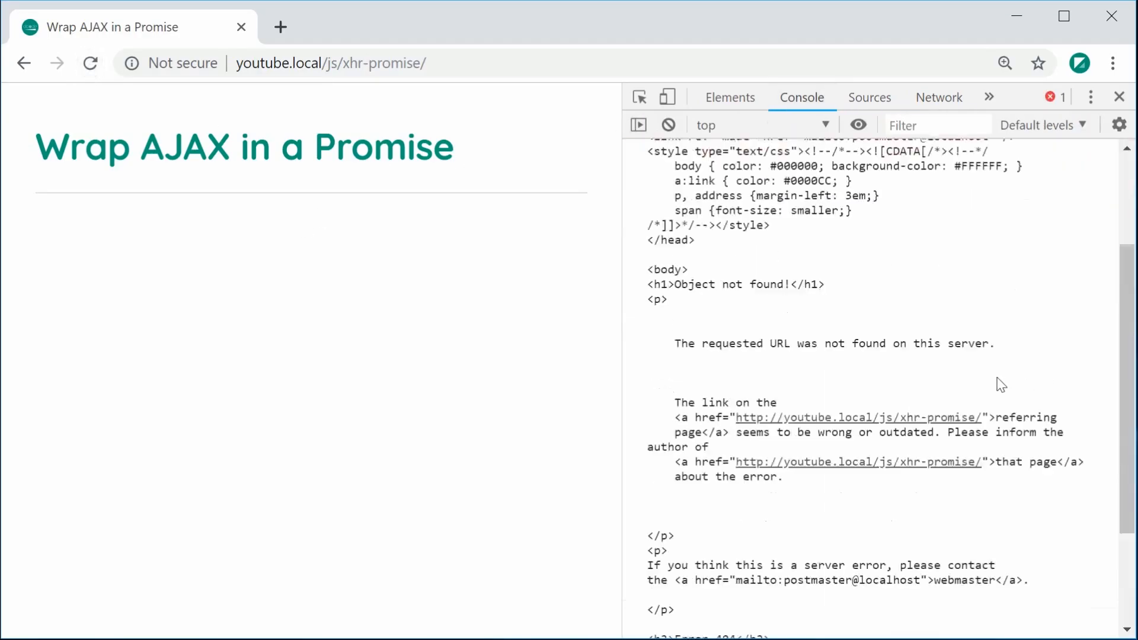
{"action": "scroll", "scroll_direction": "down", "scroll_amount": 3}
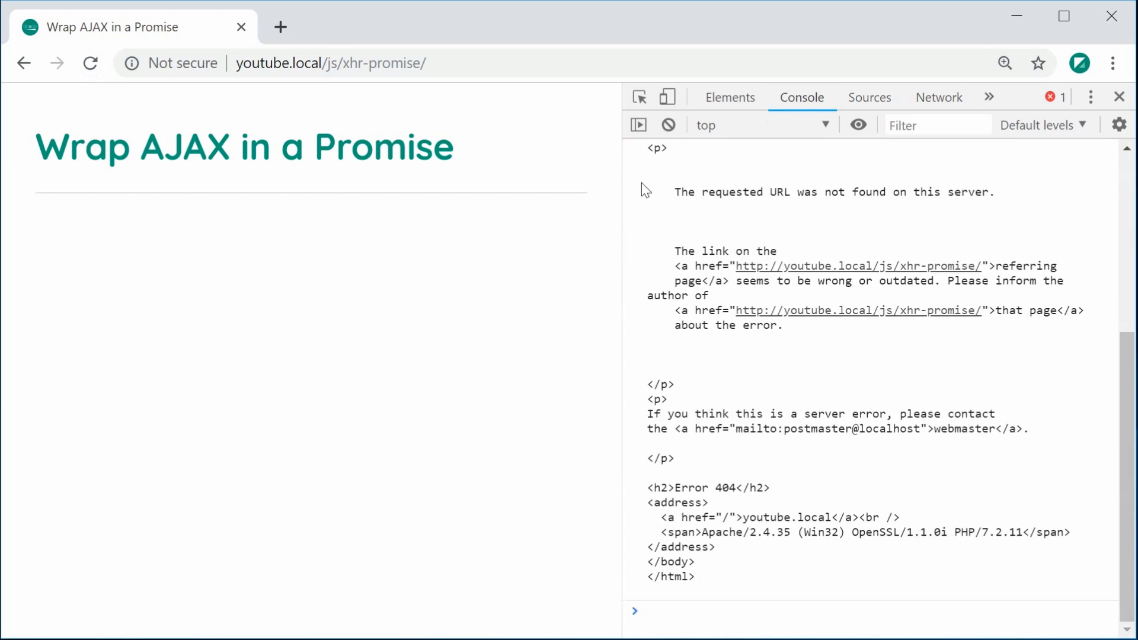
{"action": "mouse_move", "coordinate": [648, 198]}
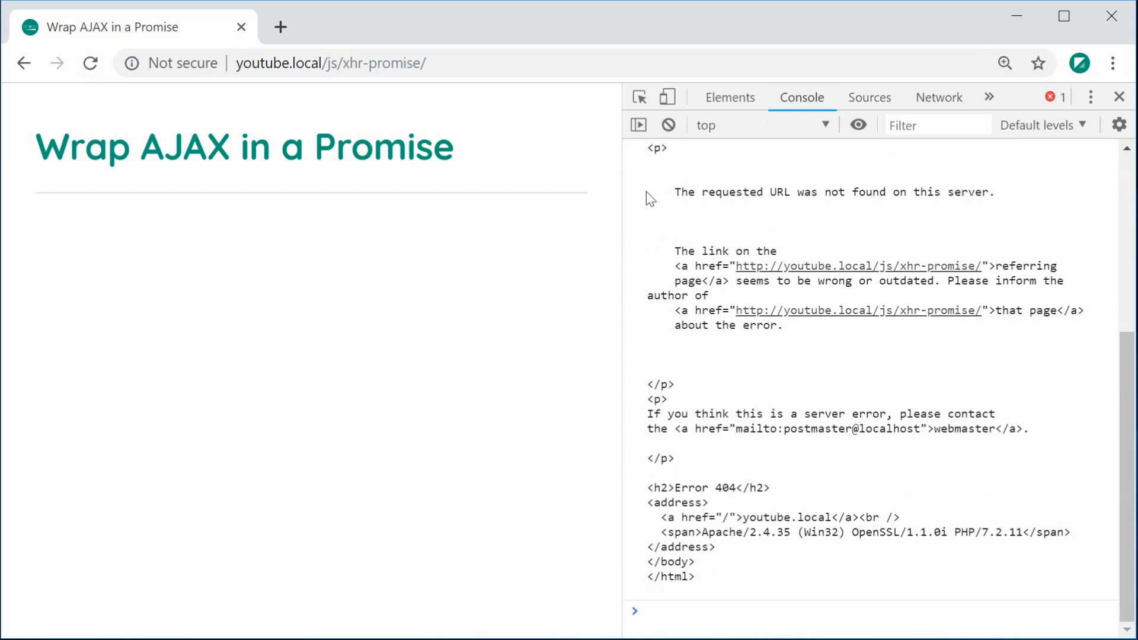
{"action": "mouse_move", "coordinate": [642, 199]}
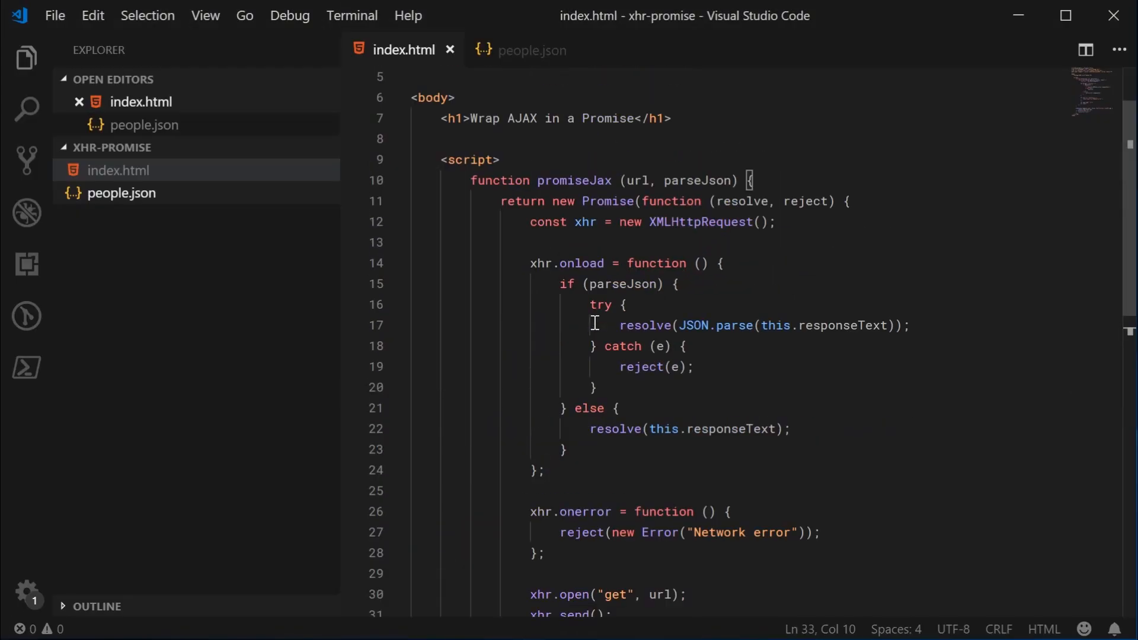
- Rename the then parameter jsonString to xhr and log xhr instead
{"action": "double_click", "coordinate": [579, 263]}
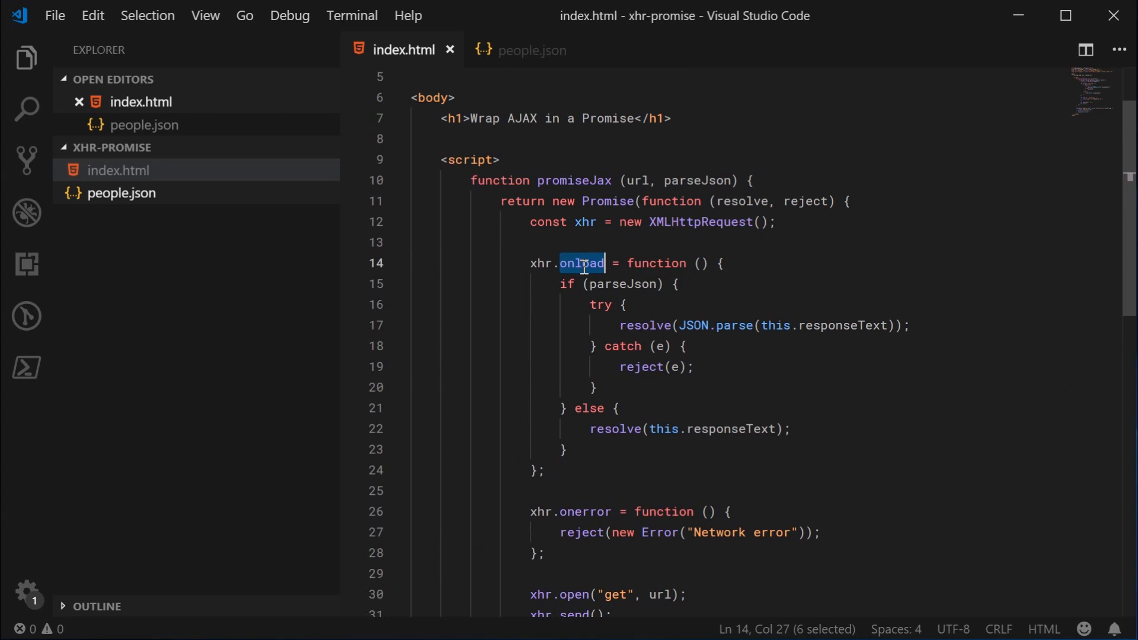
{"action": "mouse_move", "coordinate": [686, 291]}
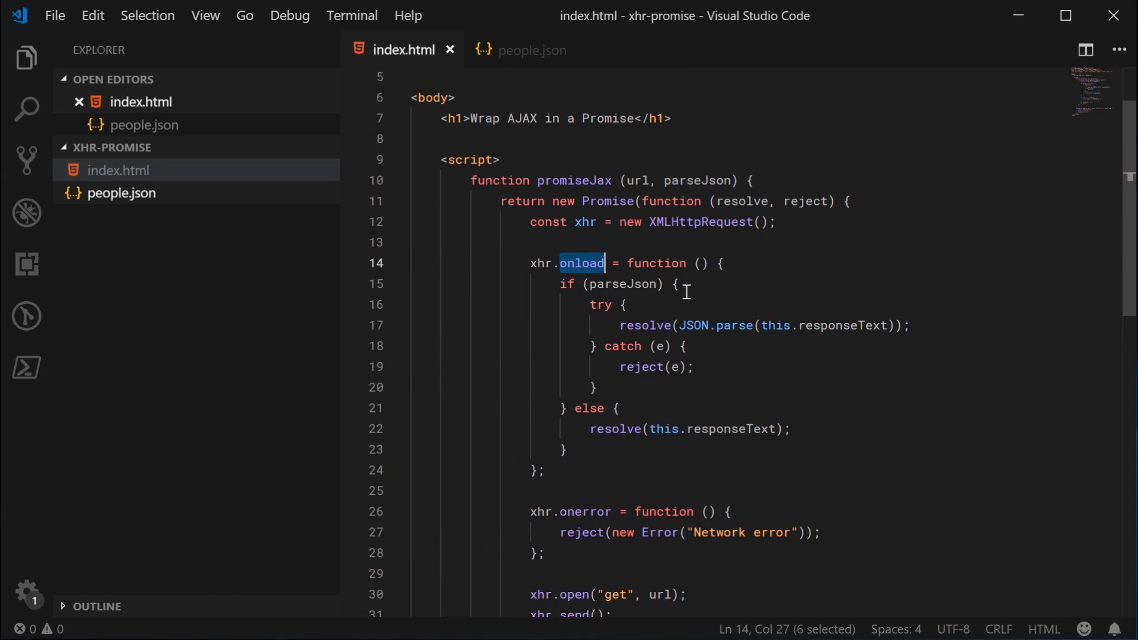
{"action": "mouse_move", "coordinate": [695, 292]}
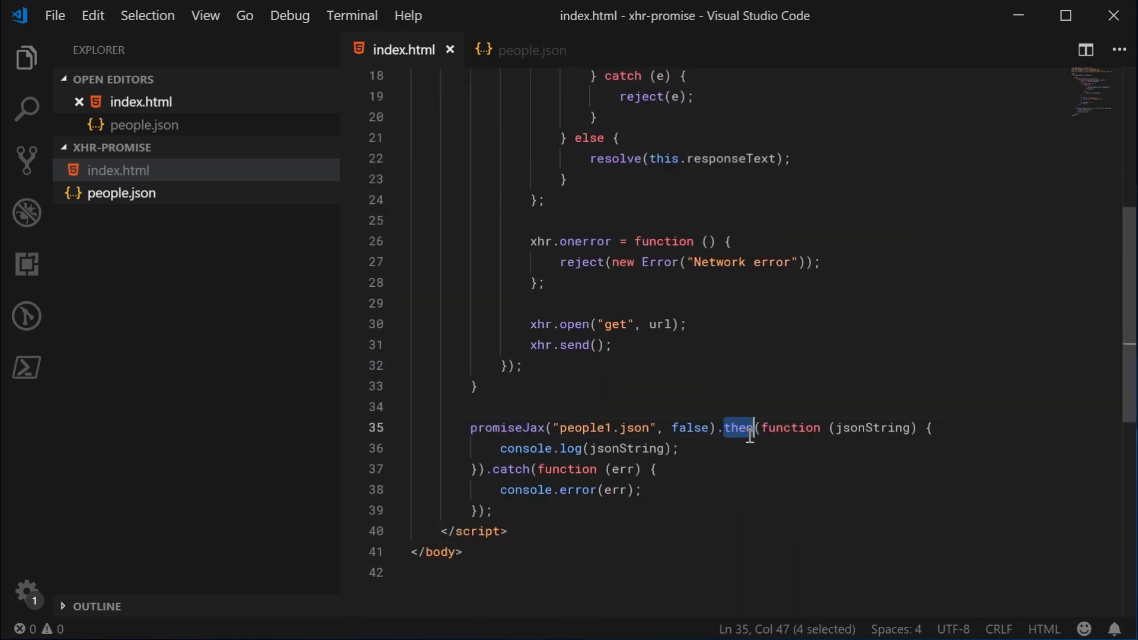
{"action": "mouse_move", "coordinate": [736, 428]}
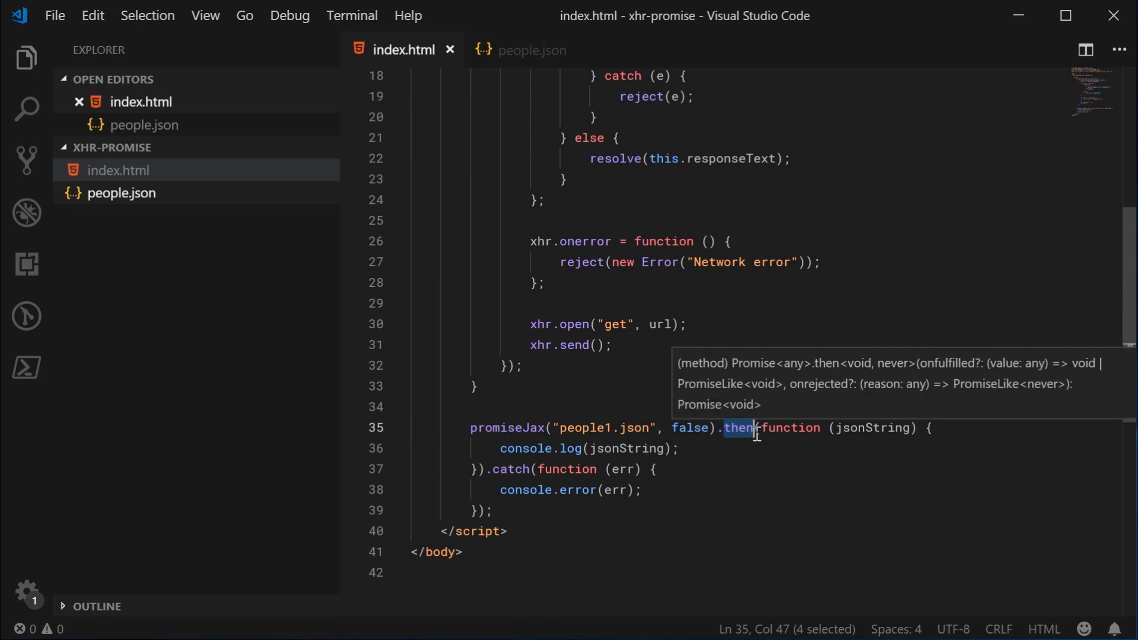
{"action": "double_click", "coordinate": [873, 428]}
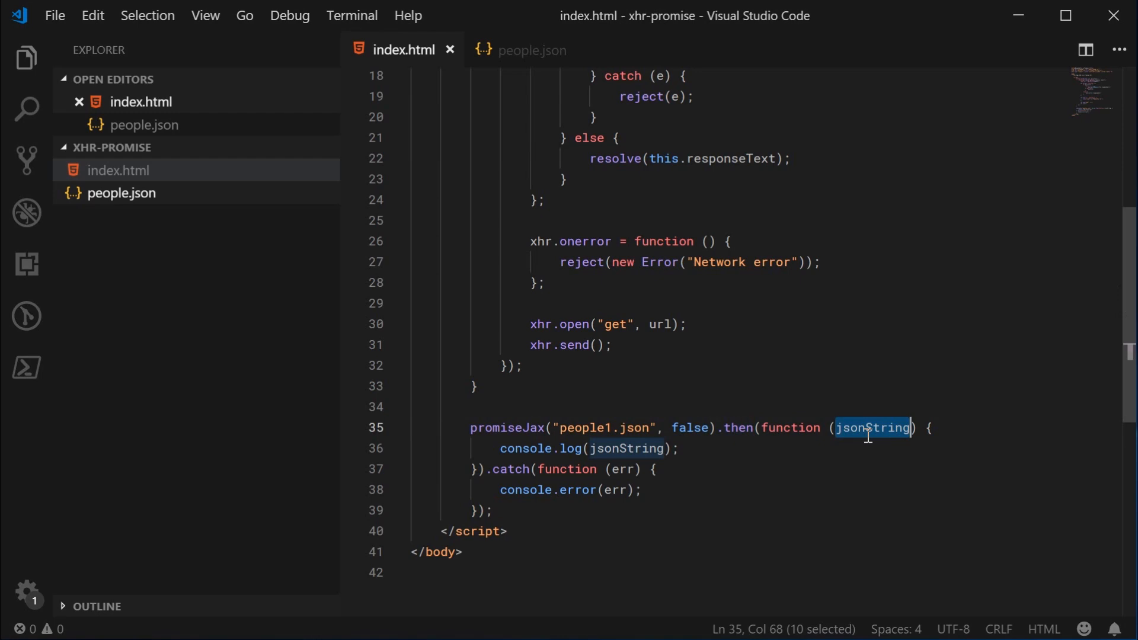
{"action": "type", "text": "xhr"}
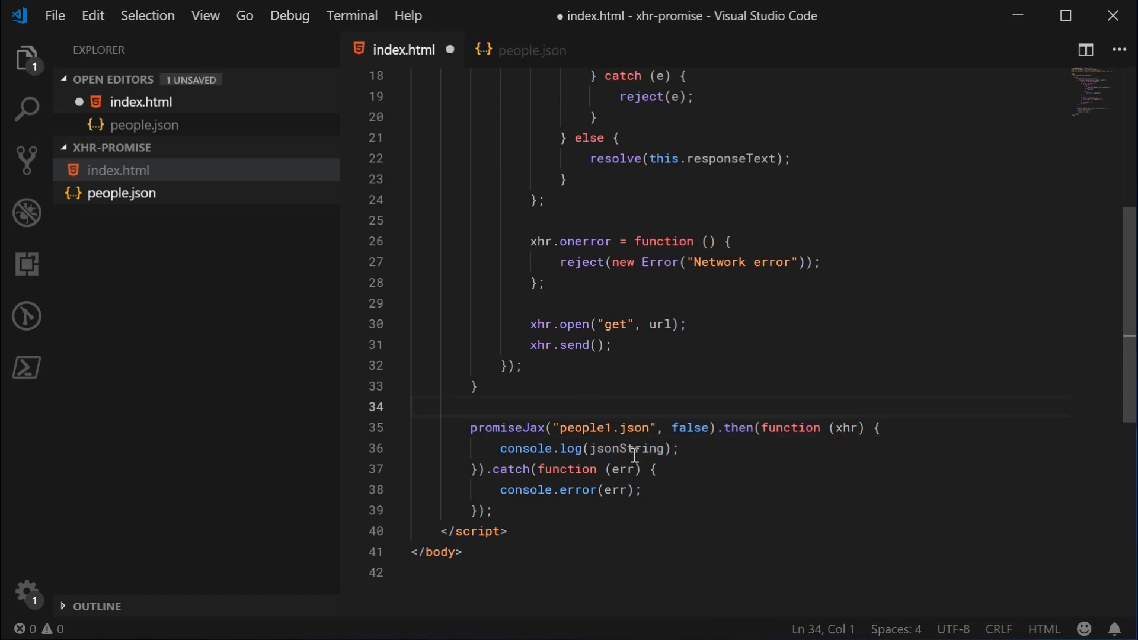
{"action": "type", "text": "xhr"}
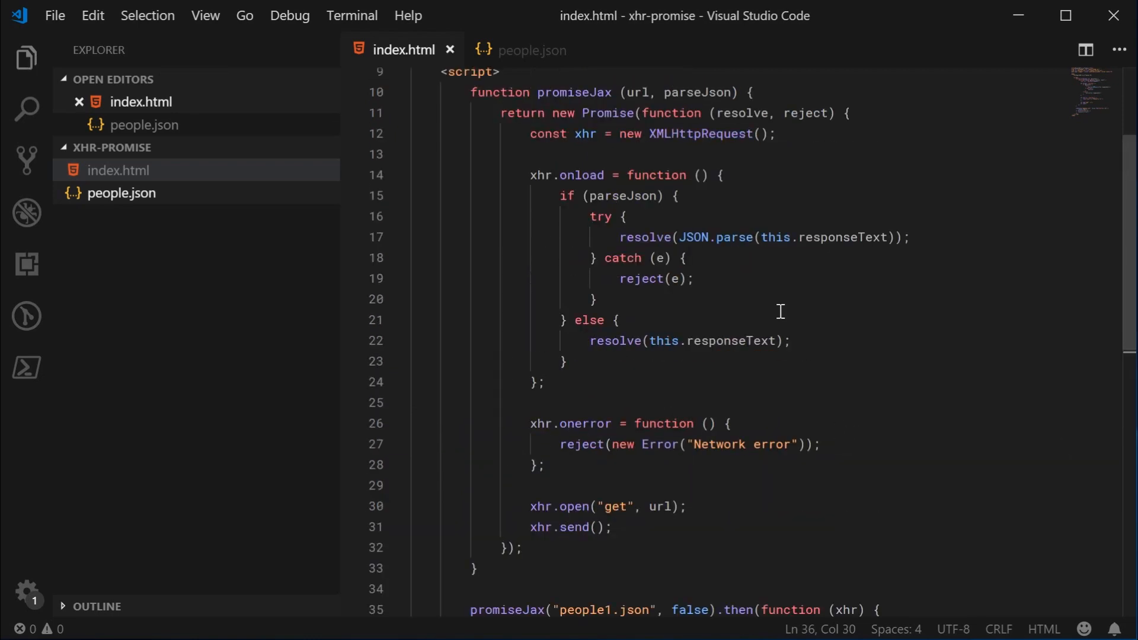
{"action": "double_click", "coordinate": [742, 112]}
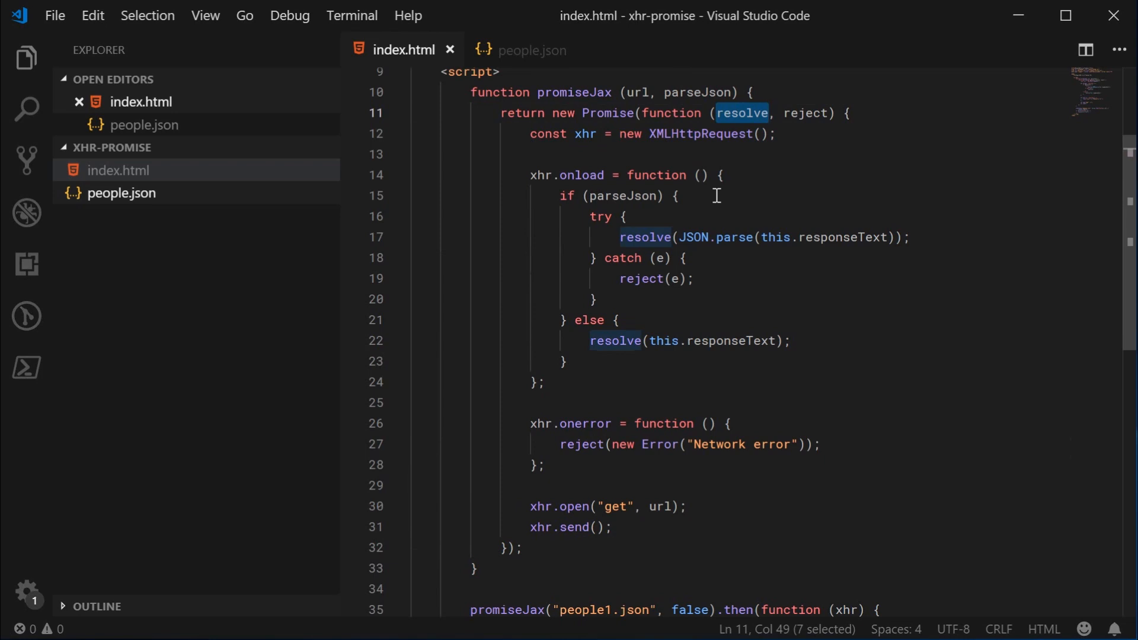
{"action": "mouse_move", "coordinate": [673, 299]}
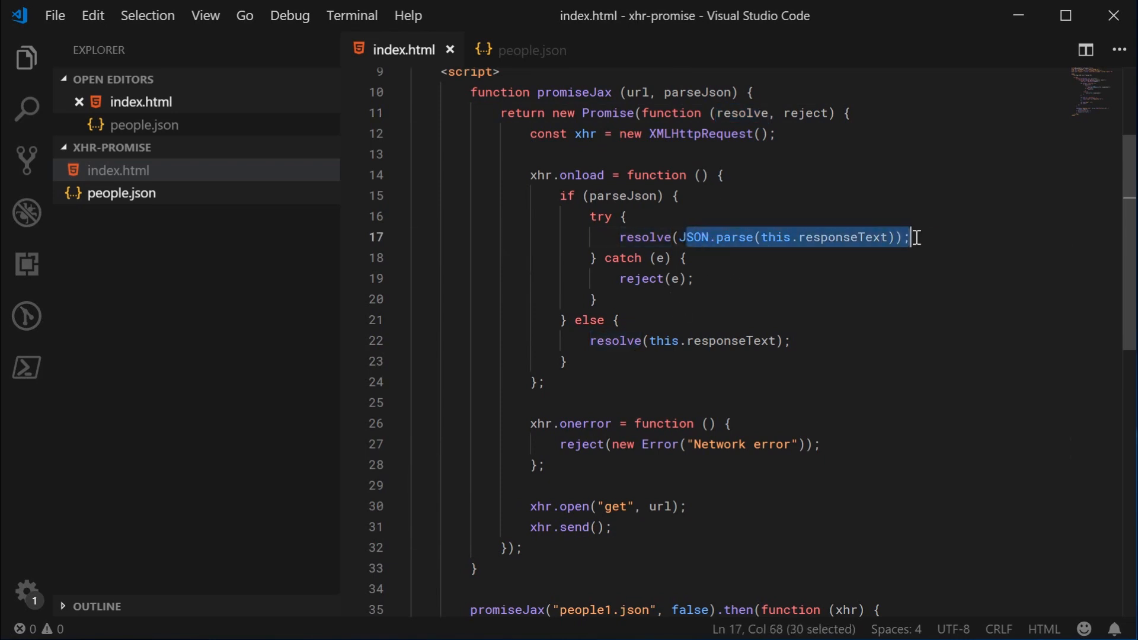
- Replace the whole onload handler body with resolve(this)
{"action": "left_click_drag", "start_coordinate": [906, 237], "coordinate": [684, 257]}
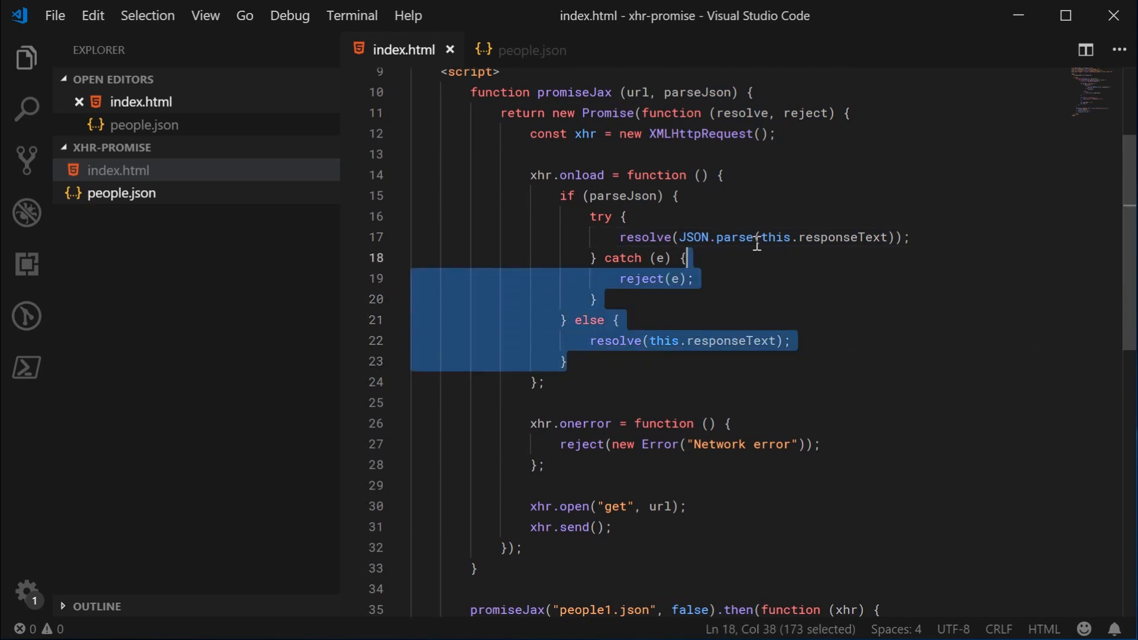
{"action": "key", "text": "Delete"}
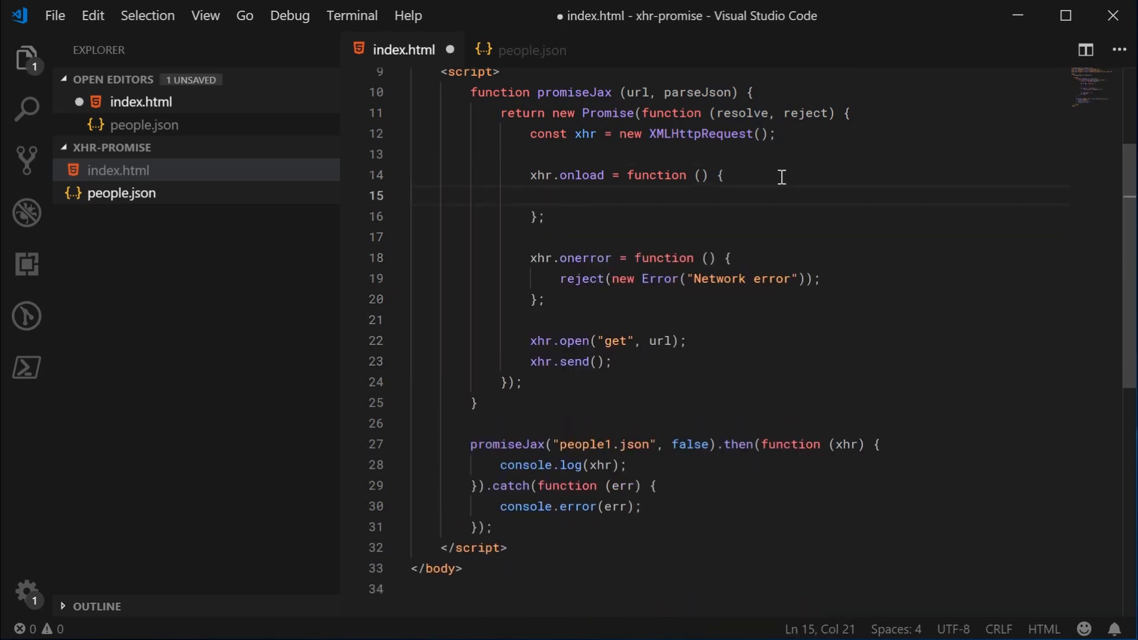
{"action": "type", "text": "resolve(this);"}
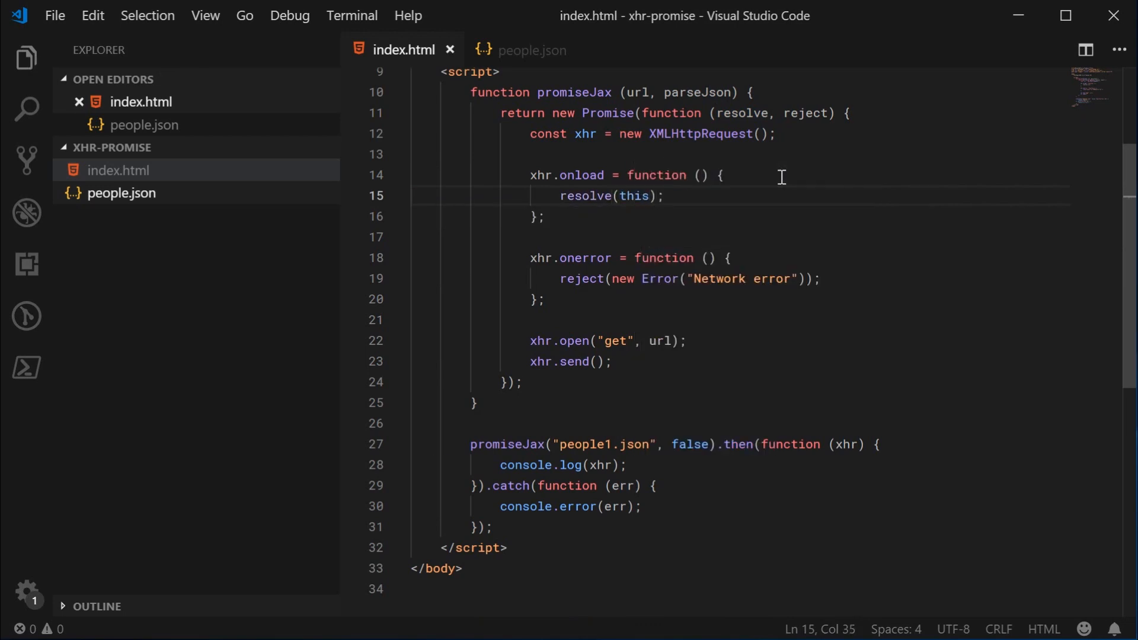
{"action": "double_click", "coordinate": [633, 195]}
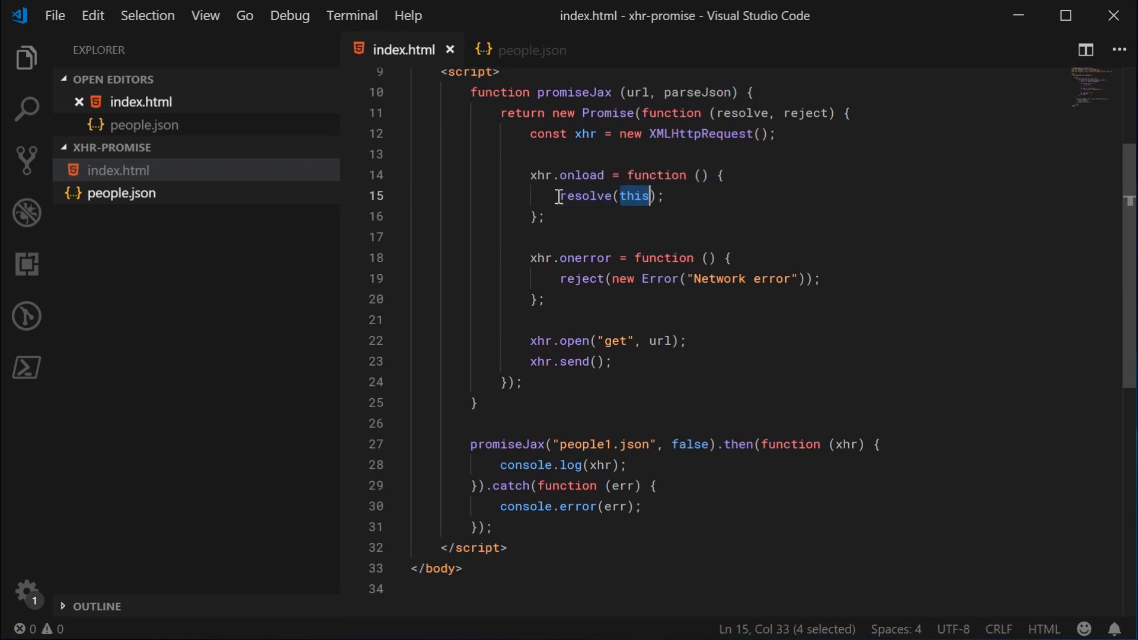
{"action": "left_click", "coordinate": [588, 134]}
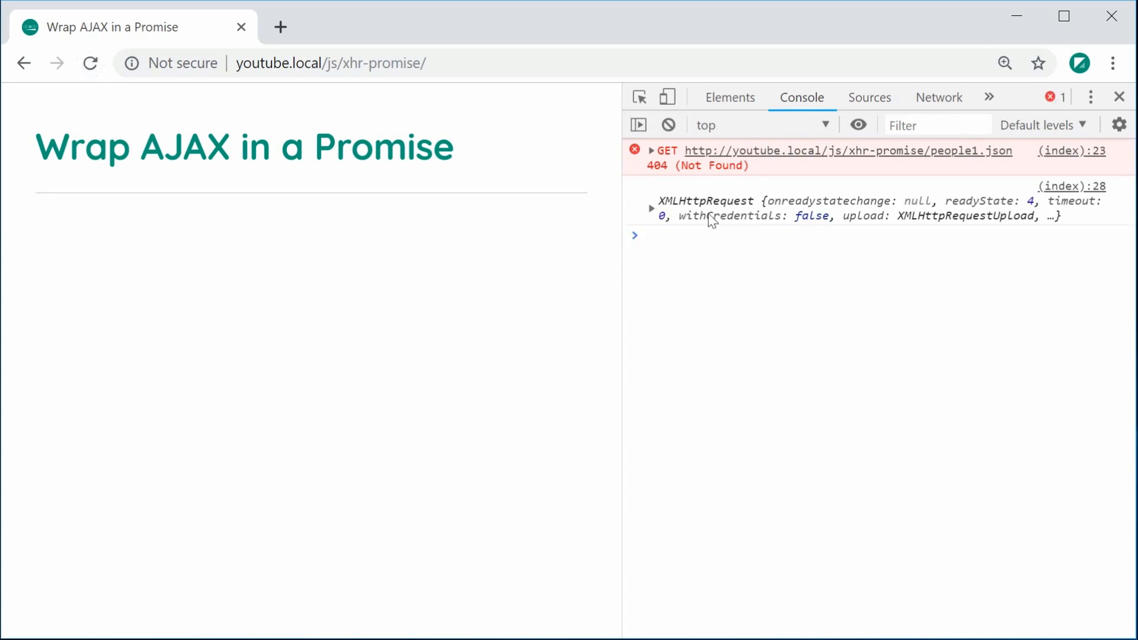
- Expand the logged XMLHttpRequest in the console and pick out its status 404 property
{"action": "left_click", "coordinate": [652, 208]}
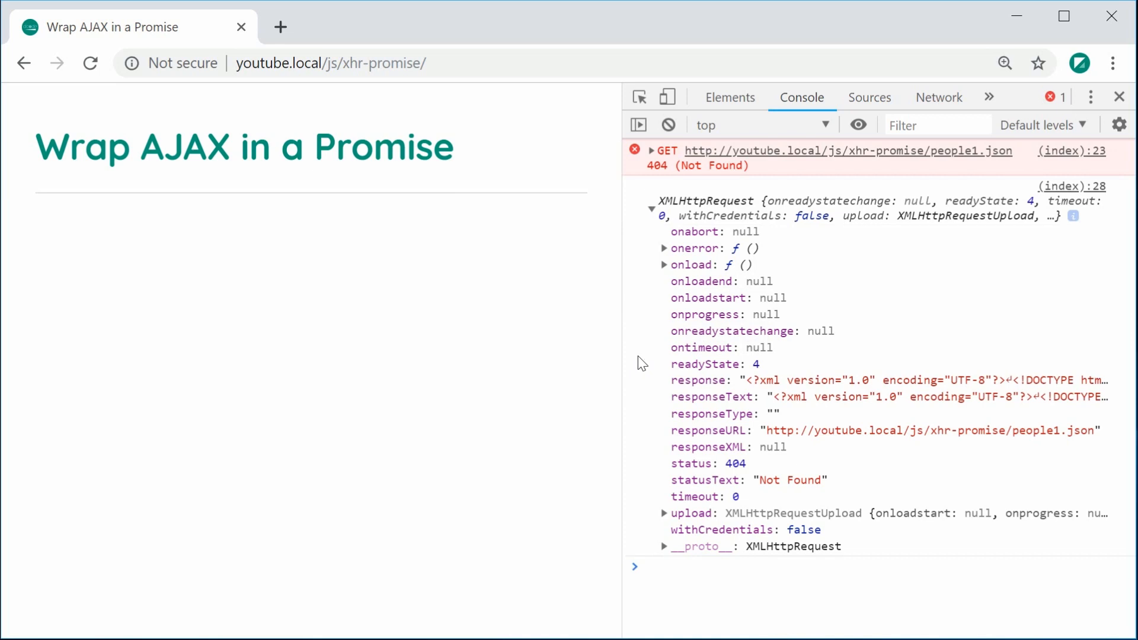
{"action": "double_click", "coordinate": [706, 463]}
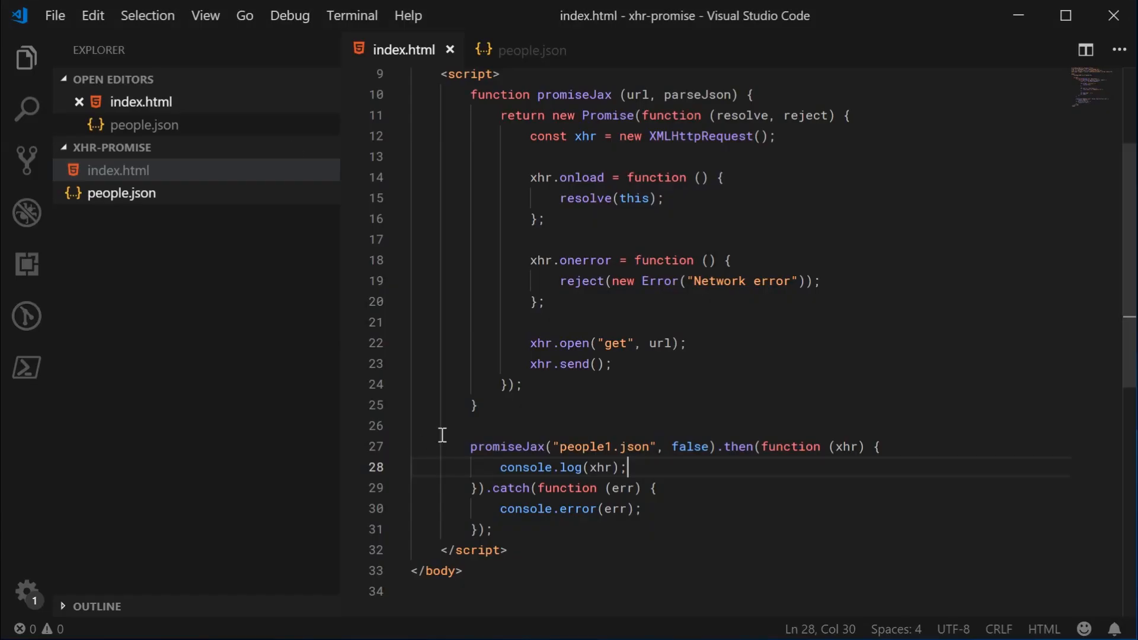
- In then(), log "There was an error" when xhr.status isn't 200, else log xhr.responseText, and reload Chrome
{"action": "type", "text": "if ("}
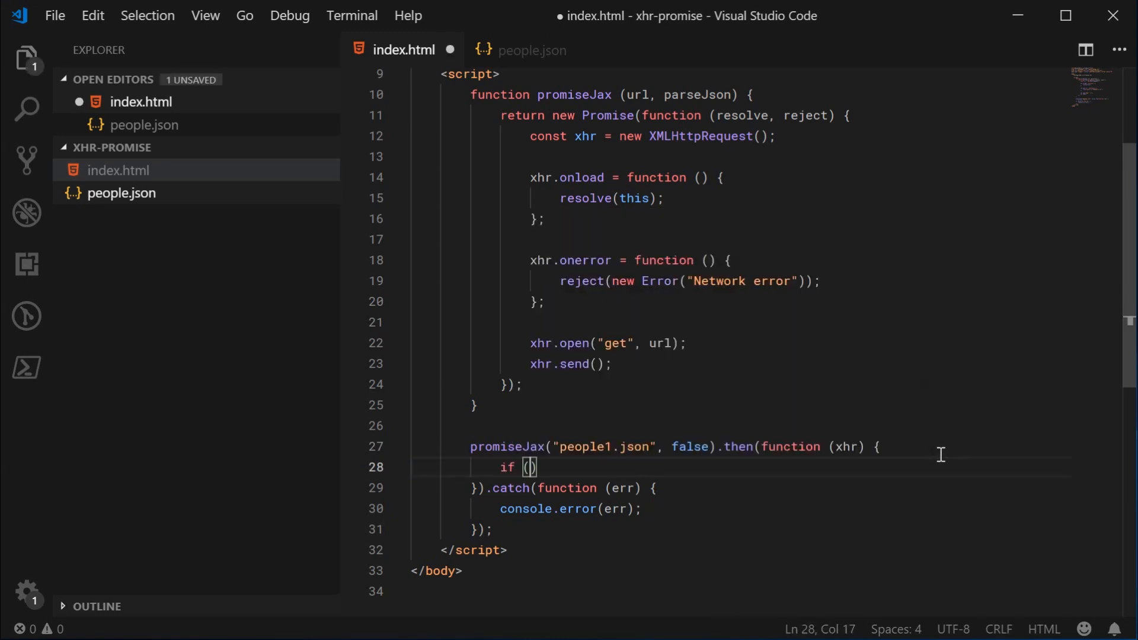
{"action": "type", "text": "xhr.s"}
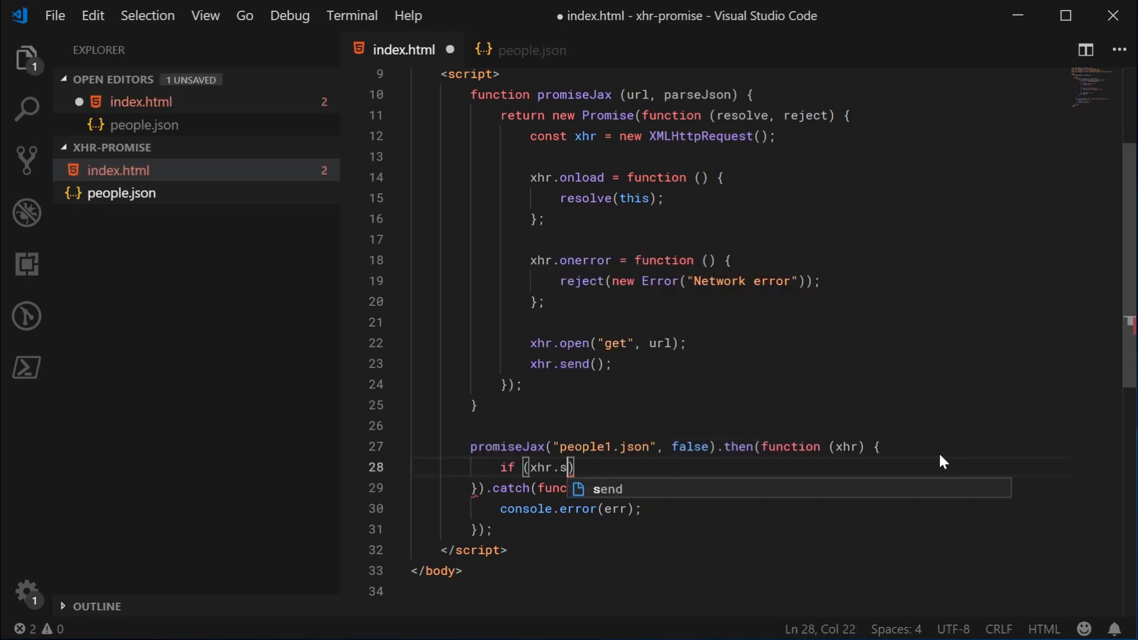
{"action": "type", "text": "tatus === 404"}
{"action": "type", "text": "console.log();"}
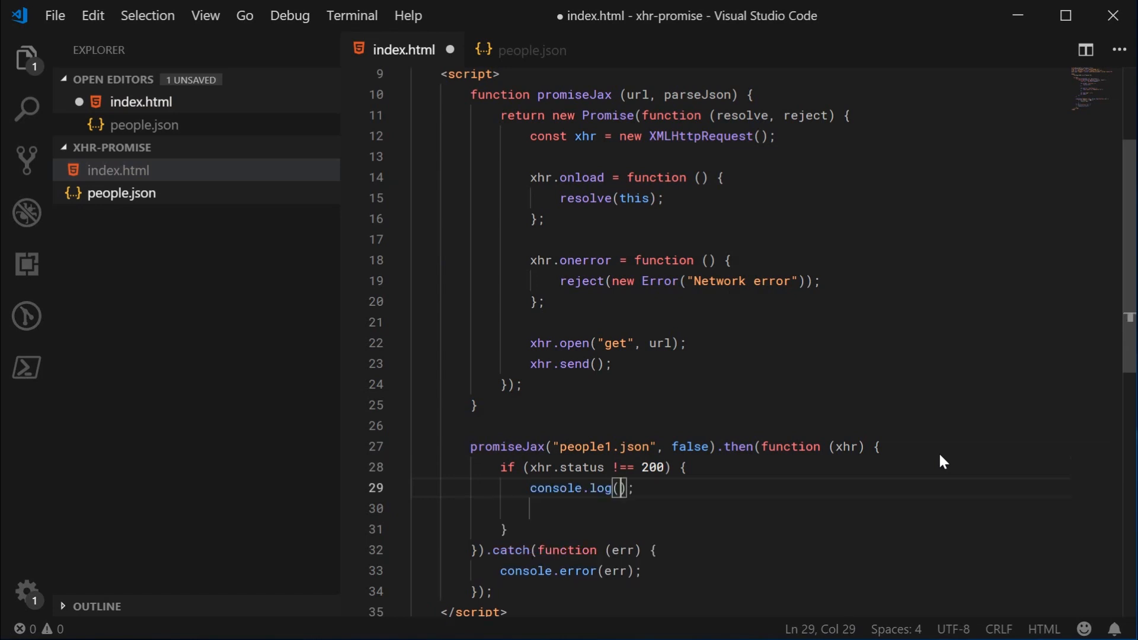
{"action": "type", "text": "\"There was n"}
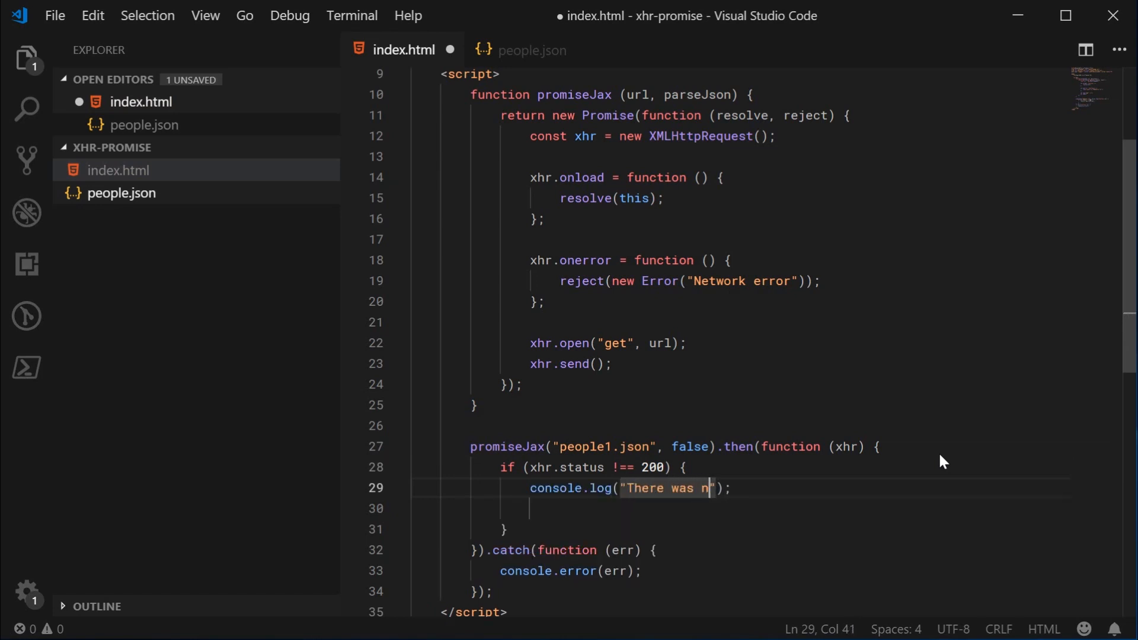
{"action": "type", "text": "an error"}
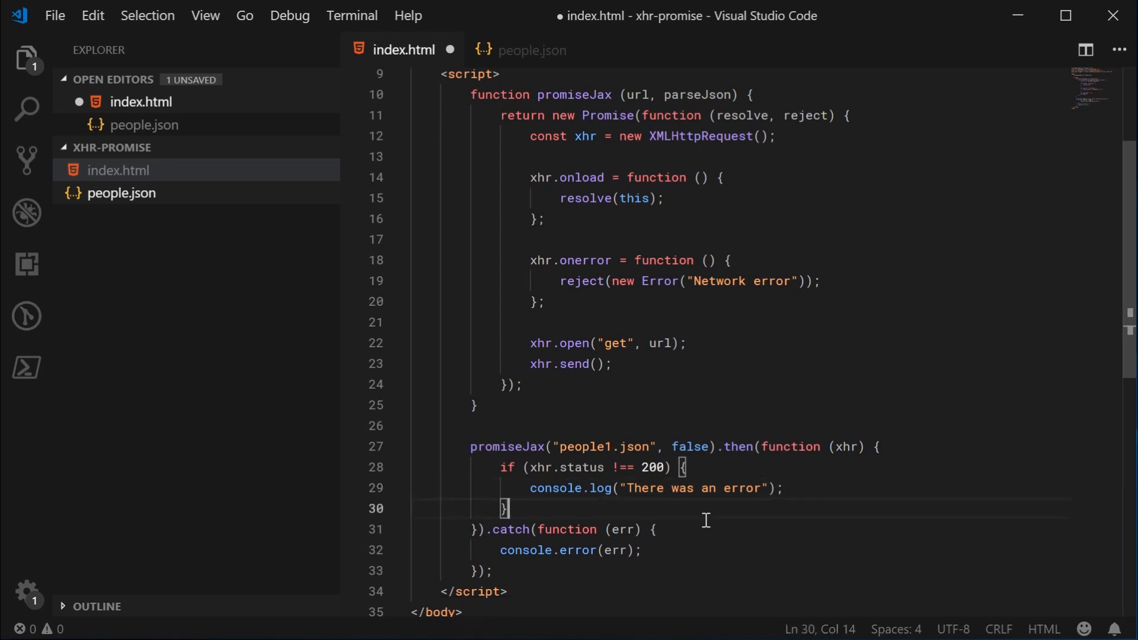
{"action": "type", "text": "conso"}
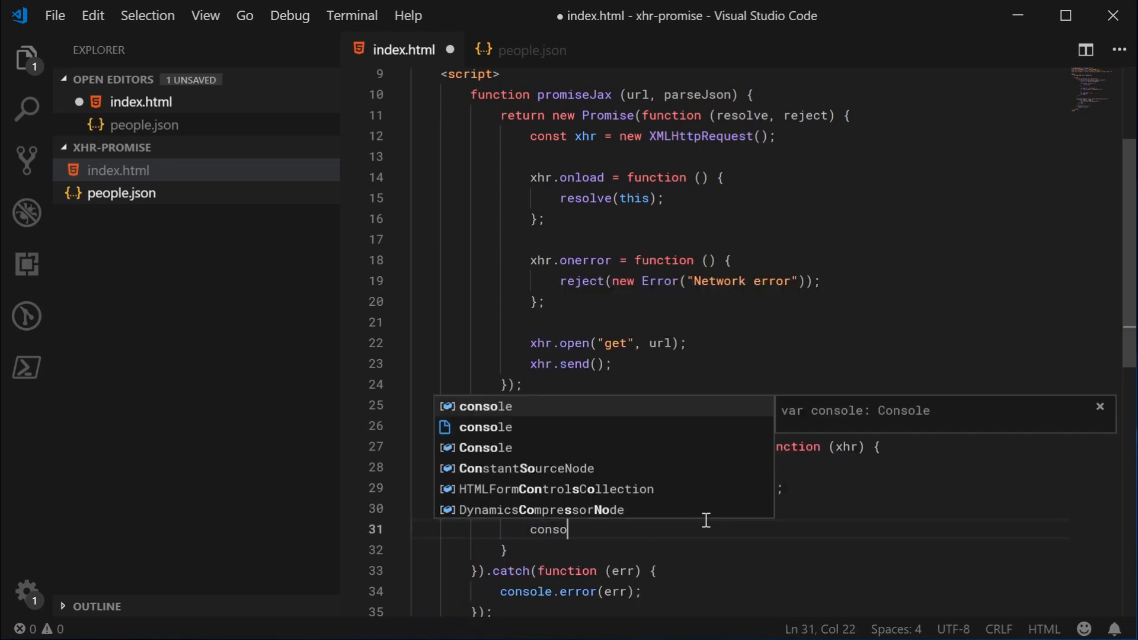
{"action": "type", "text": "le.log(xhr"}
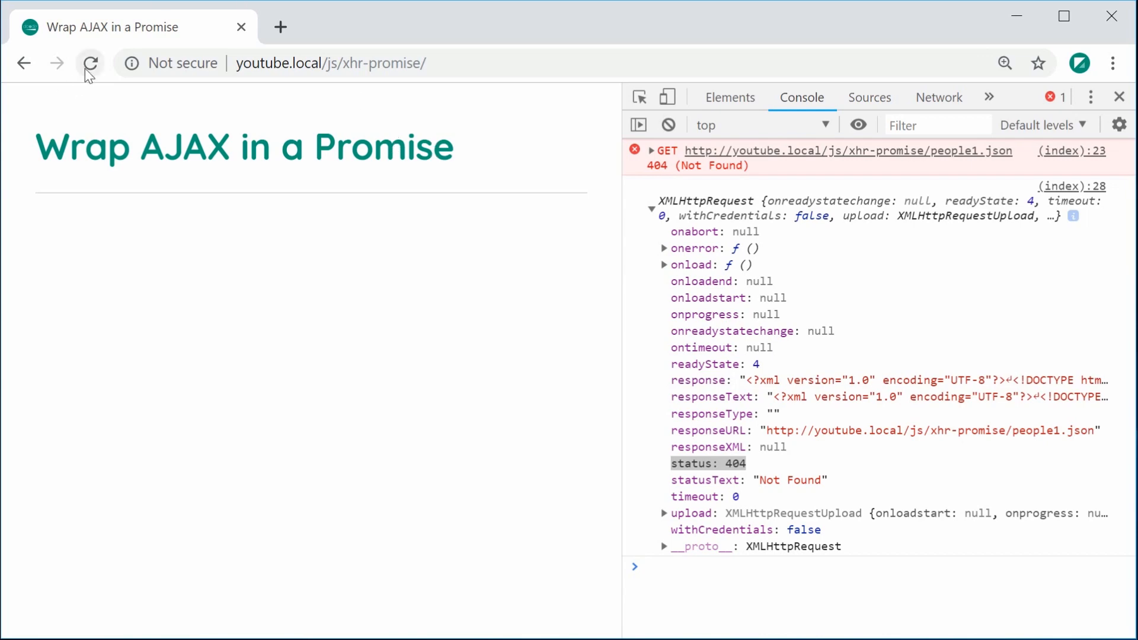
{"action": "left_click", "coordinate": [88, 62]}
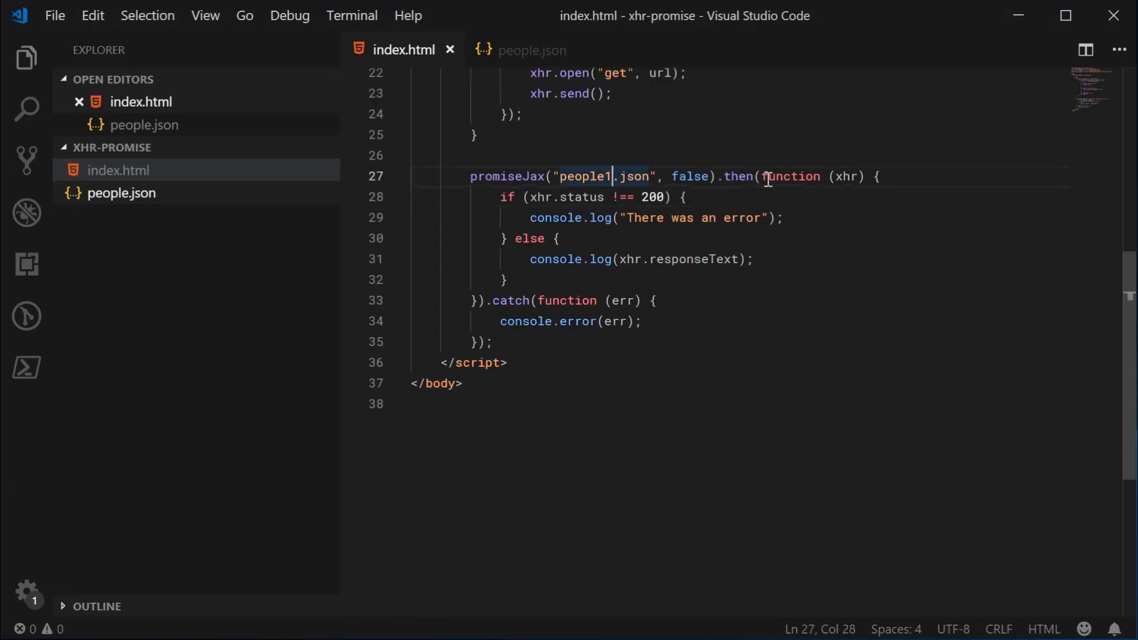
- Correct the requested file back to people.json so the console logs the Dom and Nick JSON text
{"action": "key", "text": "Backspace"}
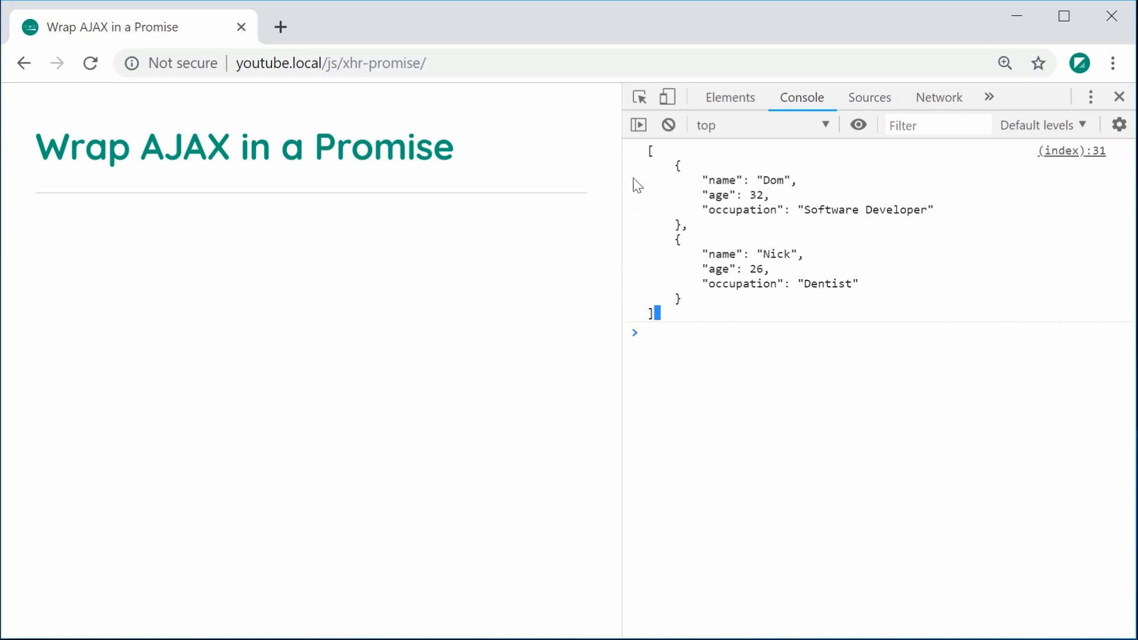
{"action": "mouse_move", "coordinate": [335, 498]}
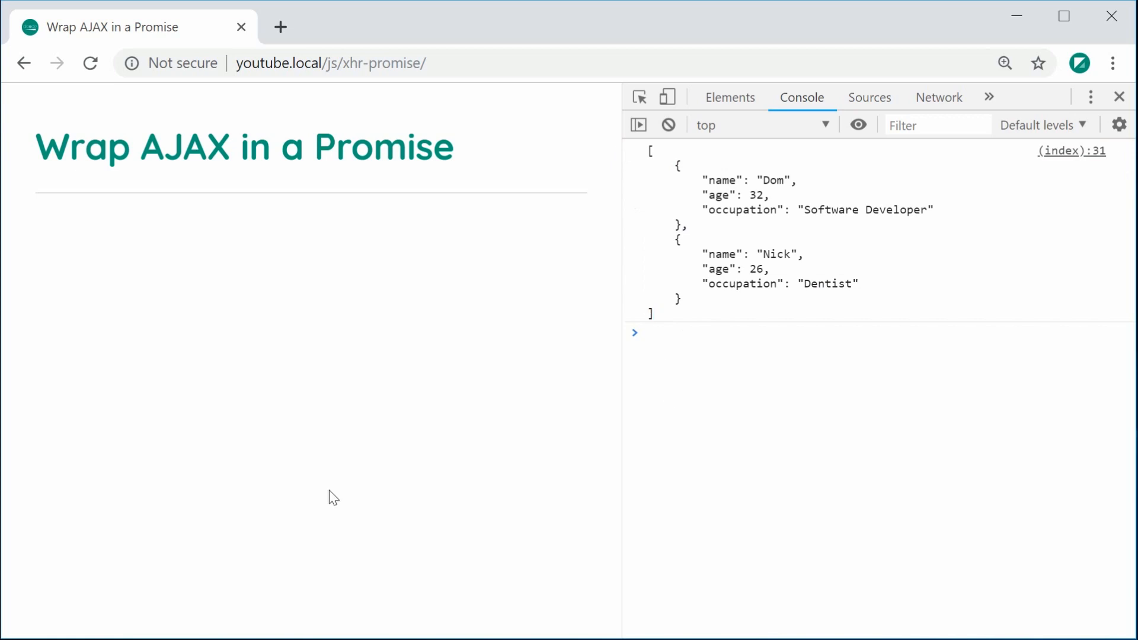